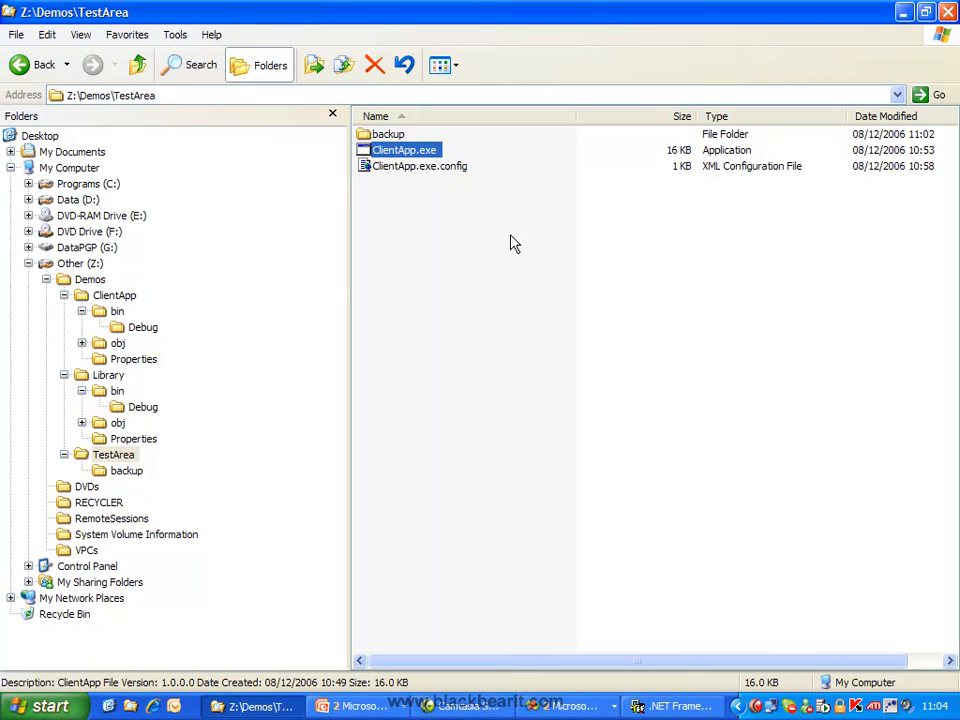
Open the backup folder inside TestArea to show its copy of ClientApp.exe
{"action": "double_click", "coordinate": [384, 132]}
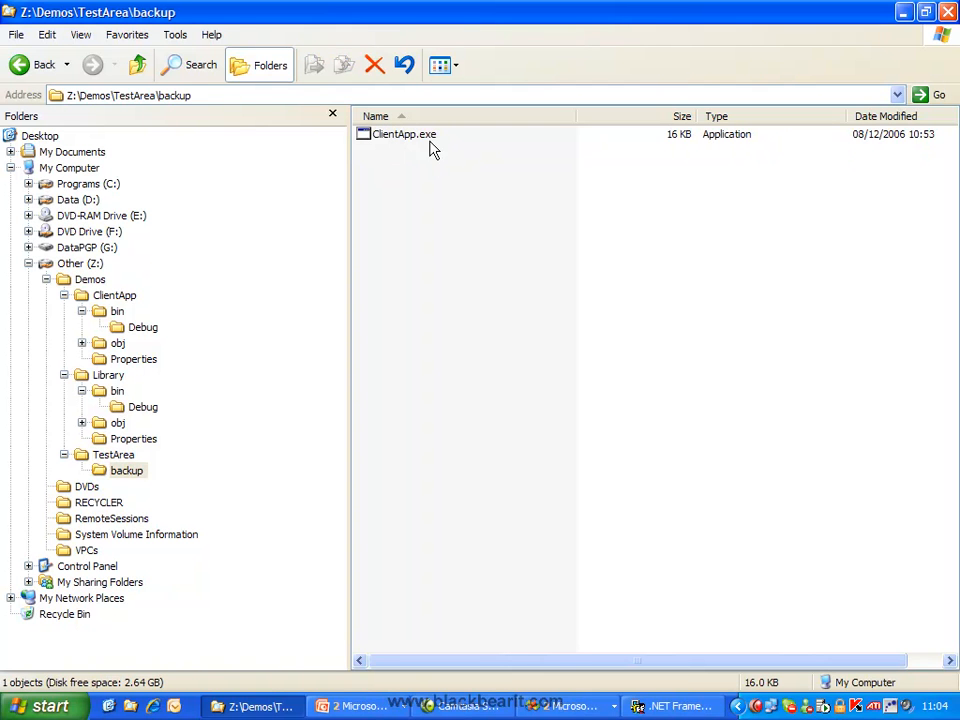
{"action": "mouse_move", "coordinate": [408, 140]}
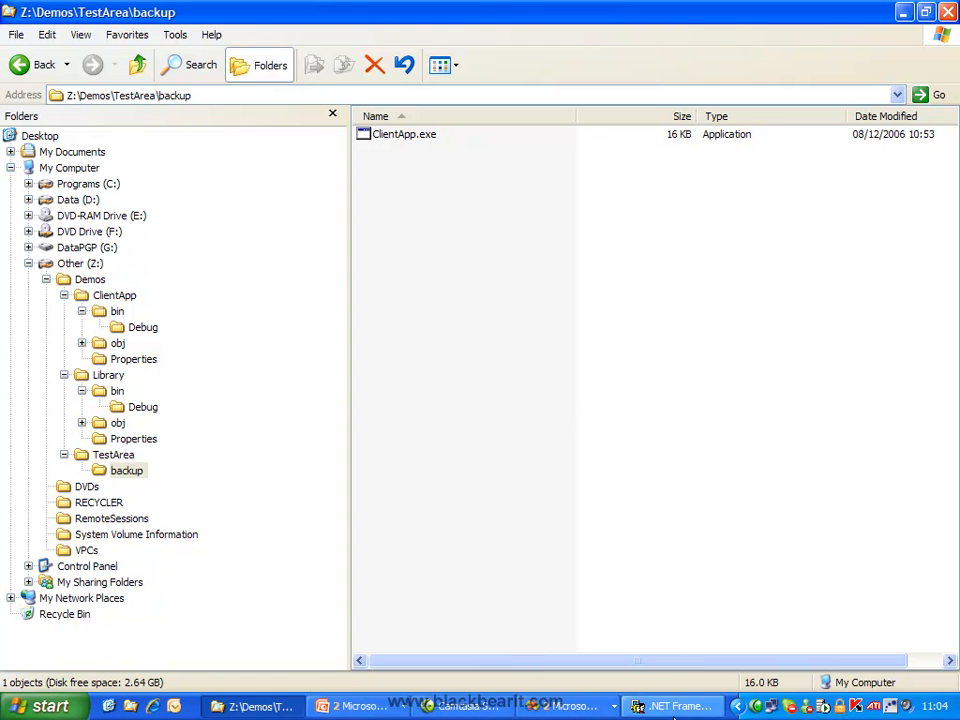
In the .NET configuration tool, start configuring a new assembly under Configured Assemblies
{"action": "left_click", "coordinate": [672, 704]}
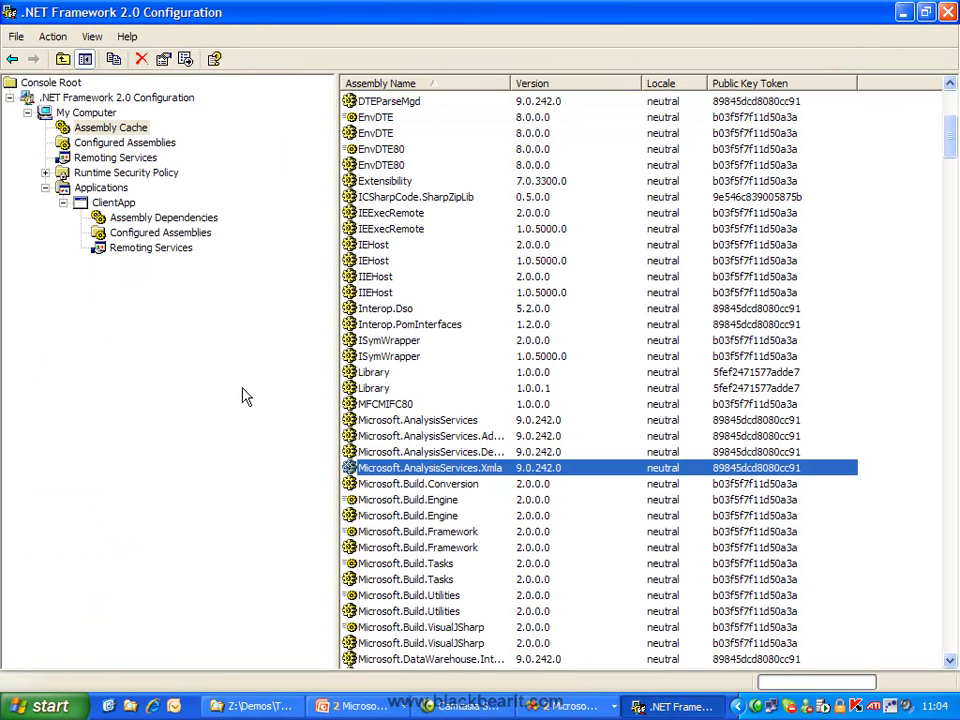
{"action": "left_click", "coordinate": [124, 142]}
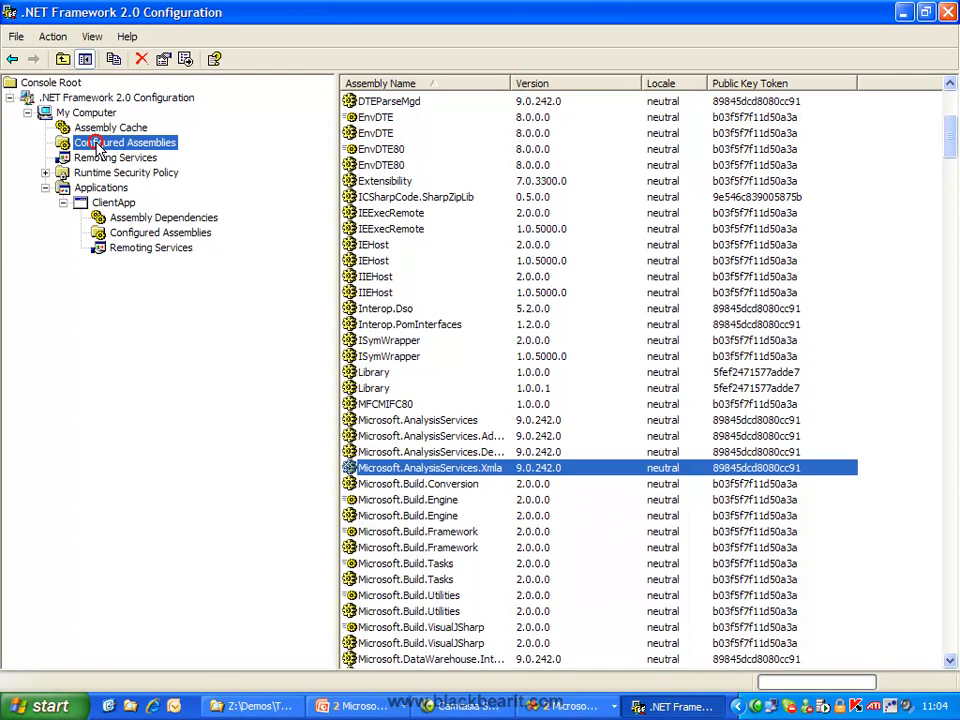
{"action": "left_click", "coordinate": [124, 142]}
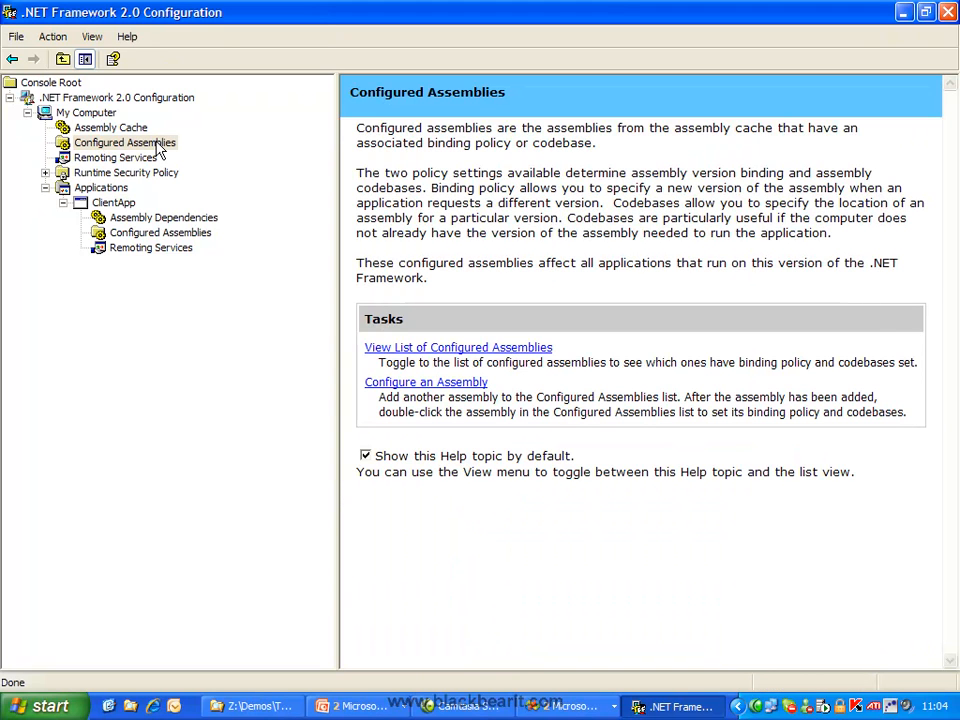
{"action": "mouse_move", "coordinate": [424, 382]}
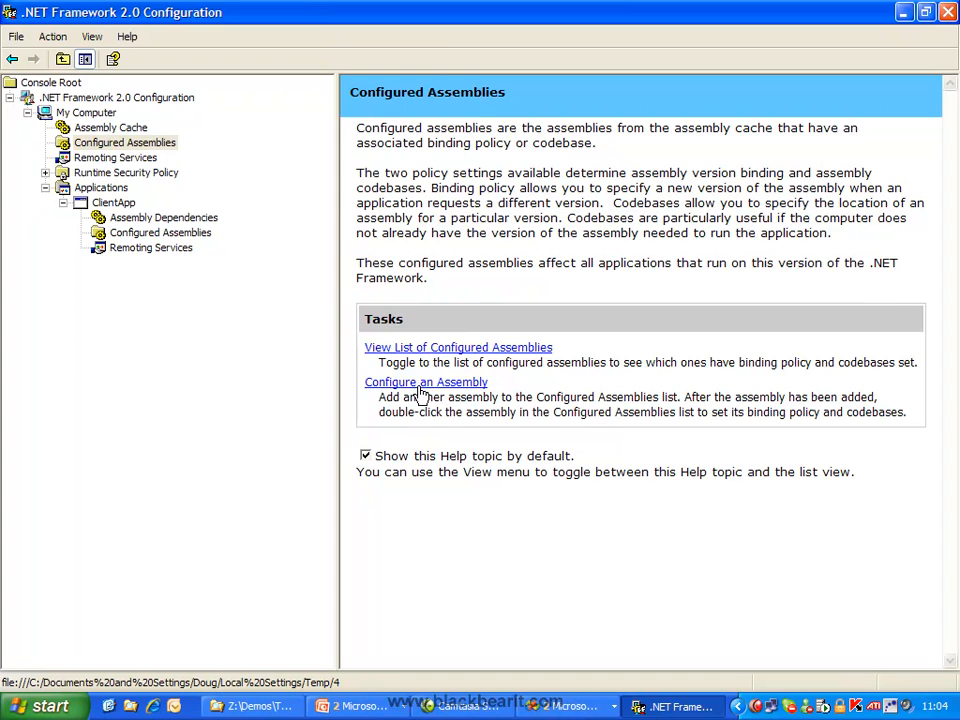
{"action": "left_click", "coordinate": [424, 382]}
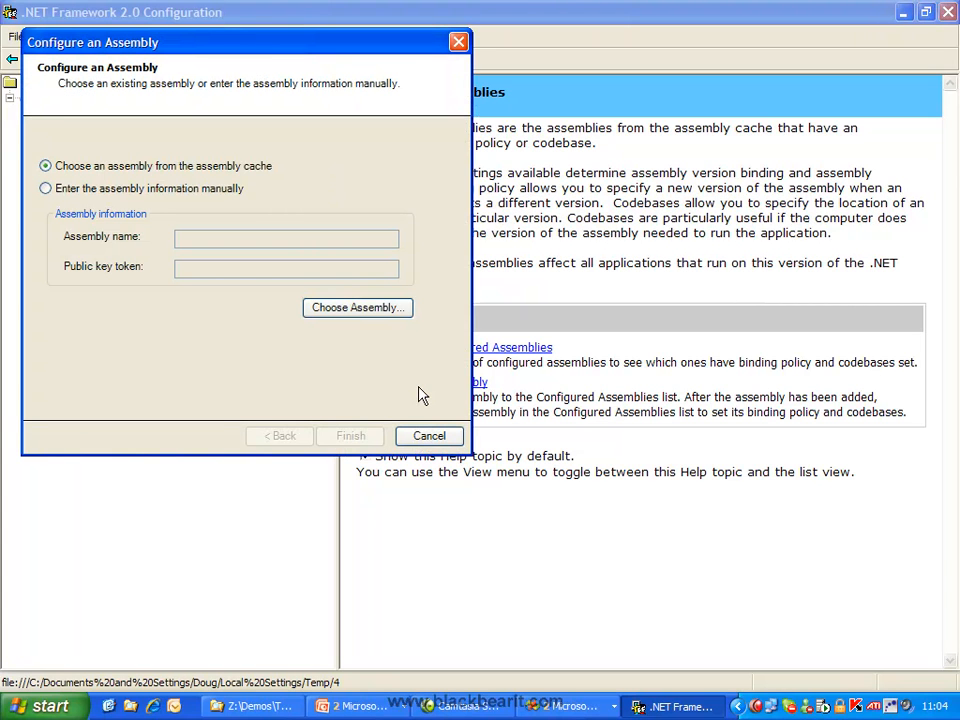
{"action": "mouse_move", "coordinate": [356, 308]}
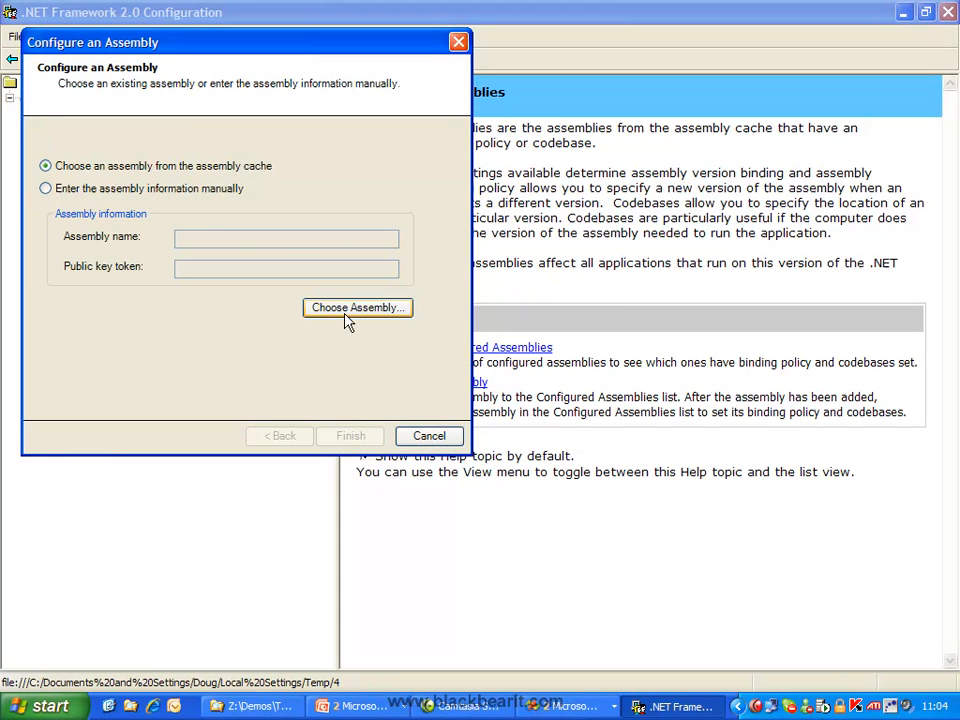
{"action": "mouse_move", "coordinate": [190, 170]}
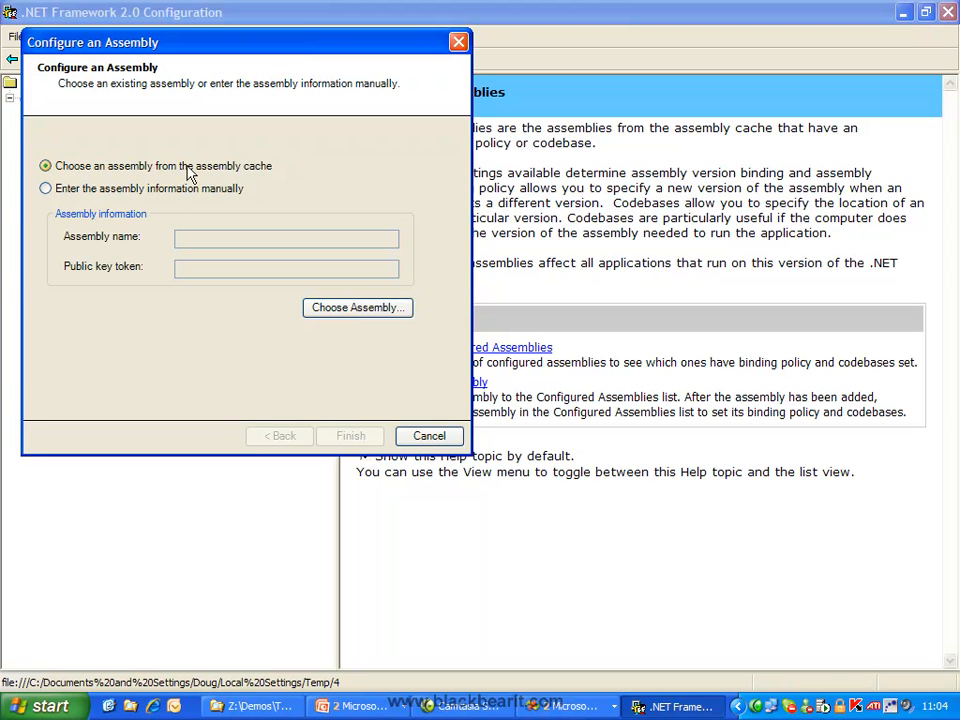
{"action": "mouse_move", "coordinate": [356, 308]}
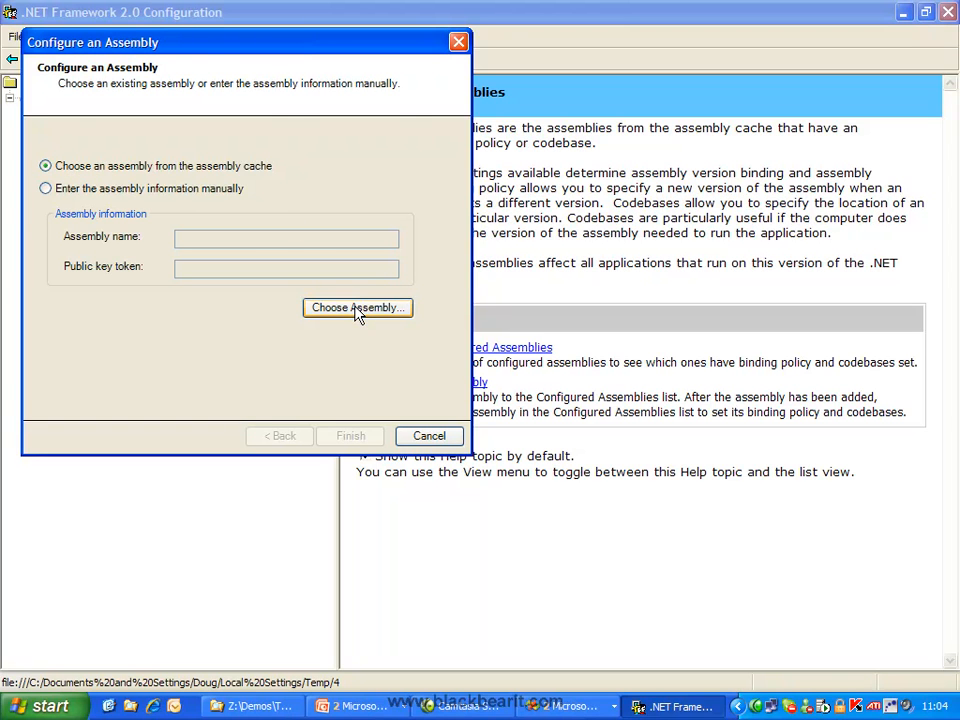
Pick Library version 1.0.0.0 from the assembly cache as the assembly to configure
{"action": "left_click", "coordinate": [356, 308]}
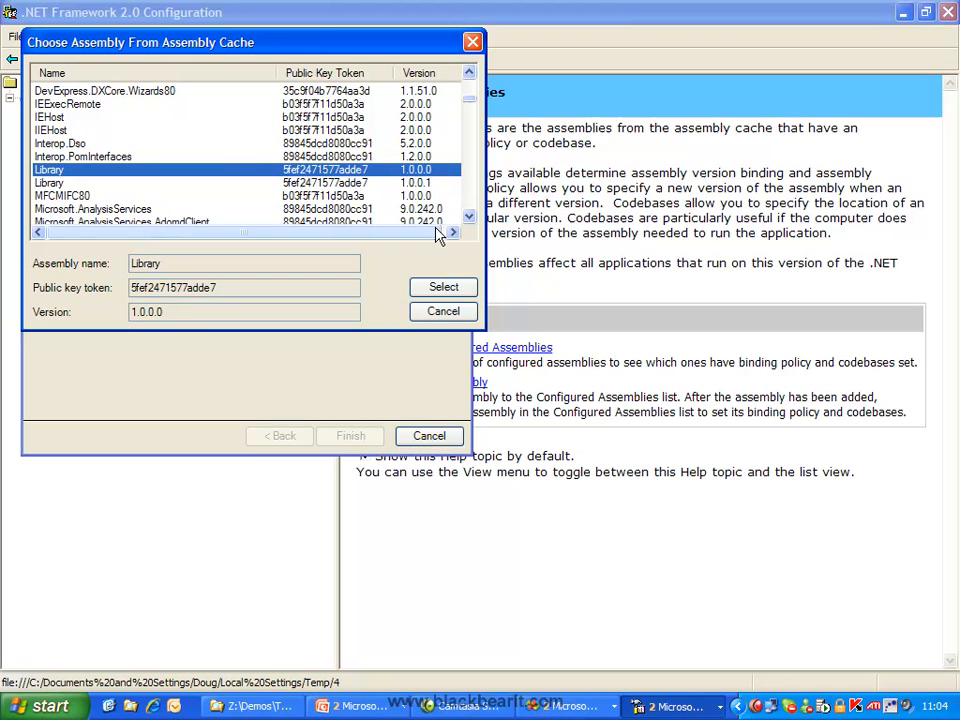
{"action": "left_click", "coordinate": [444, 288]}
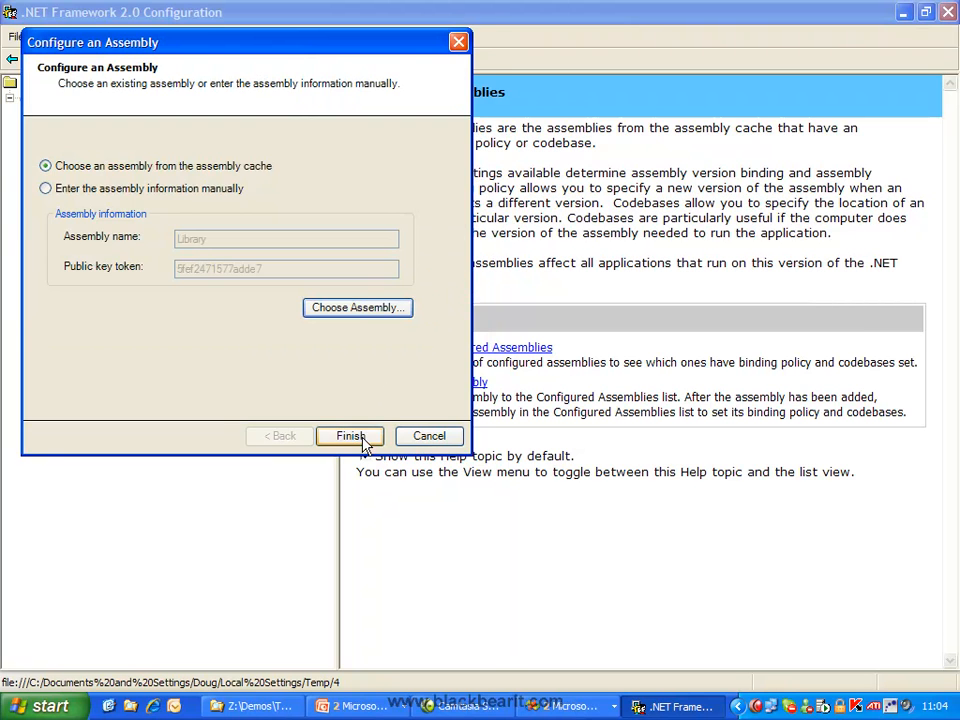
Add a binding policy redirecting Library requested version 1.0.0.0 to new version 1.0.0.1
{"action": "left_click", "coordinate": [348, 436]}
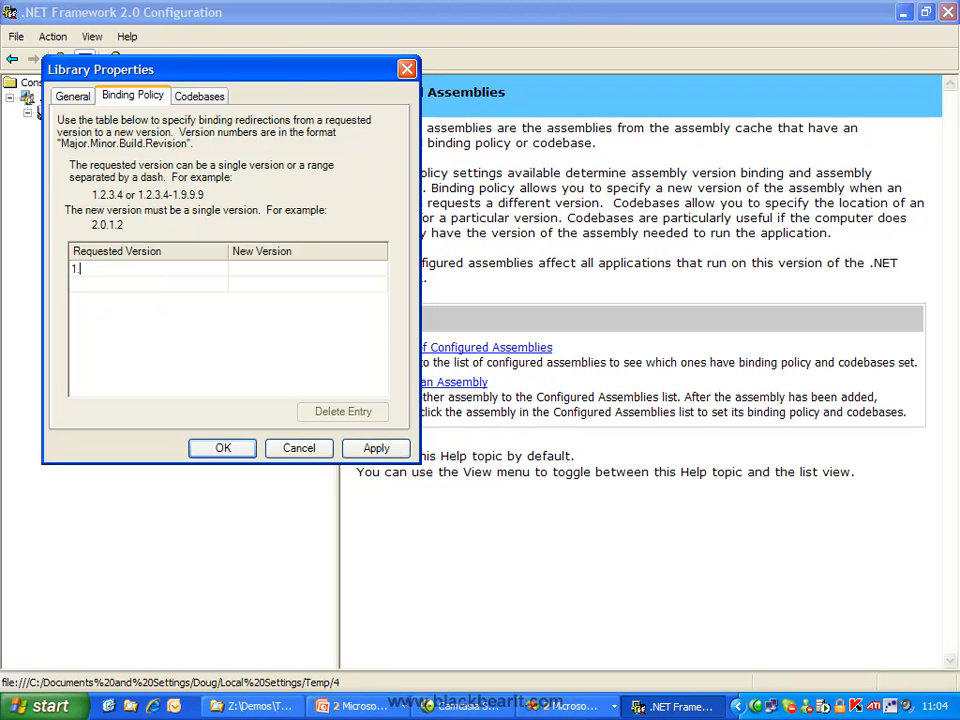
{"action": "type", "text": ".0.0.1"}
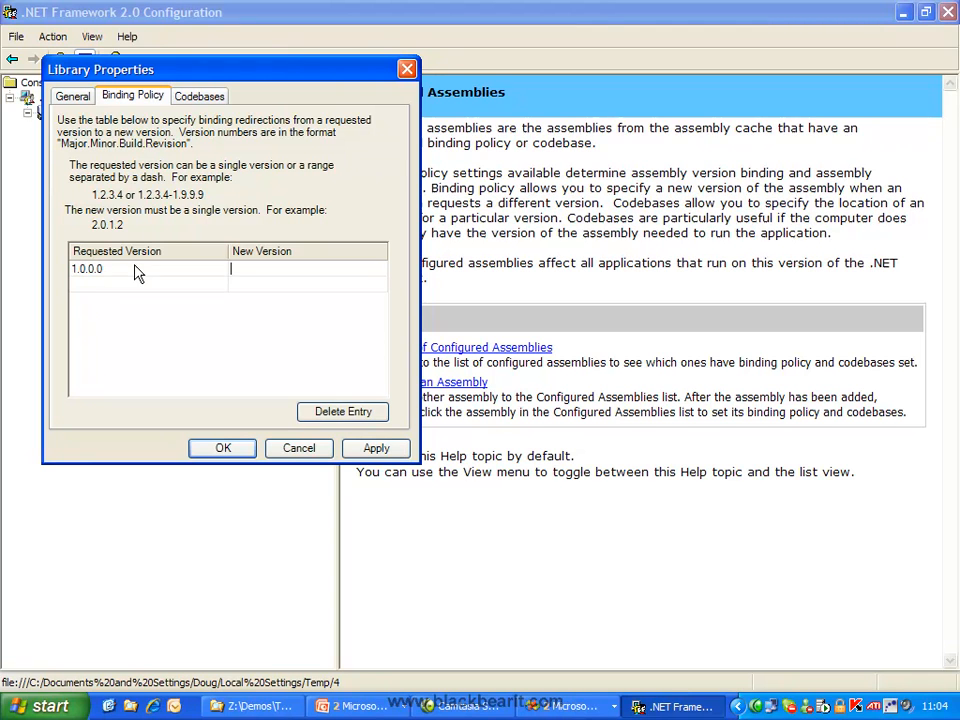
{"action": "type", "text": "1.0.0."}
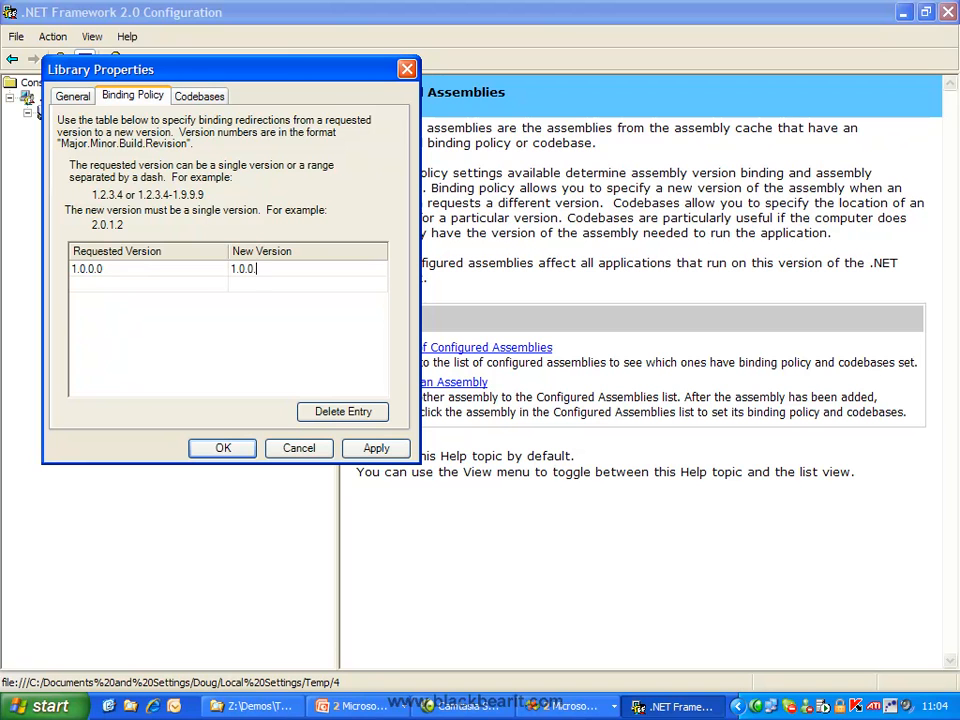
{"action": "type", "text": "1"}
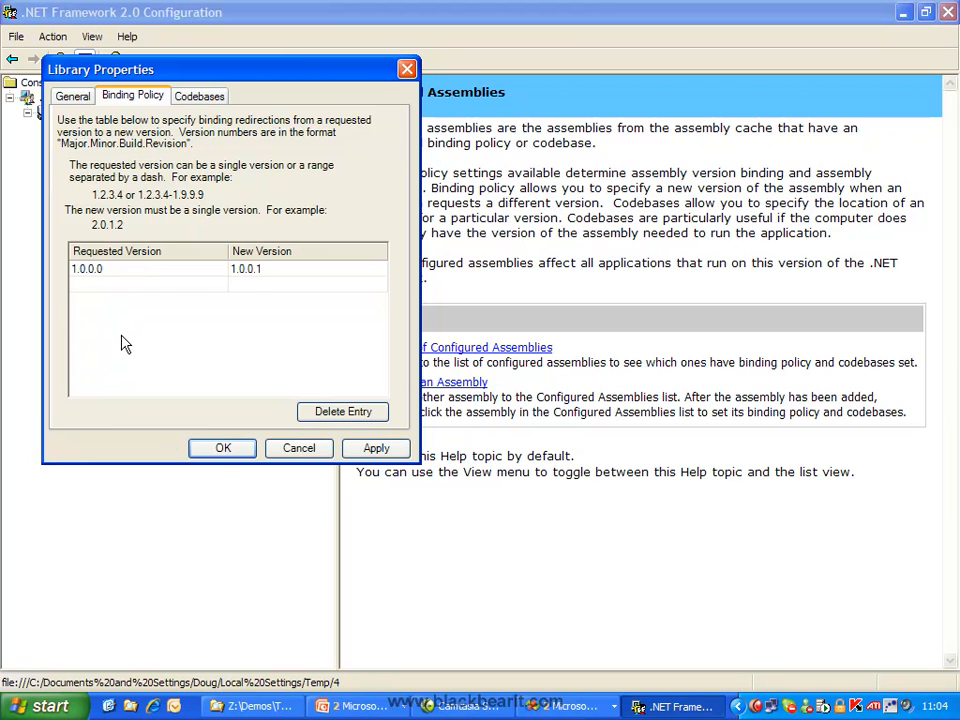
{"action": "left_click", "coordinate": [224, 448]}
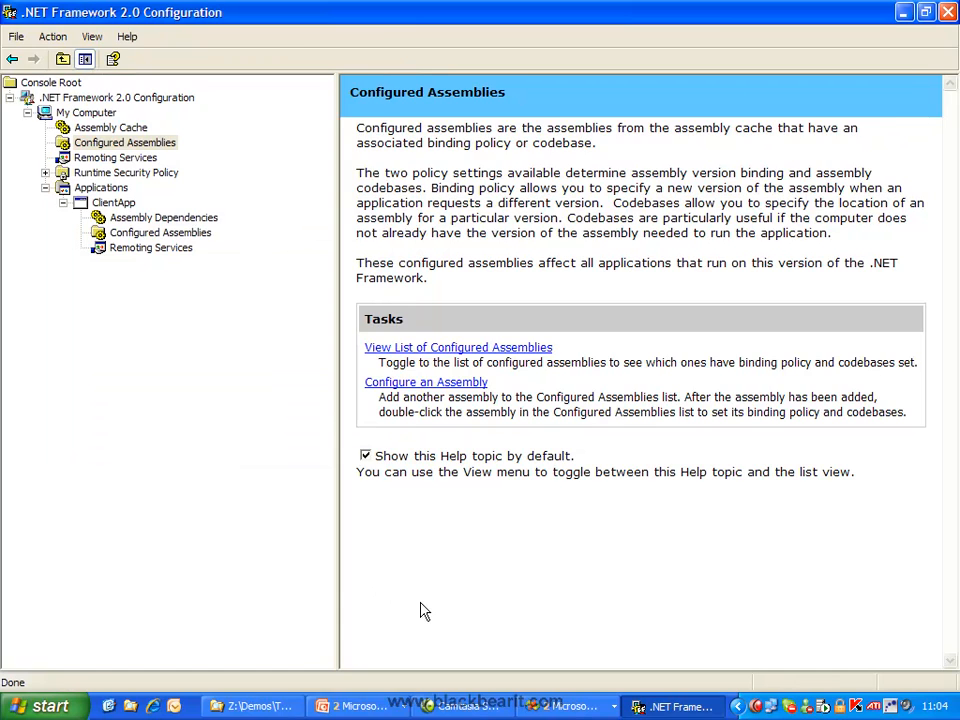
Run the backup ClientApp.exe and confirm it prints data from the strong modified library
{"action": "left_click", "coordinate": [252, 706]}
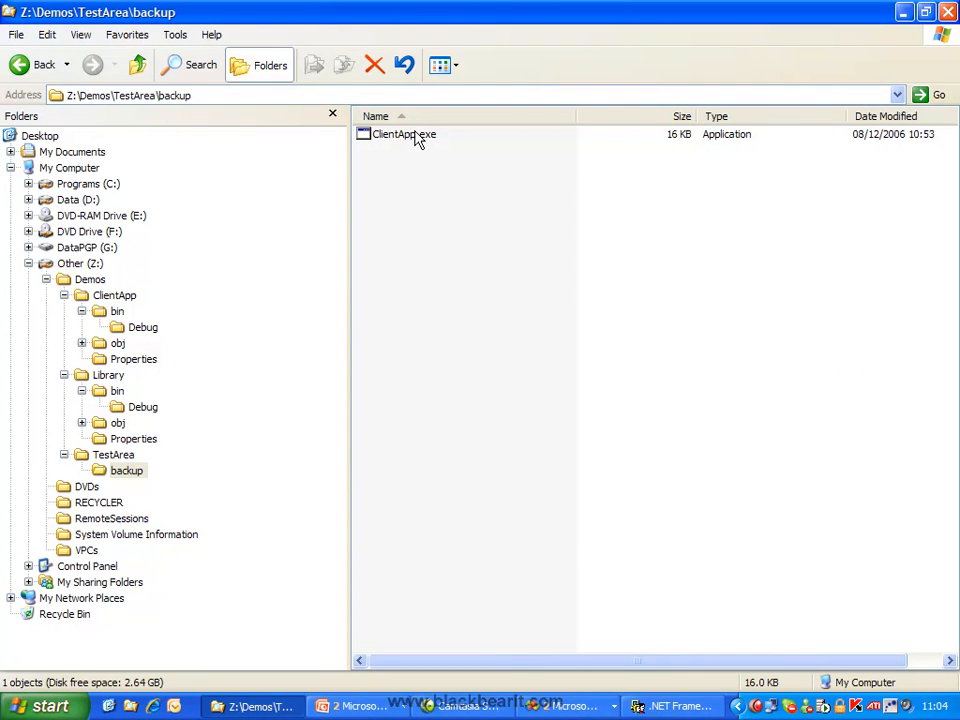
{"action": "double_click", "coordinate": [404, 132]}
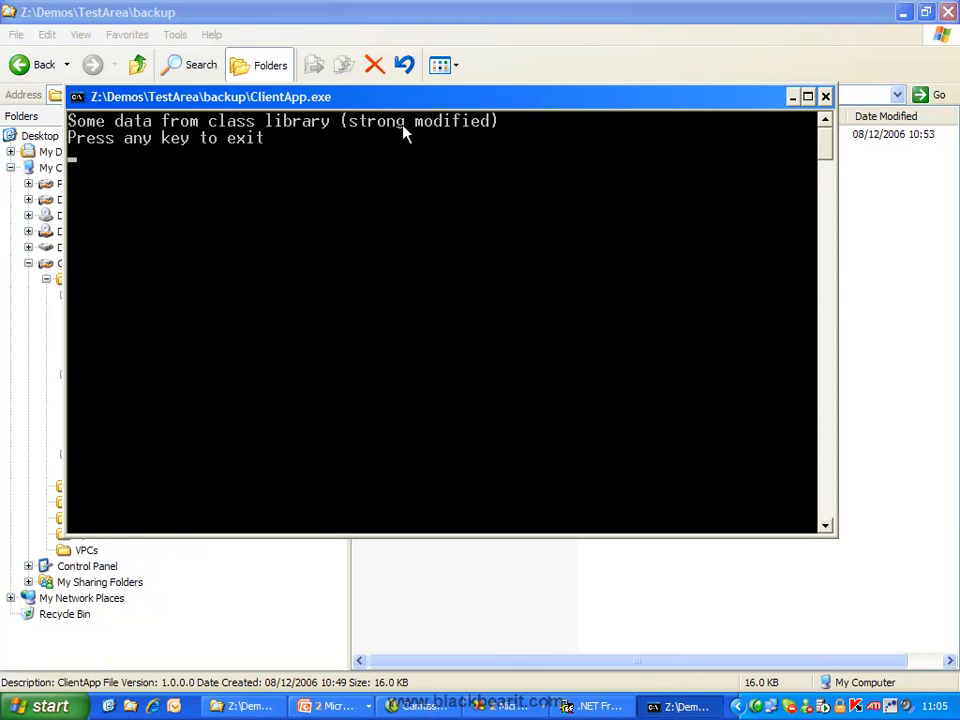
{"action": "mouse_move", "coordinate": [650, 216]}
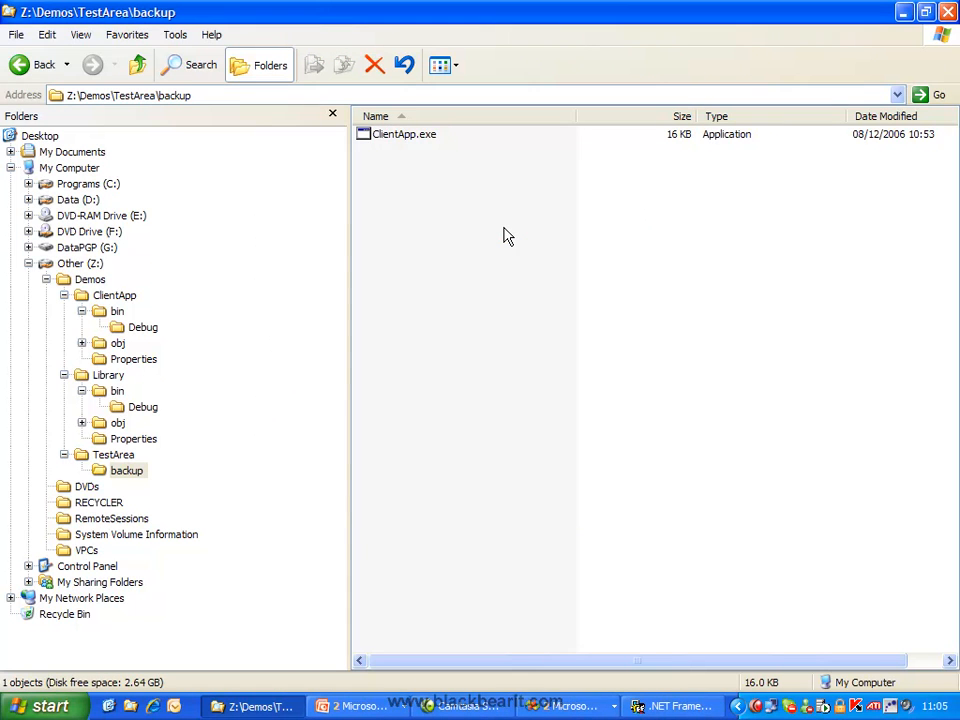
{"action": "mouse_move", "coordinate": [308, 316]}
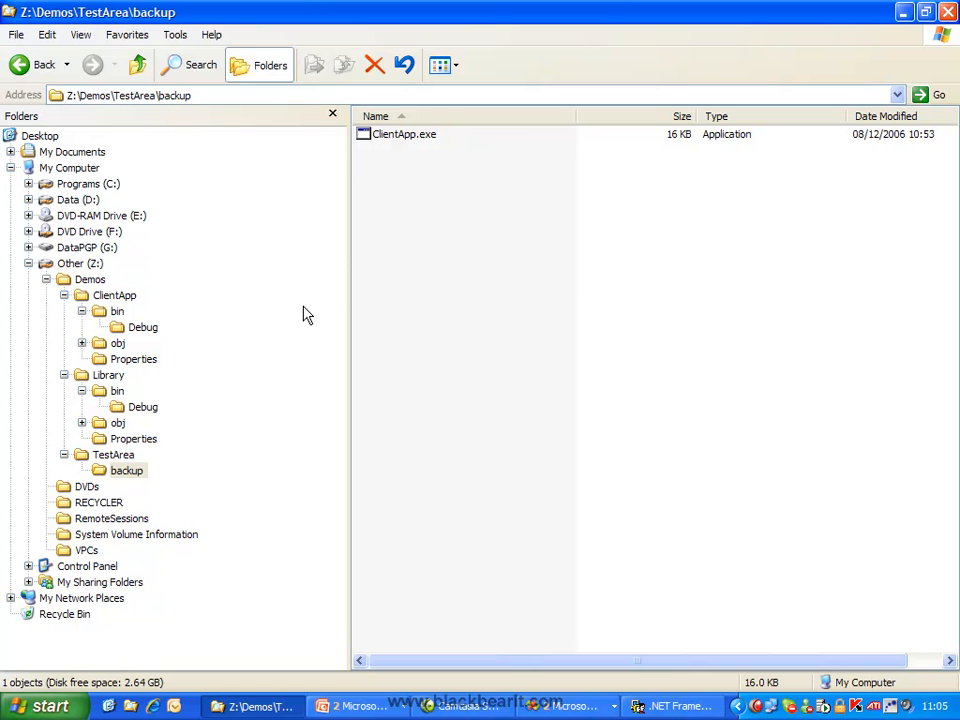
{"action": "mouse_move", "coordinate": [132, 296]}
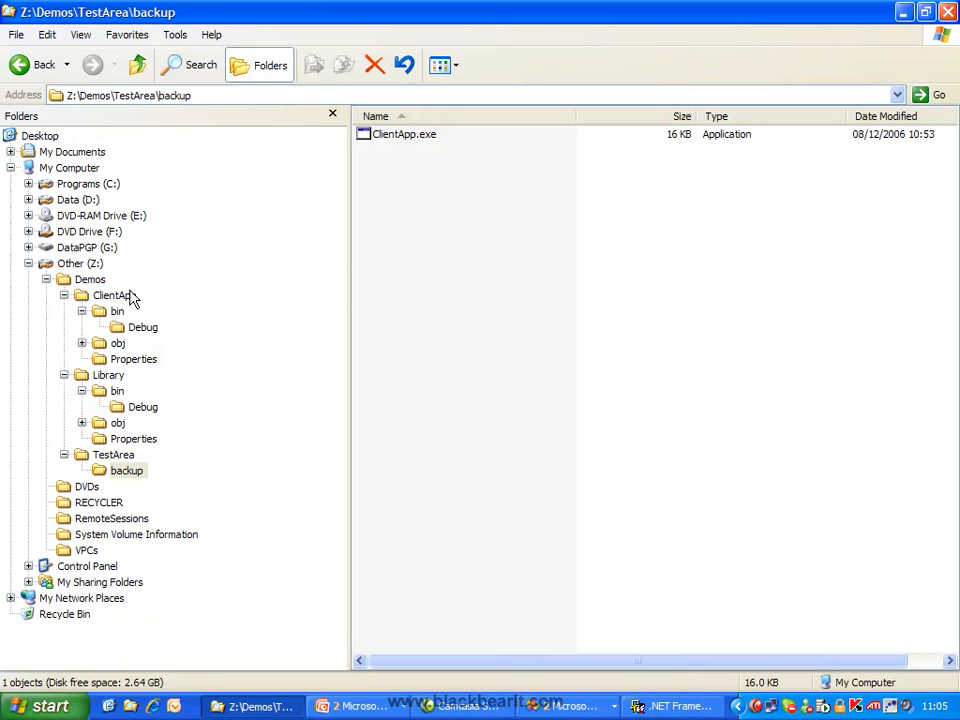
From Demos, follow the shortcut to the framework CONFIG folder and open machine.config
{"action": "left_click", "coordinate": [90, 280]}
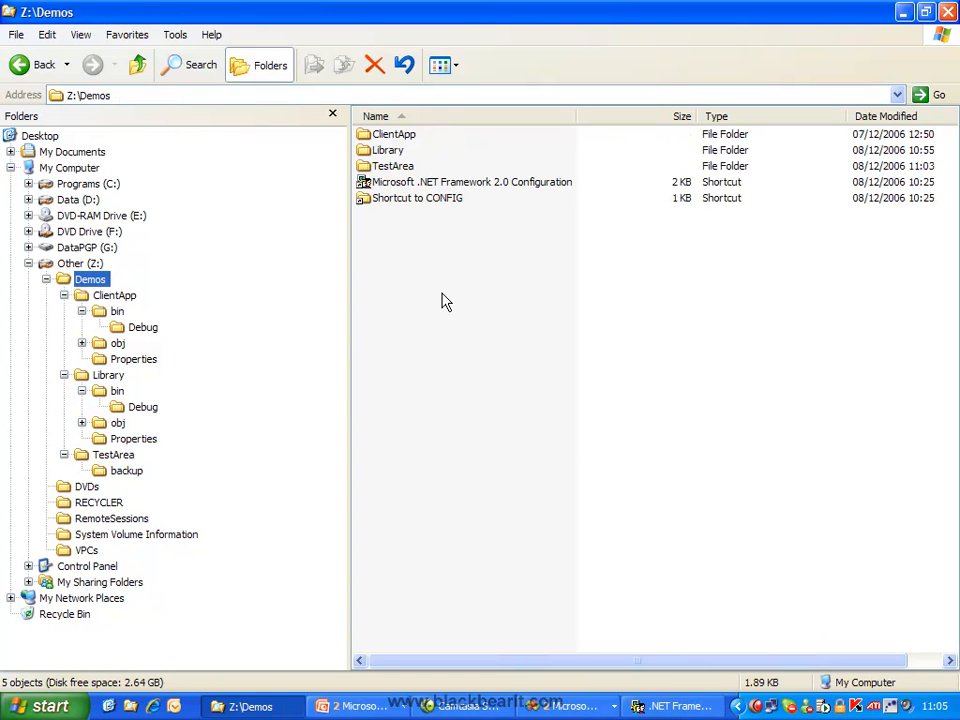
{"action": "mouse_move", "coordinate": [452, 206]}
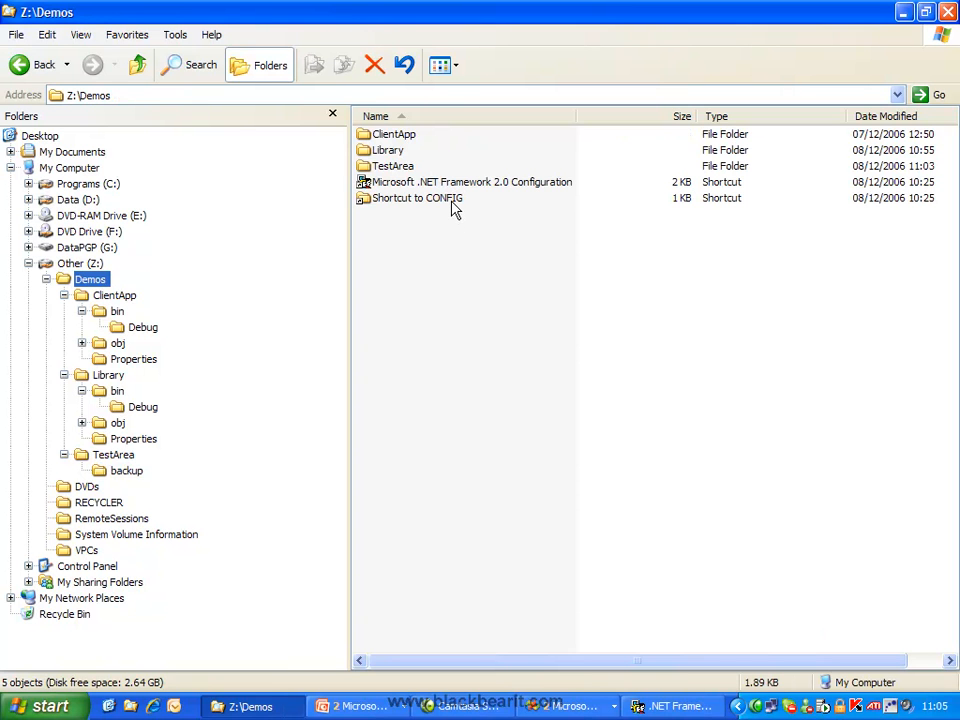
{"action": "double_click", "coordinate": [416, 198]}
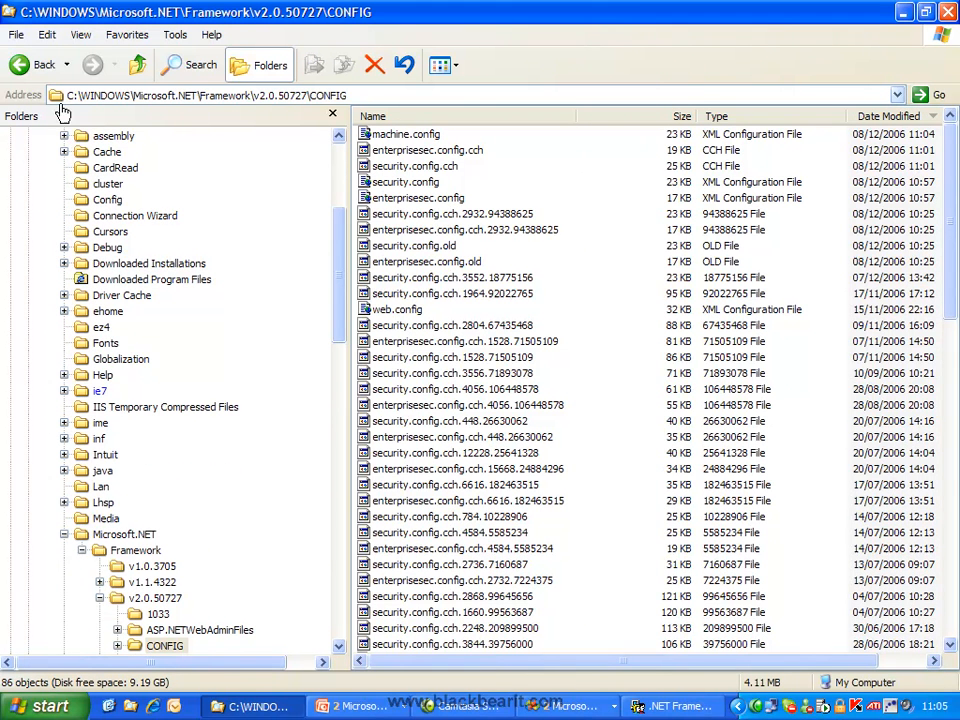
{"action": "mouse_move", "coordinate": [176, 110]}
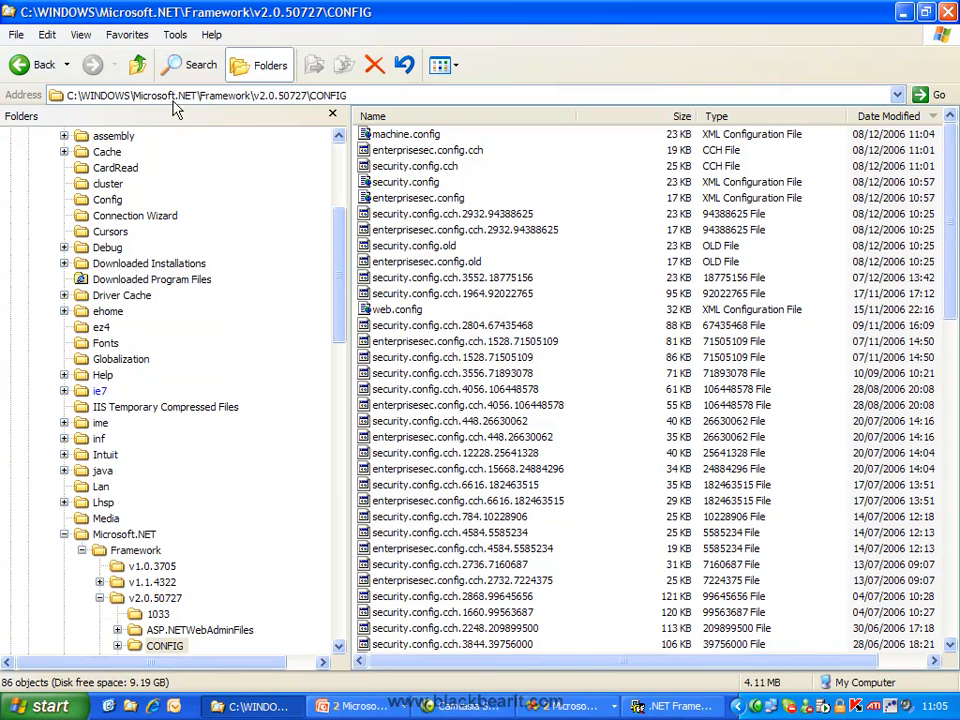
{"action": "mouse_move", "coordinate": [288, 108]}
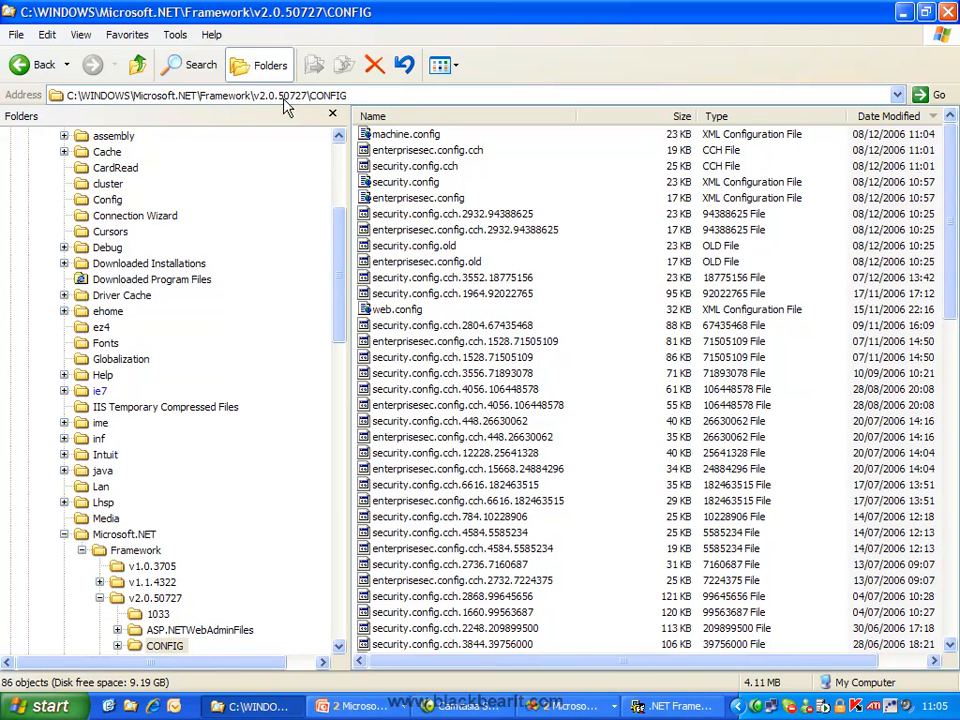
{"action": "left_click", "coordinate": [404, 132]}
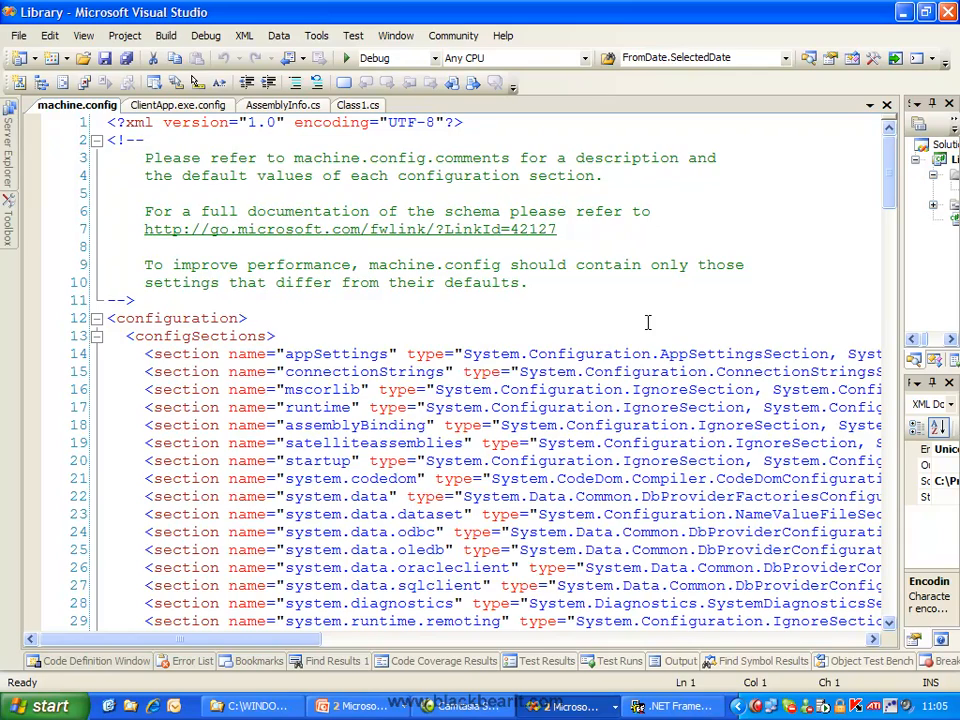
{"action": "mouse_move", "coordinate": [98, 336]}
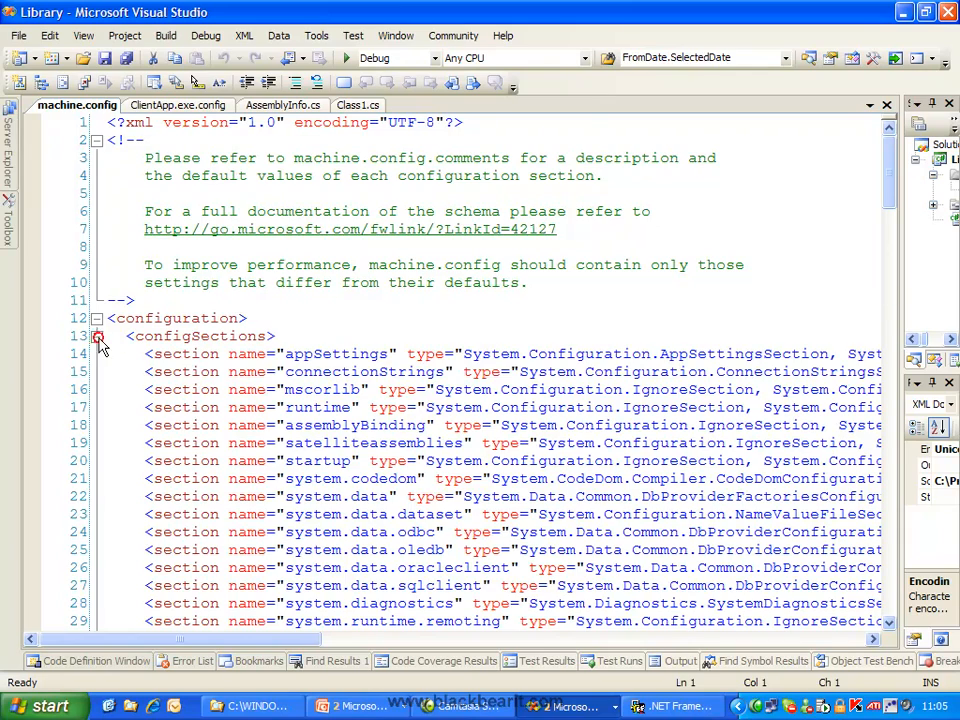
Locate and highlight the Library 1.0.0.0 to 1.0.0.1 redirect in machine.config's runtime section
{"action": "scroll", "scroll_direction": "down", "scroll_amount": 3}
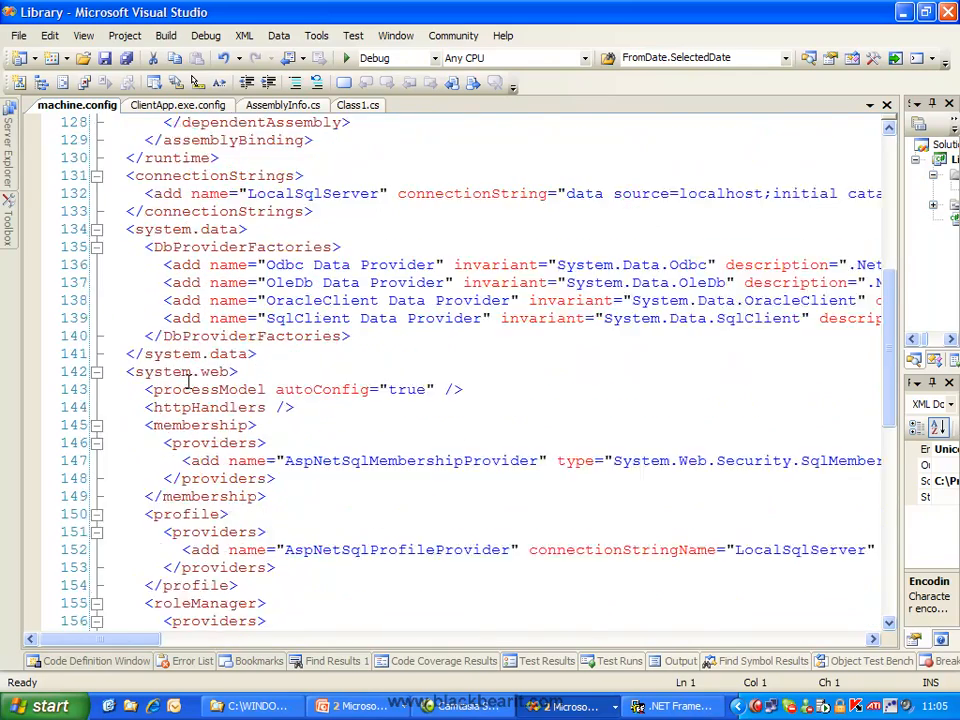
{"action": "scroll", "scroll_direction": "down", "scroll_amount": 3}
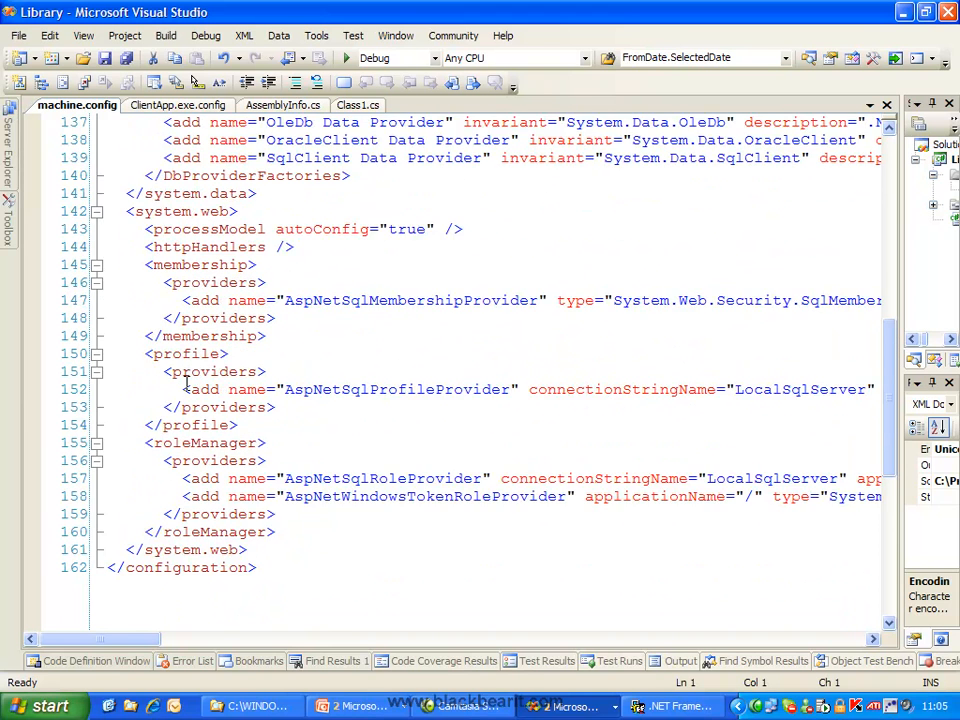
{"action": "scroll", "scroll_direction": "up", "scroll_amount": 3}
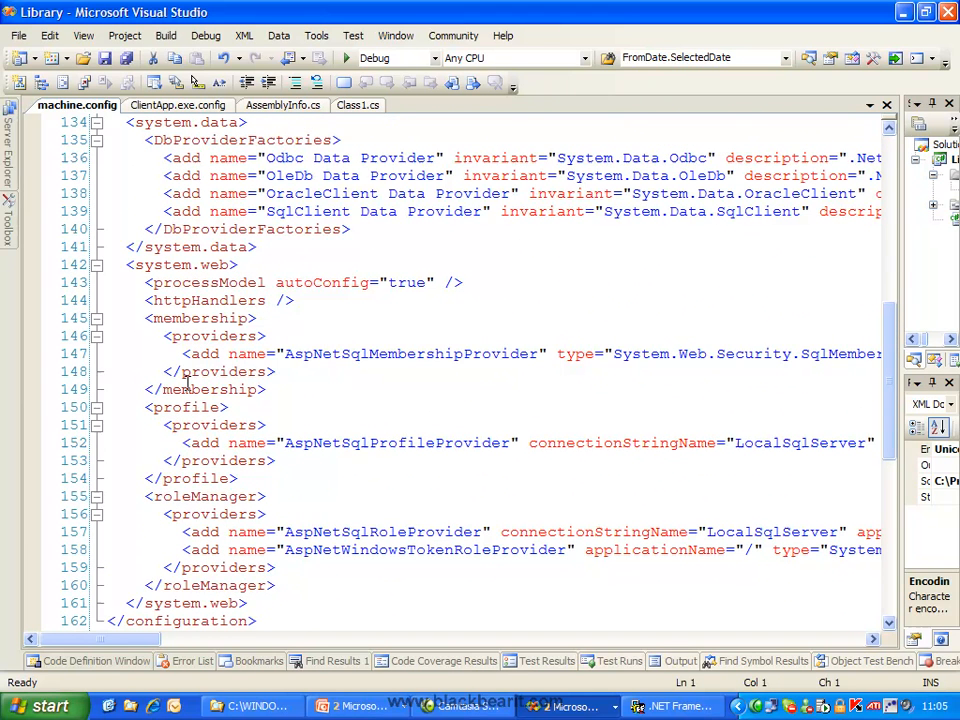
{"action": "scroll", "scroll_direction": "up", "scroll_amount": 3}
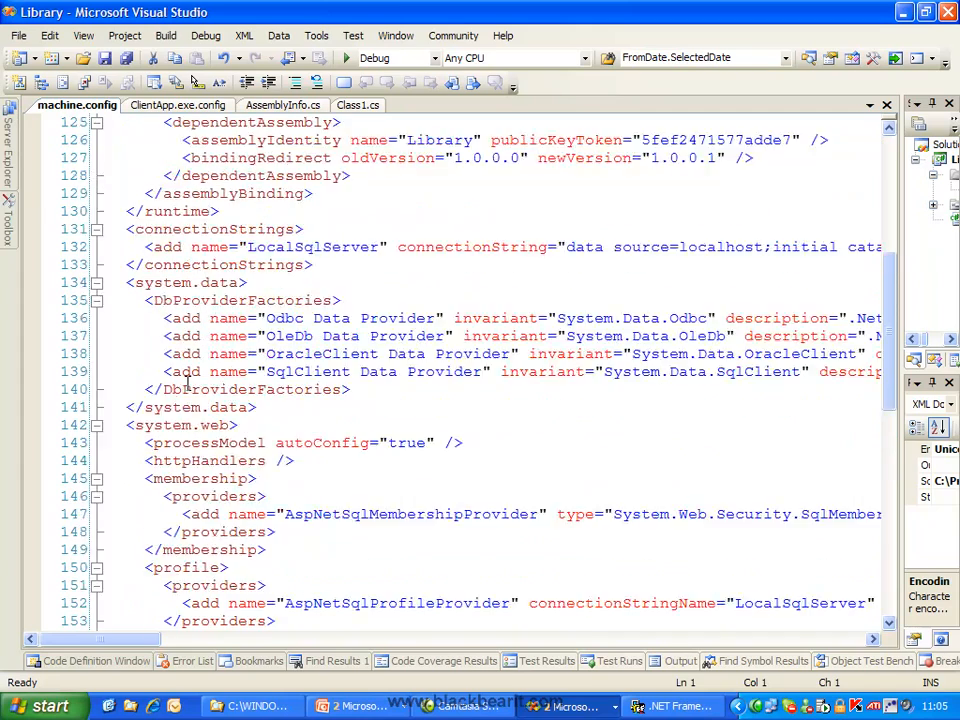
{"action": "scroll", "scroll_direction": "up", "scroll_amount": 3}
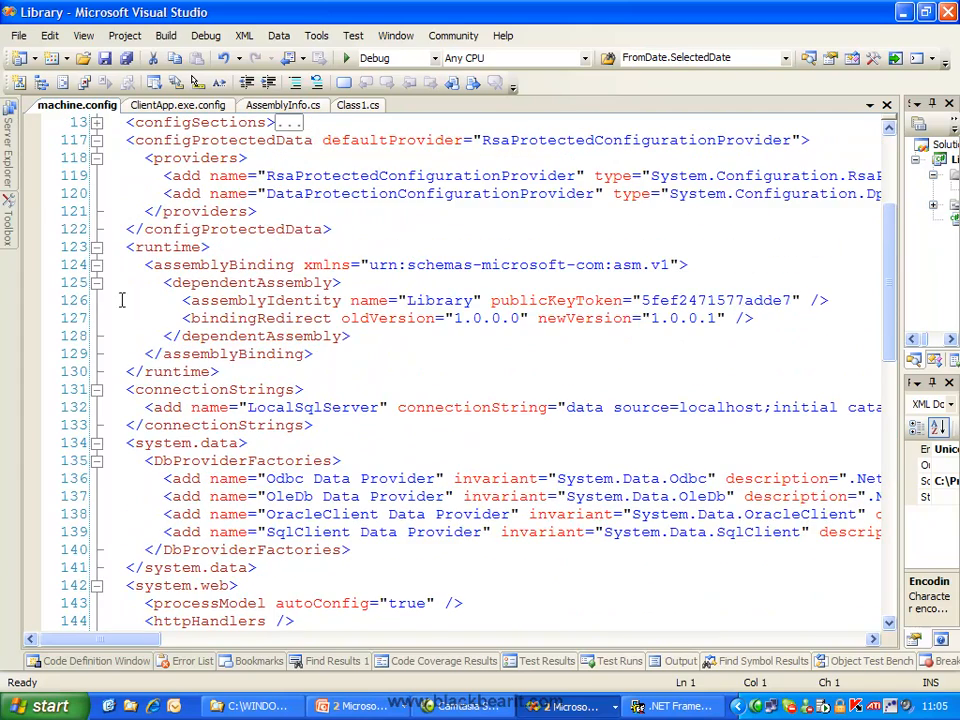
{"action": "left_click_drag", "start_coordinate": [128, 248], "coordinate": [218, 370]}
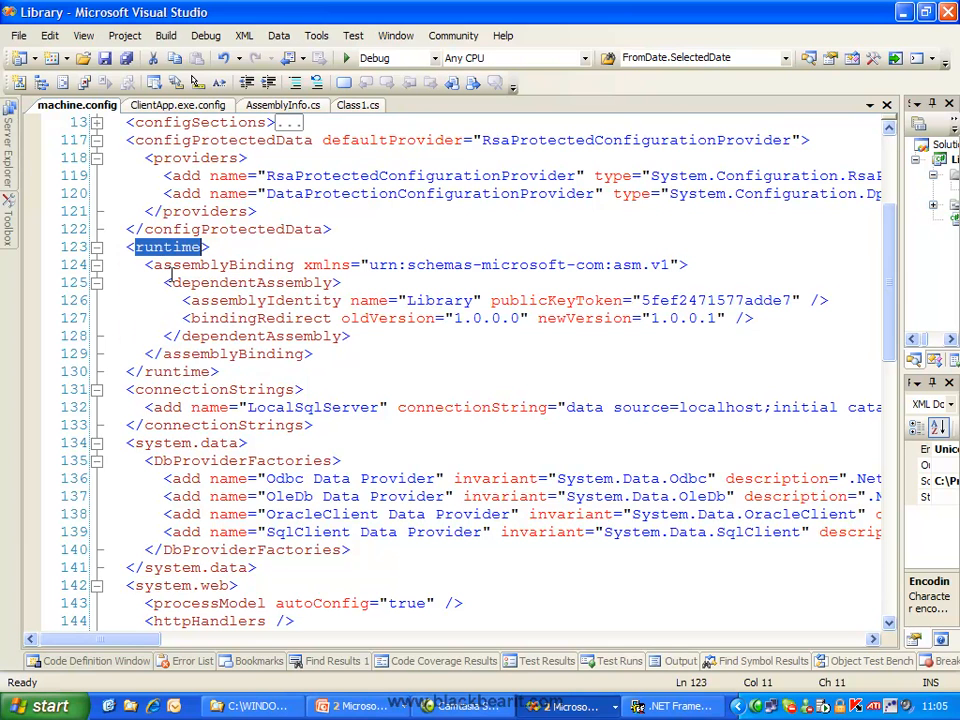
{"action": "left_click", "coordinate": [140, 264]}
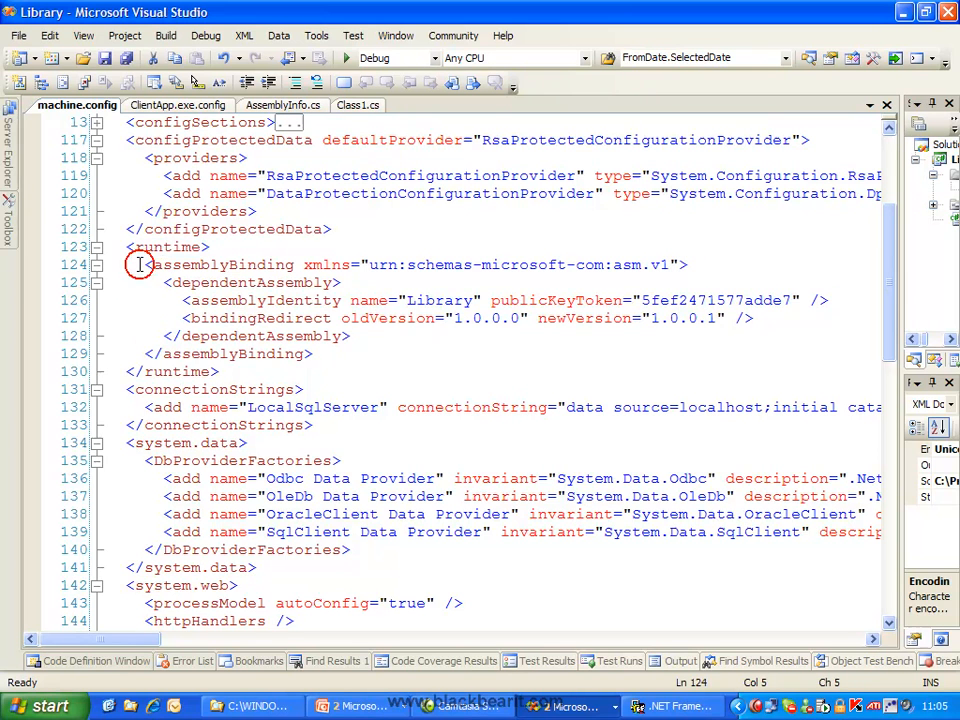
{"action": "left_click", "coordinate": [184, 300]}
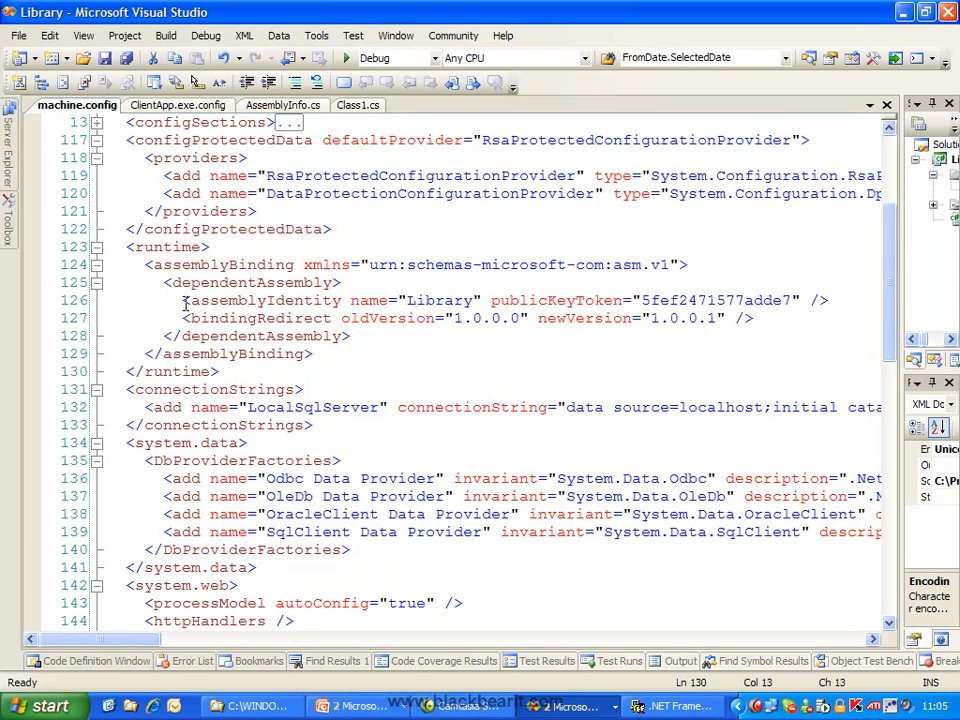
{"action": "left_click_drag", "start_coordinate": [184, 300], "coordinate": [760, 318]}
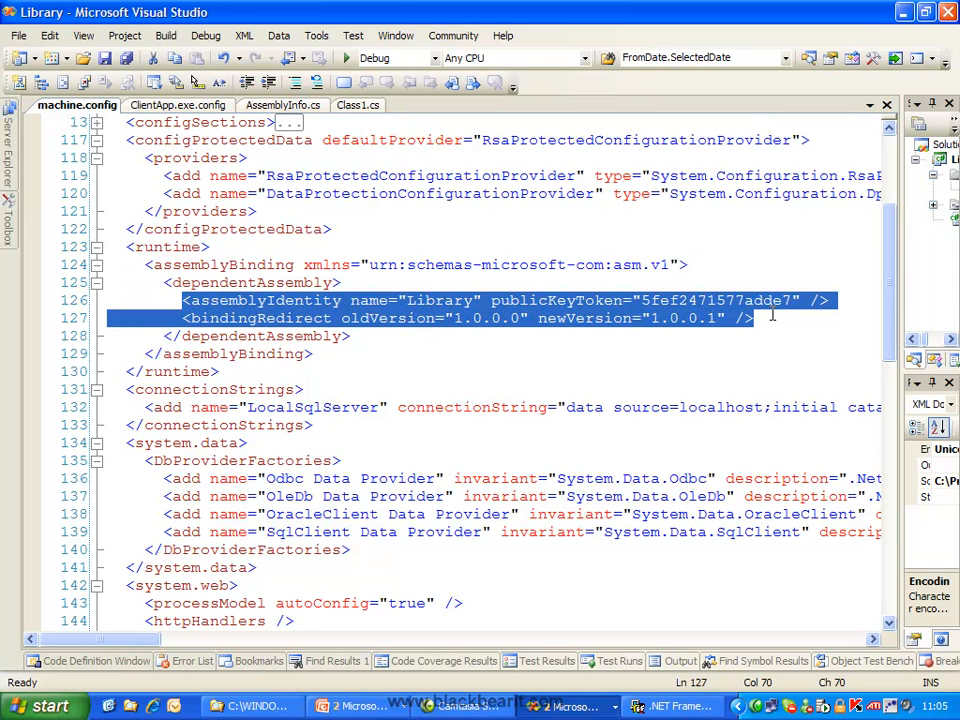
{"action": "left_click", "coordinate": [752, 318]}
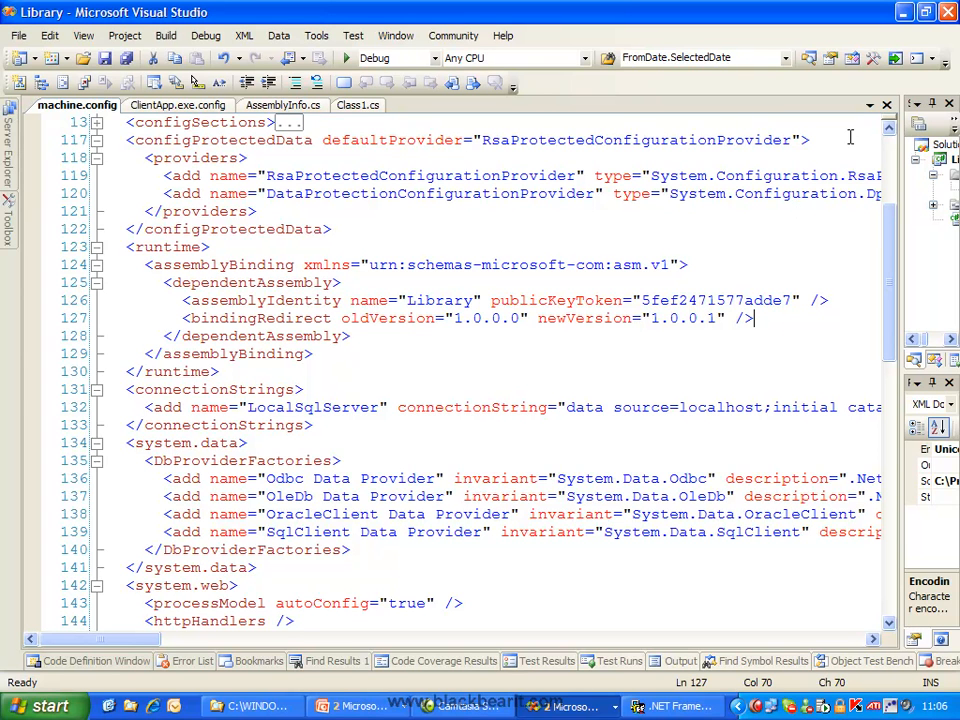
Close machine.config and ClientApp.exe.config, then return to Windows Explorer
{"action": "left_click", "coordinate": [178, 104]}
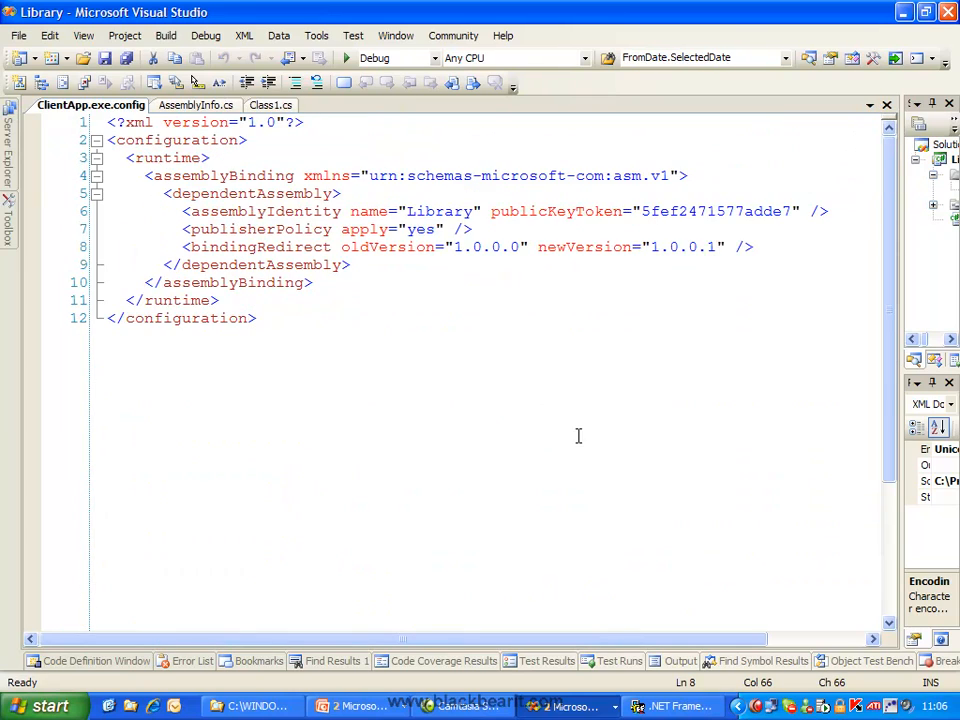
{"action": "left_click", "coordinate": [196, 104]}
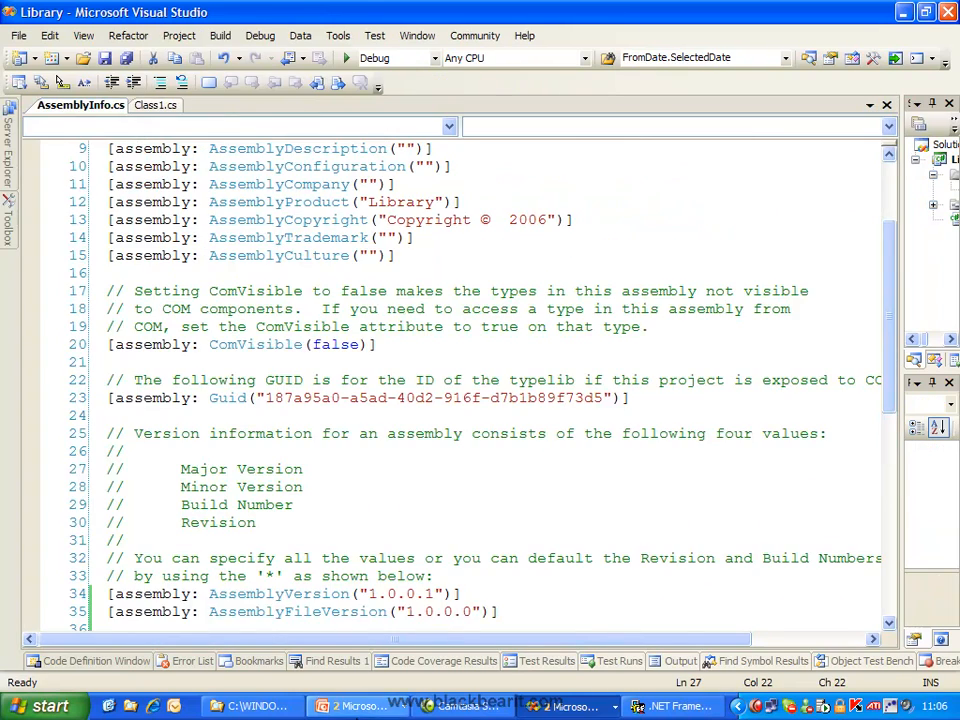
{"action": "left_click", "coordinate": [252, 706]}
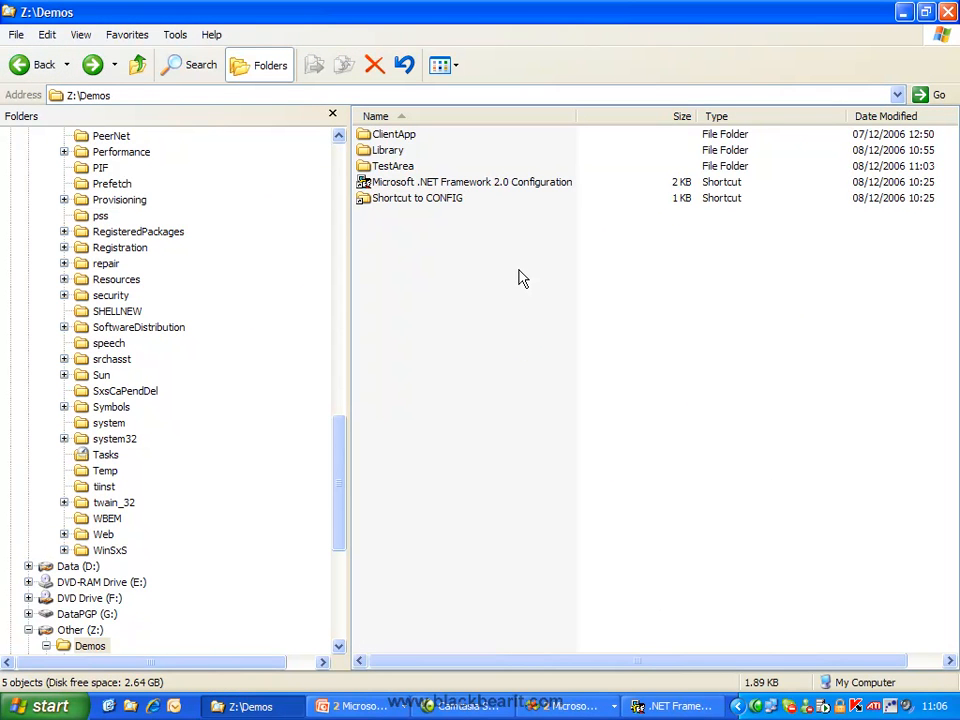
{"action": "mouse_move", "coordinate": [380, 184]}
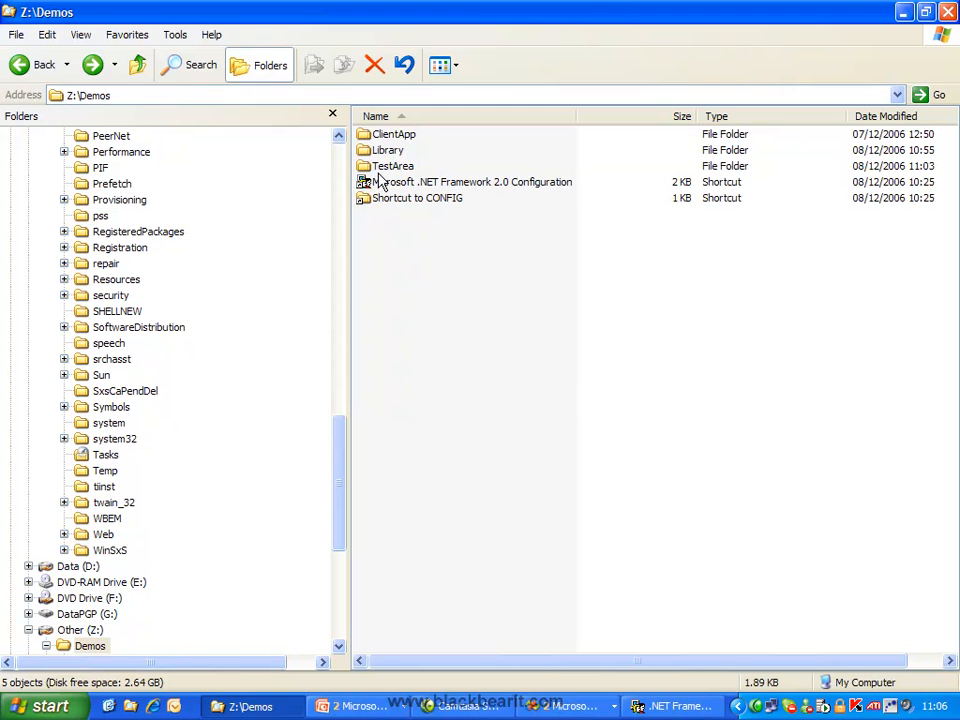
Open the TestArea folder showing ClientApp.exe, its config and the backup folder
{"action": "double_click", "coordinate": [392, 166]}
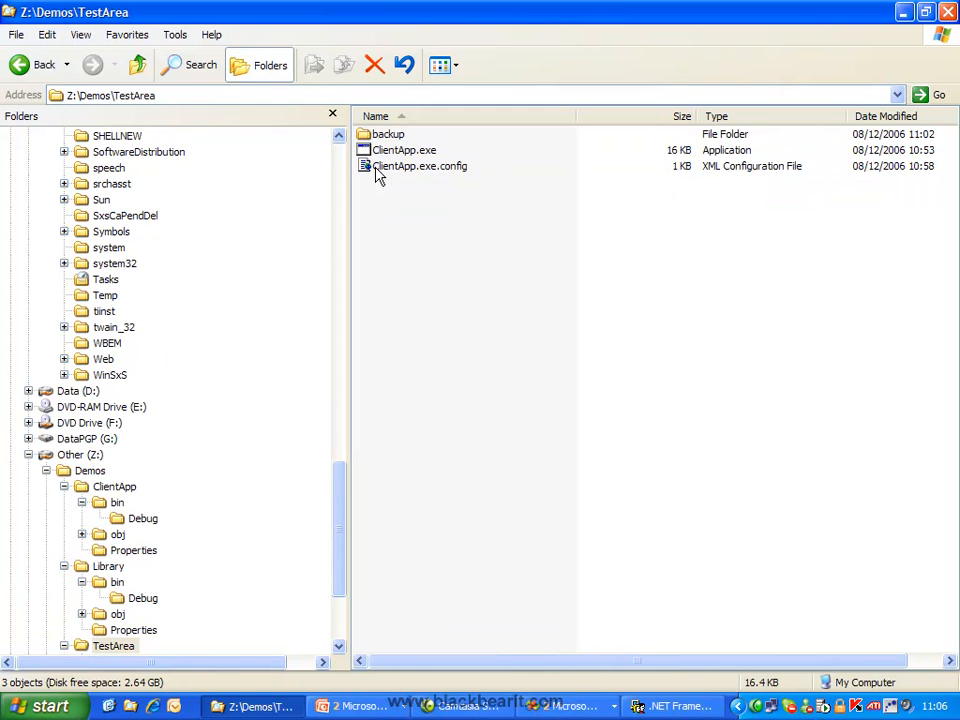
{"action": "mouse_move", "coordinate": [416, 178]}
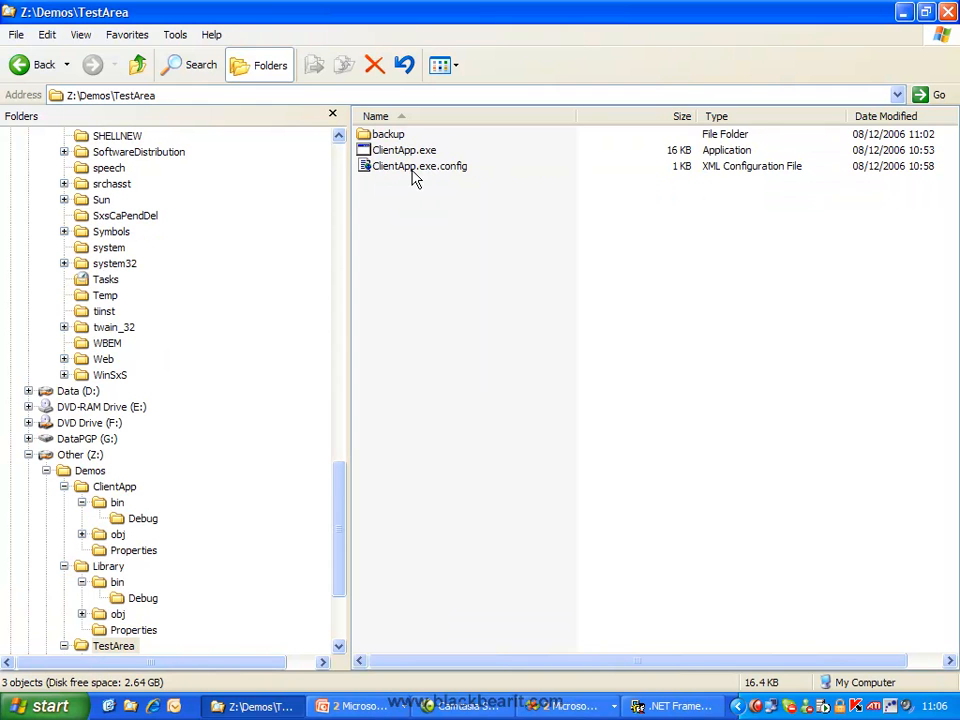
{"action": "mouse_move", "coordinate": [504, 318]}
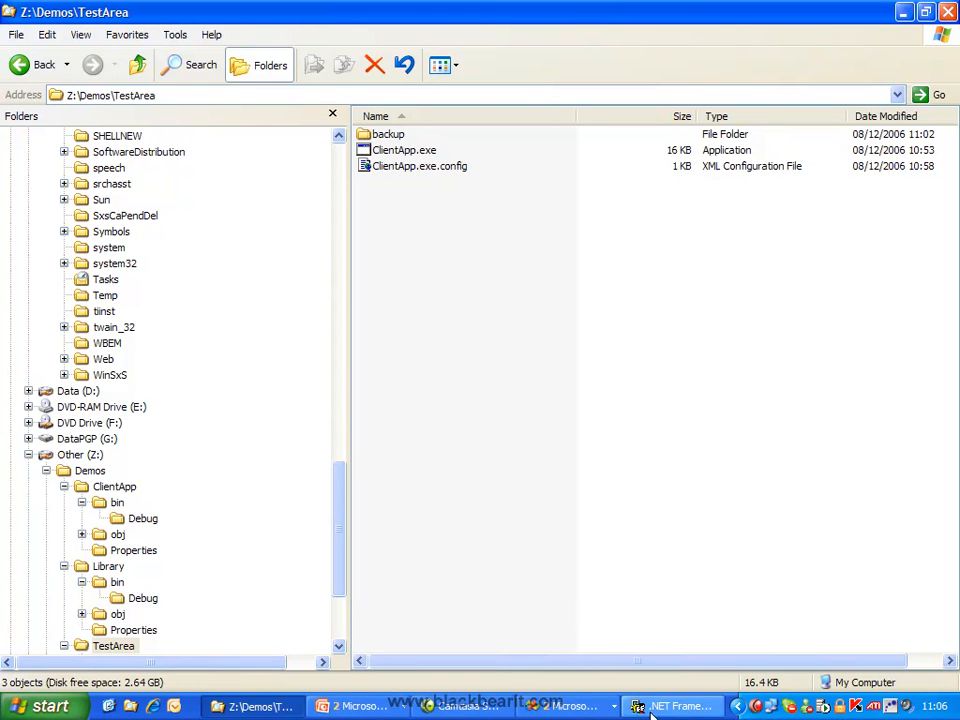
Delete the Library entry from the configured assemblies list and confirm the removal
{"action": "left_click", "coordinate": [672, 706]}
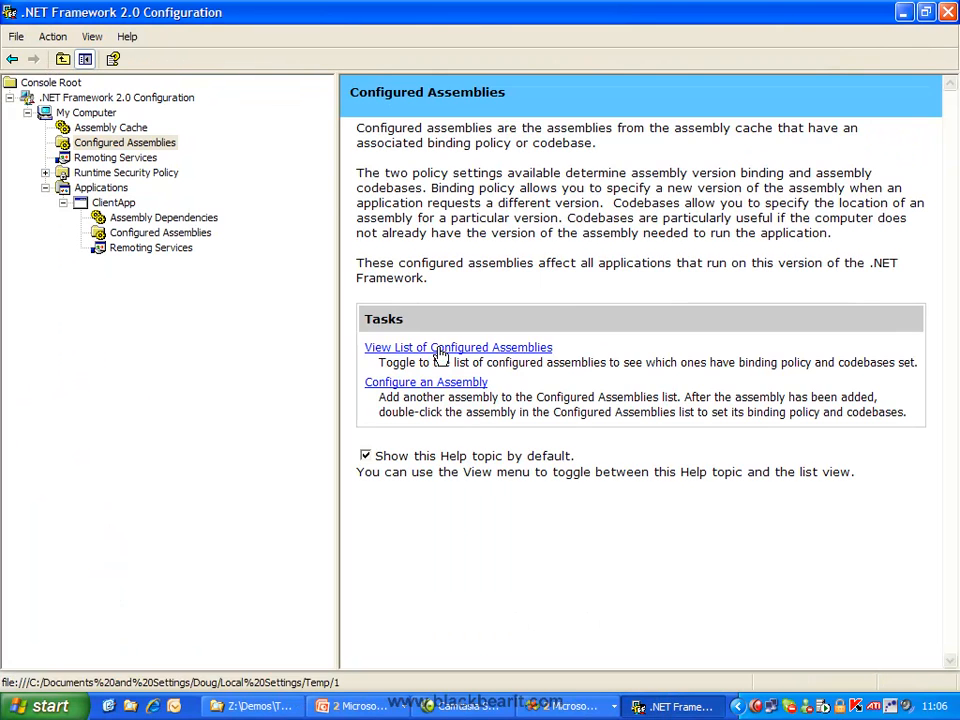
{"action": "right_click", "coordinate": [372, 100]}
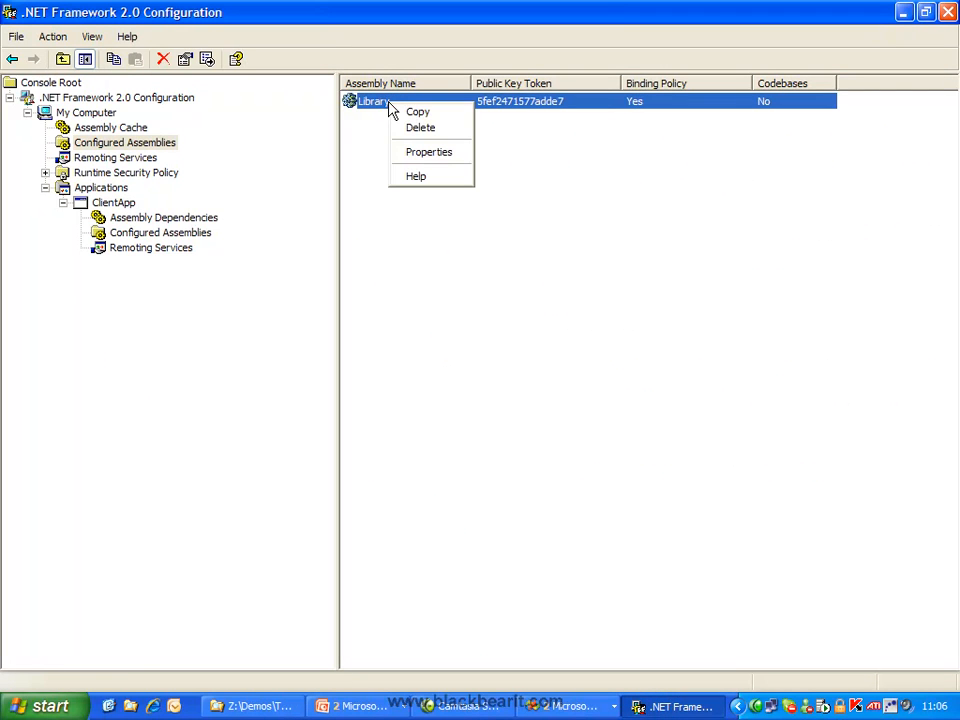
{"action": "mouse_move", "coordinate": [420, 128]}
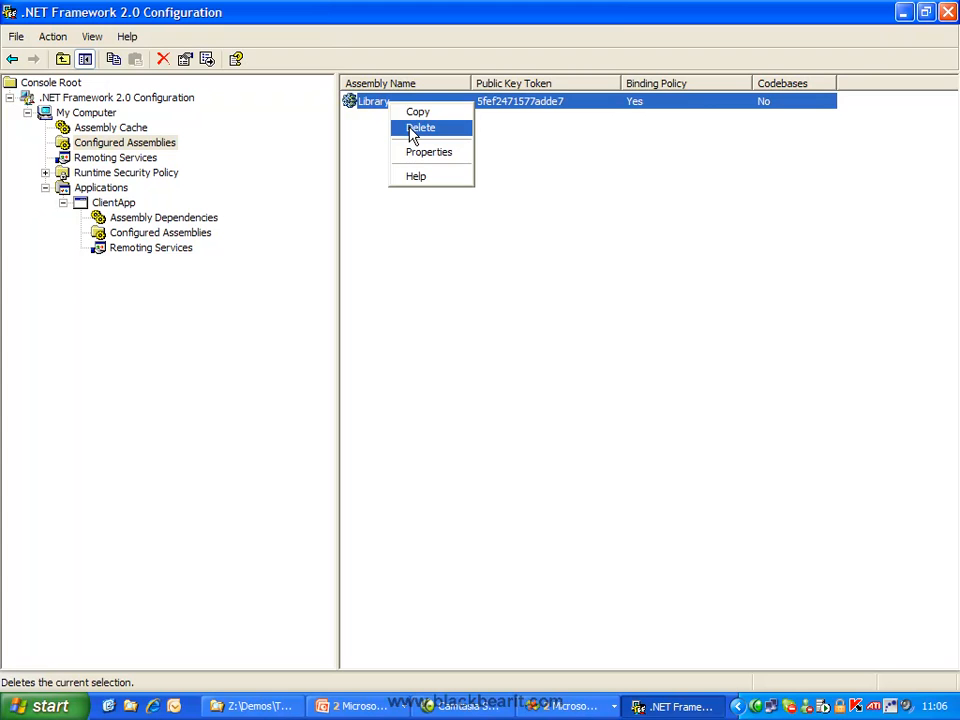
{"action": "left_click", "coordinate": [420, 128]}
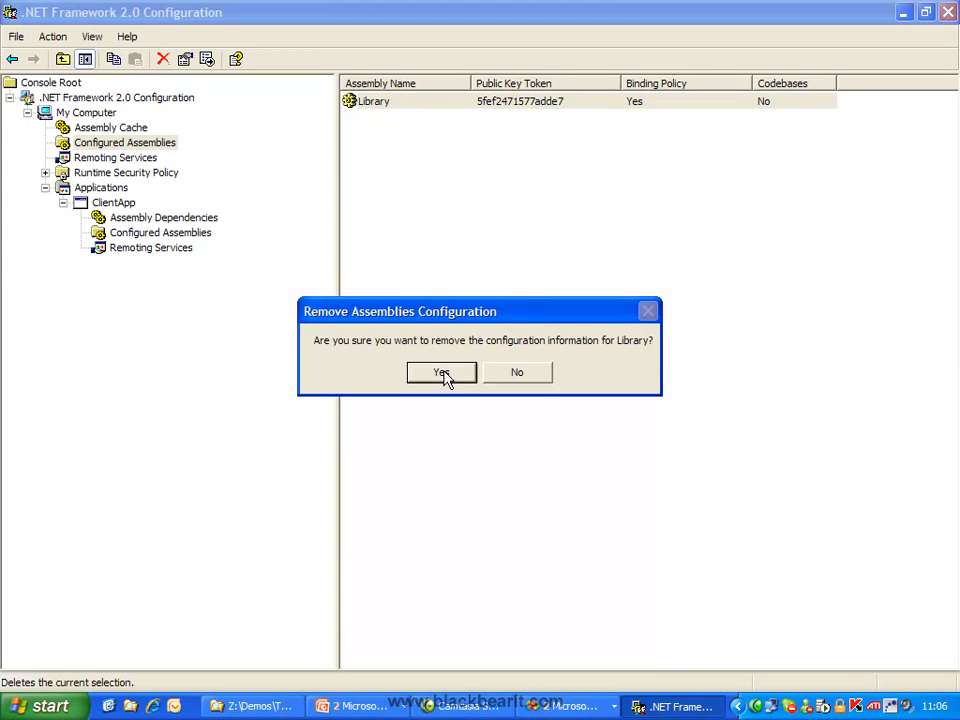
{"action": "left_click", "coordinate": [440, 372]}
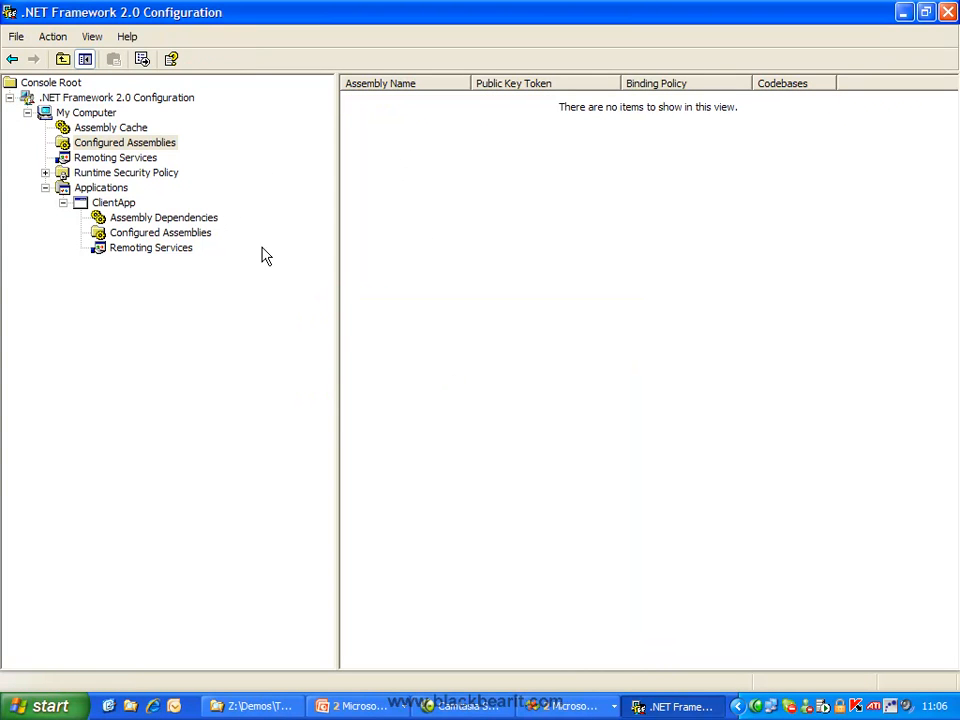
{"action": "left_click", "coordinate": [252, 704]}
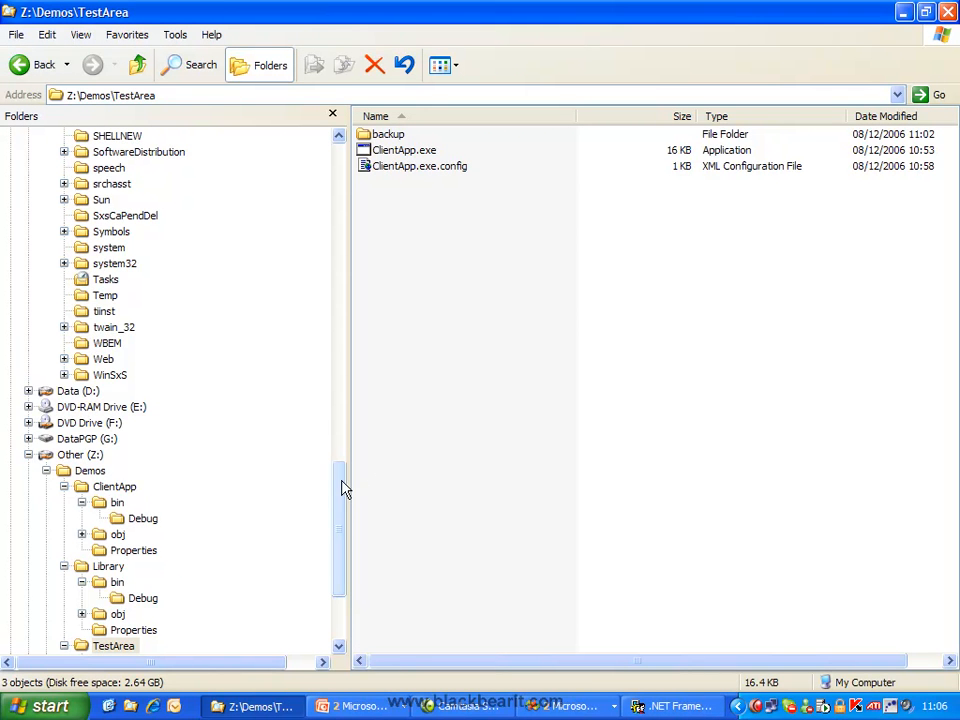
Open policy.config from the Library project folder in Visual Studio
{"action": "scroll", "scroll_direction": "down", "scroll_amount": 3}
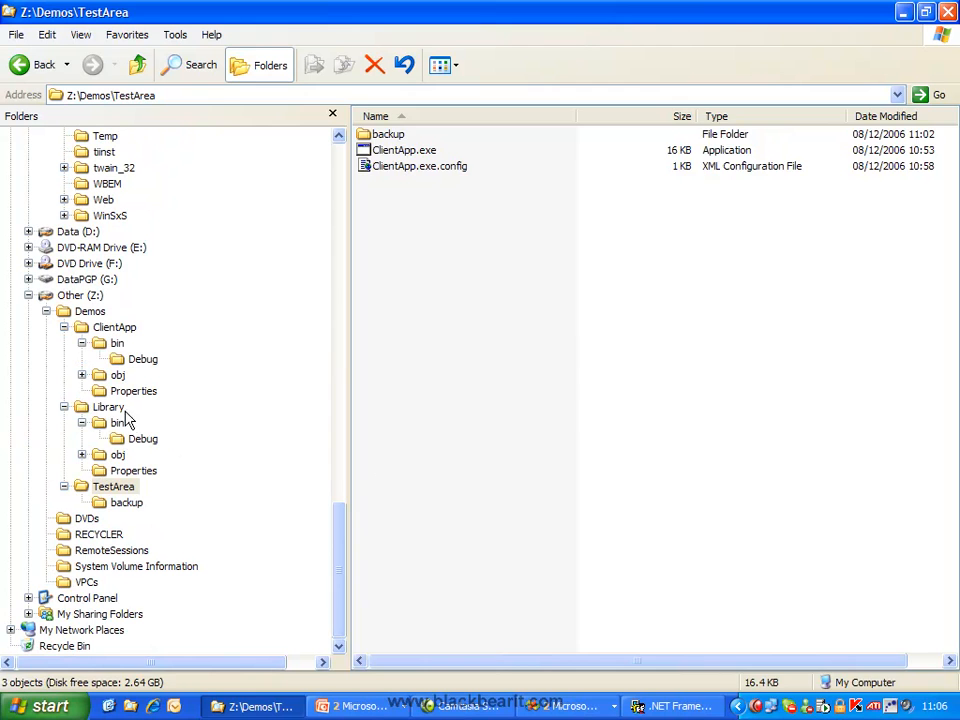
{"action": "left_click", "coordinate": [108, 406]}
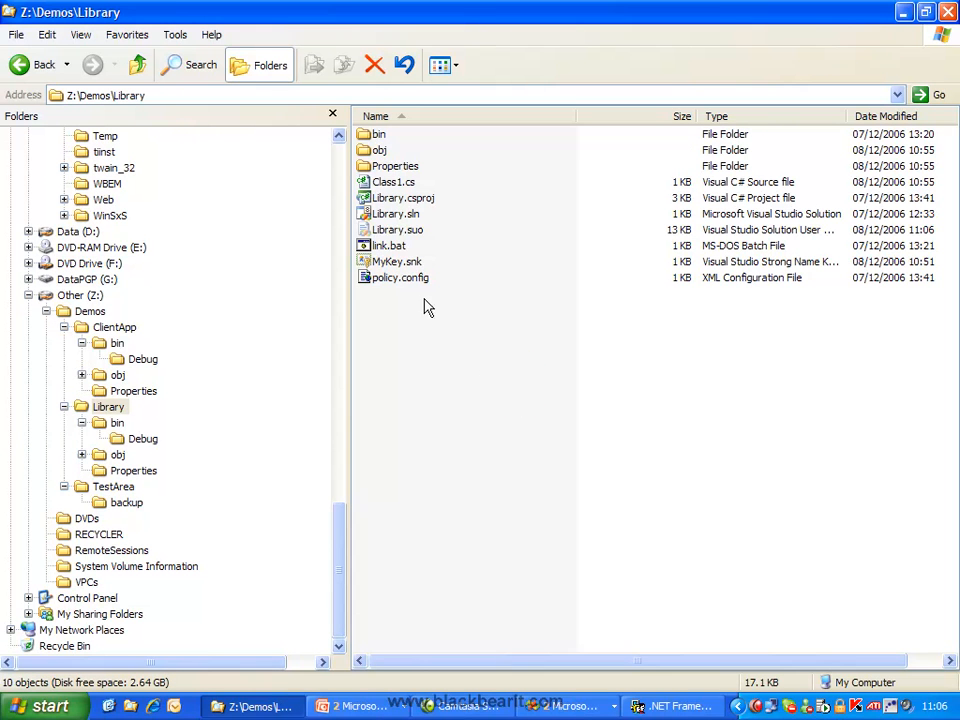
{"action": "left_click", "coordinate": [400, 276]}
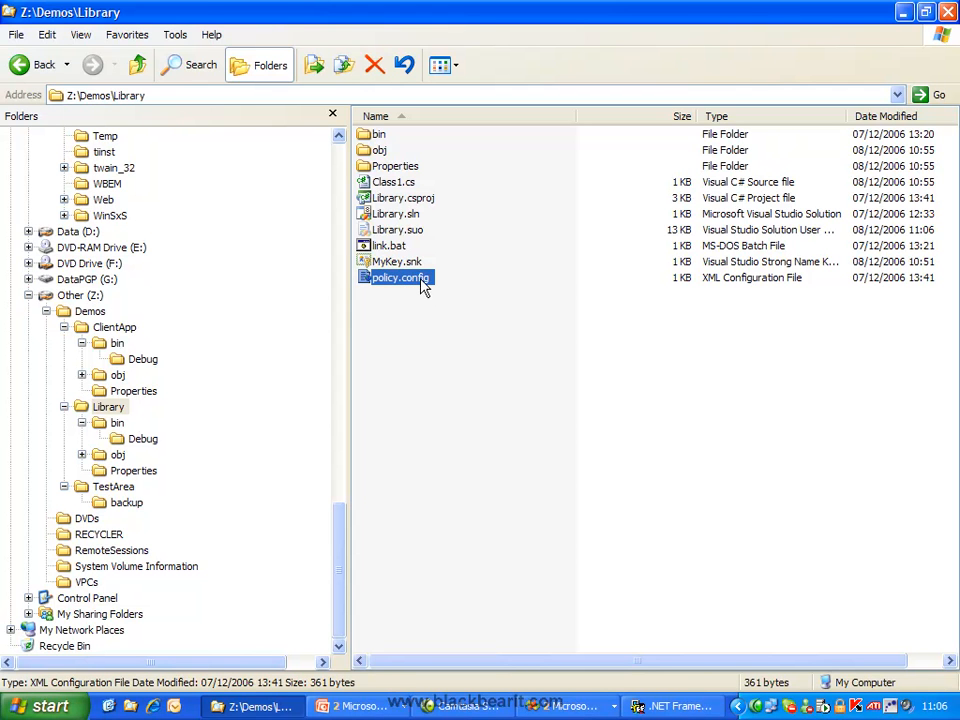
{"action": "double_click", "coordinate": [396, 276]}
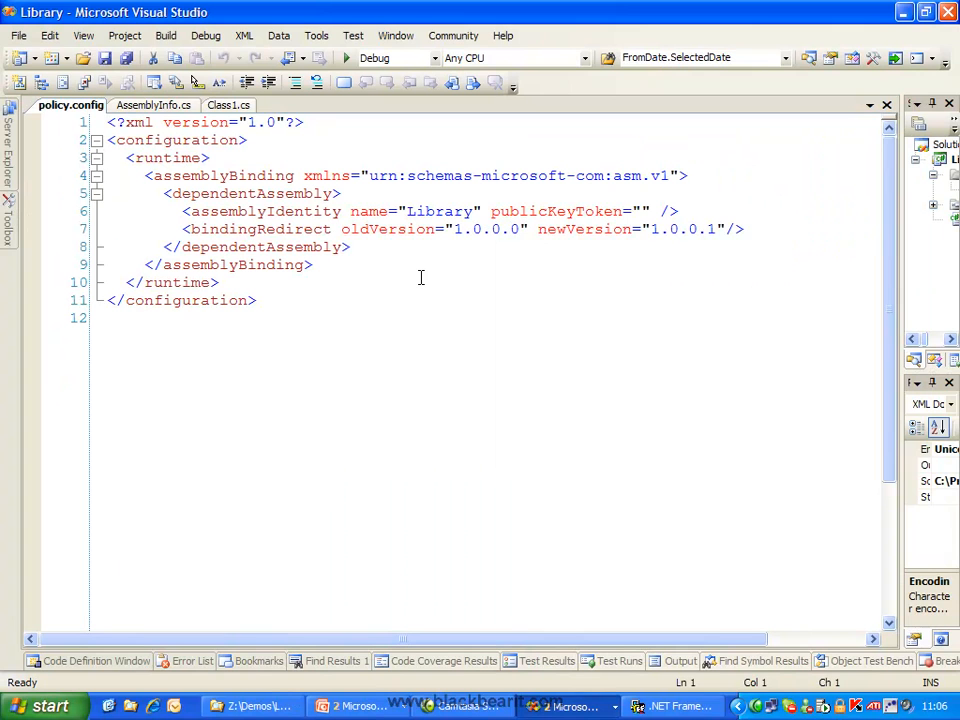
{"action": "mouse_move", "coordinate": [536, 270]}
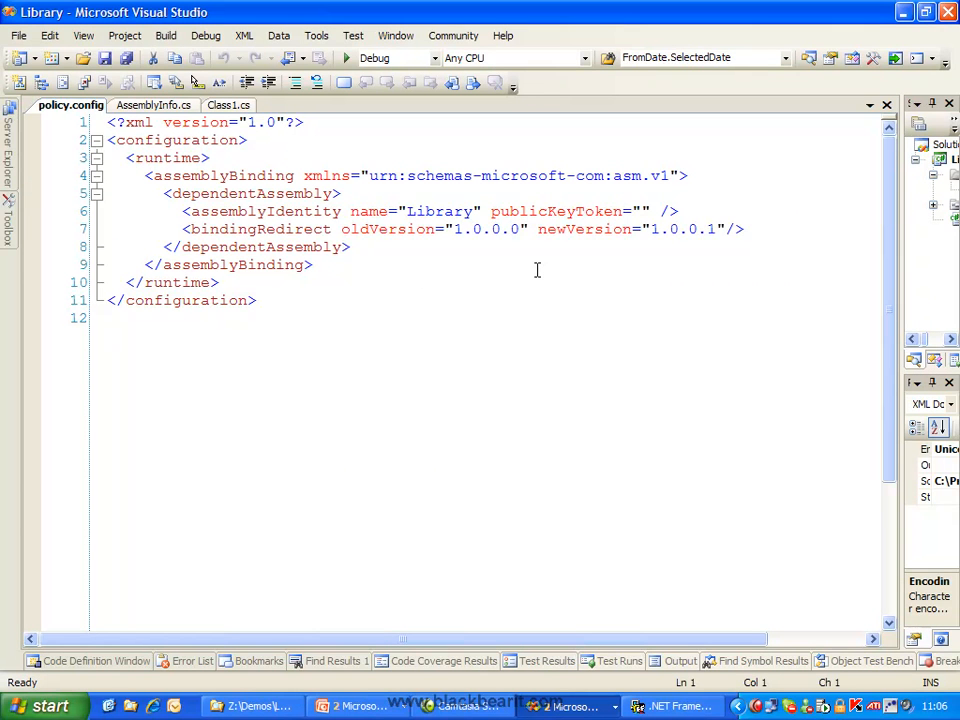
Position at Library's empty publicKeyToken in policy.config, then return to the Library folder
{"action": "left_click", "coordinate": [642, 212]}
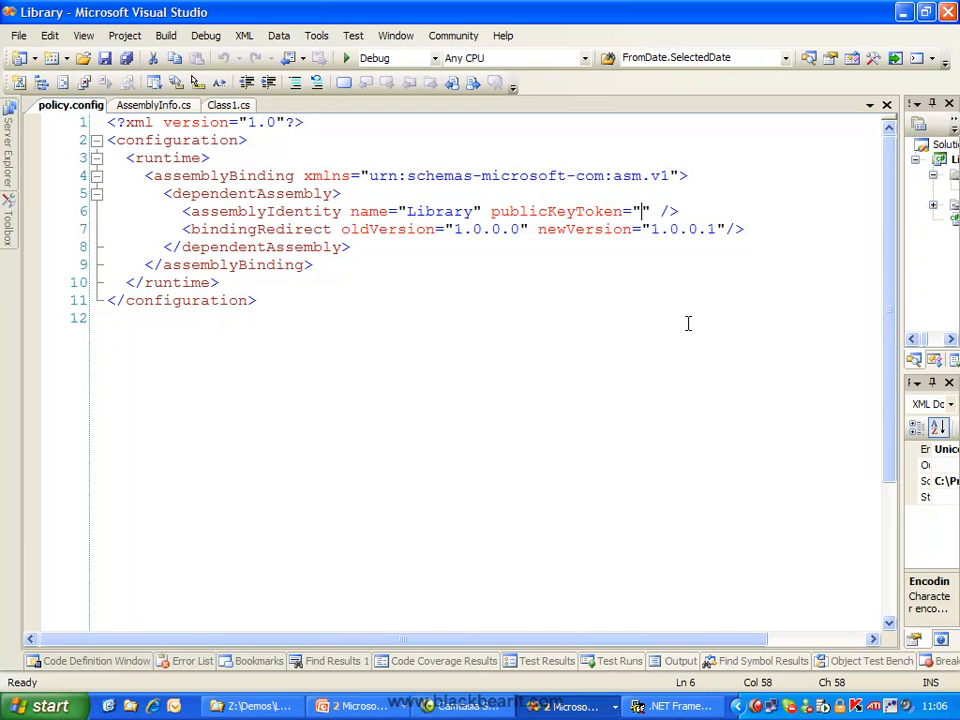
{"action": "mouse_move", "coordinate": [596, 244]}
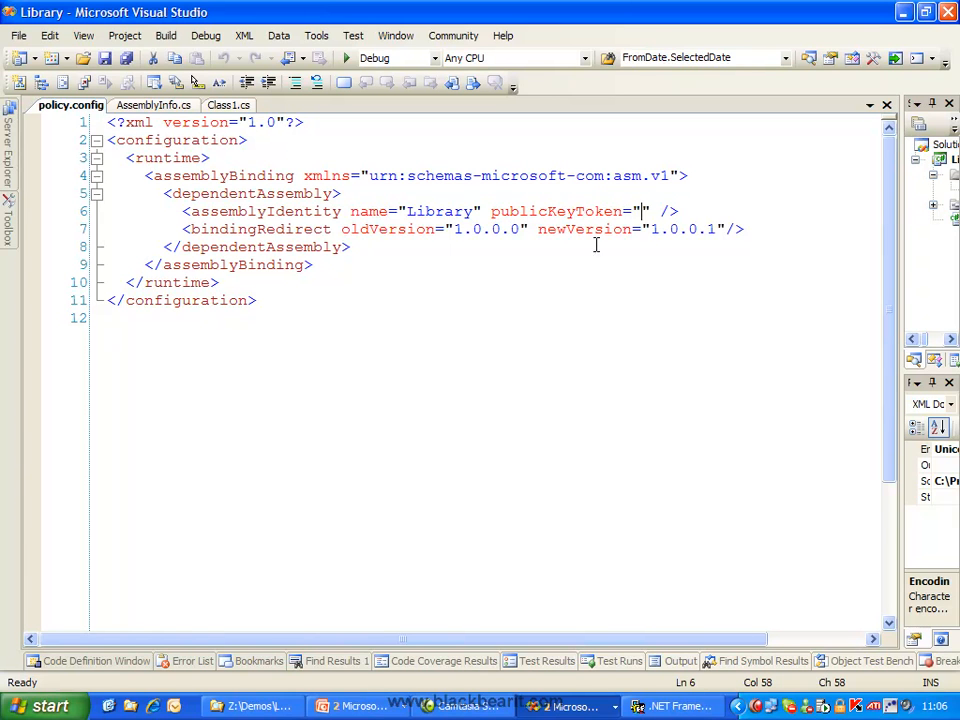
{"action": "mouse_move", "coordinate": [600, 292]}
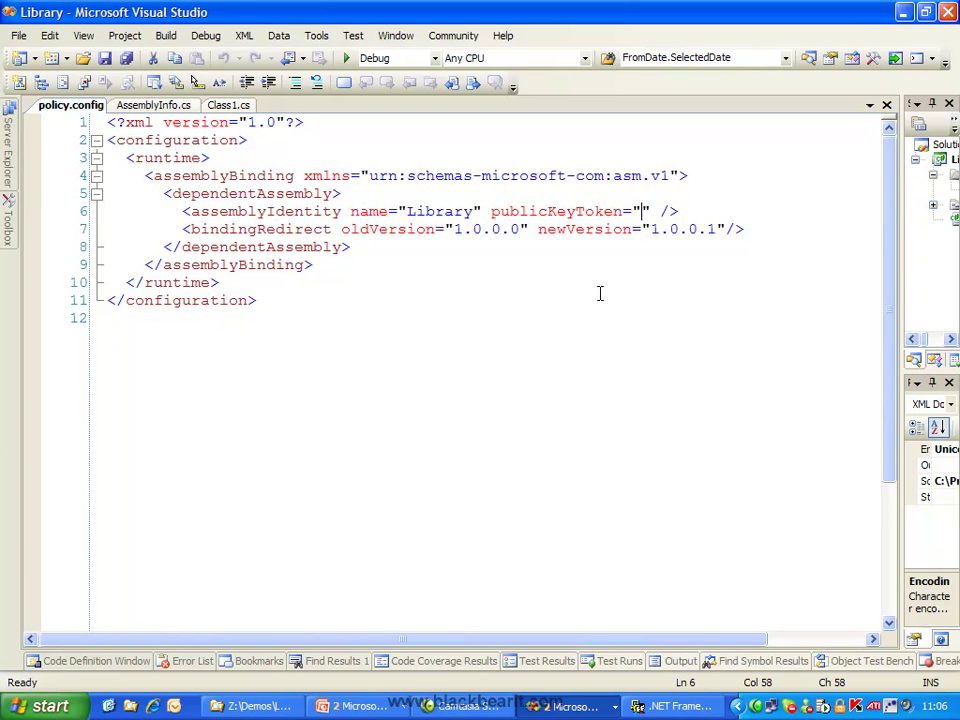
{"action": "mouse_move", "coordinate": [898, 292]}
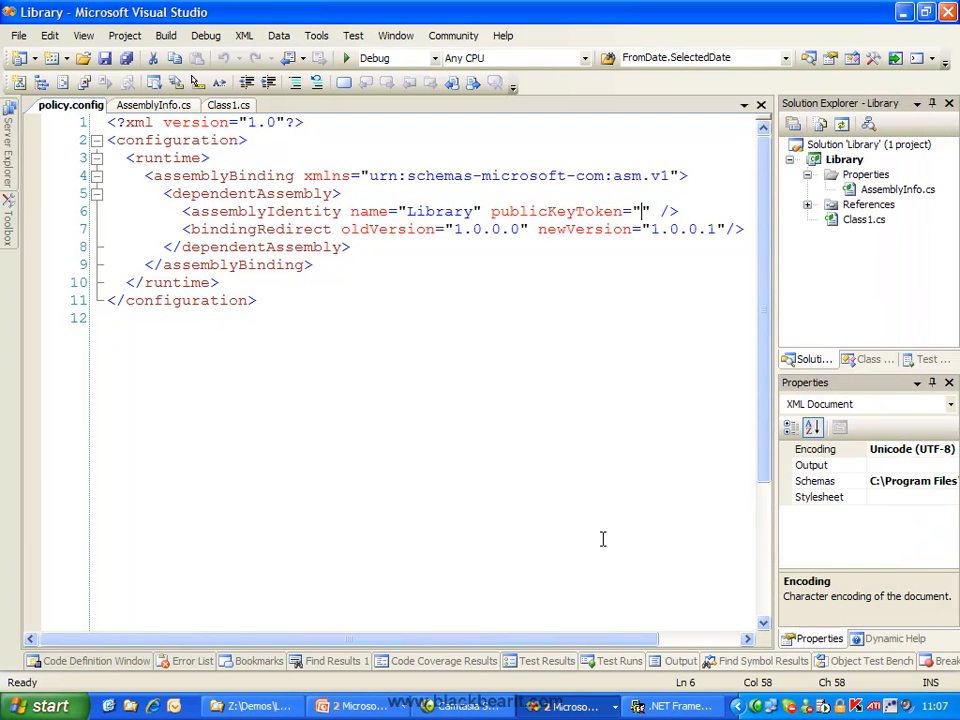
{"action": "mouse_move", "coordinate": [594, 460]}
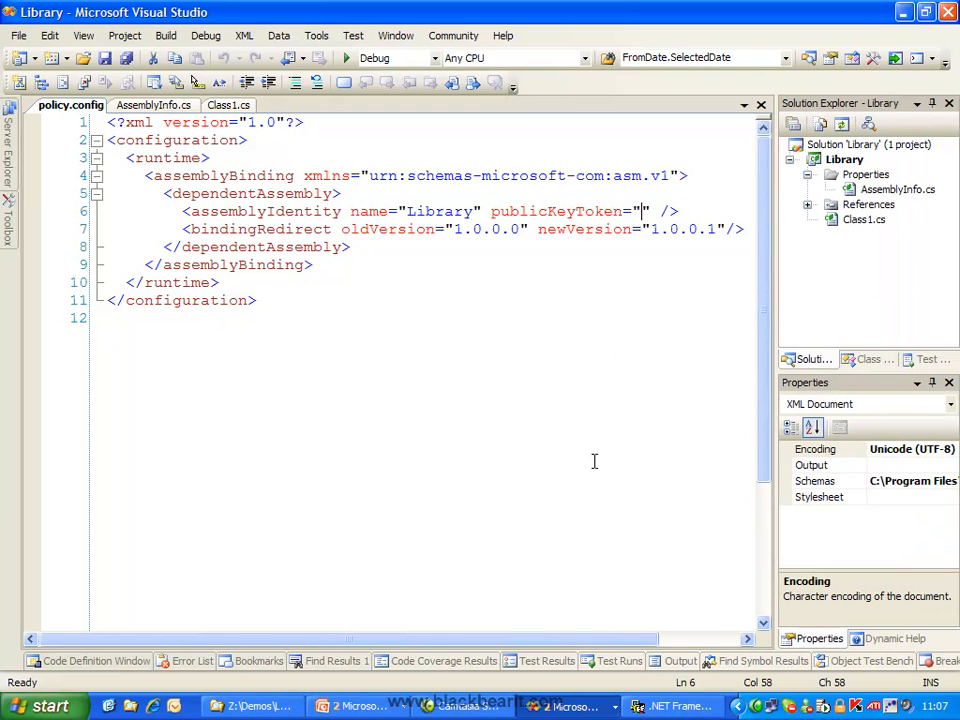
{"action": "mouse_move", "coordinate": [636, 310]}
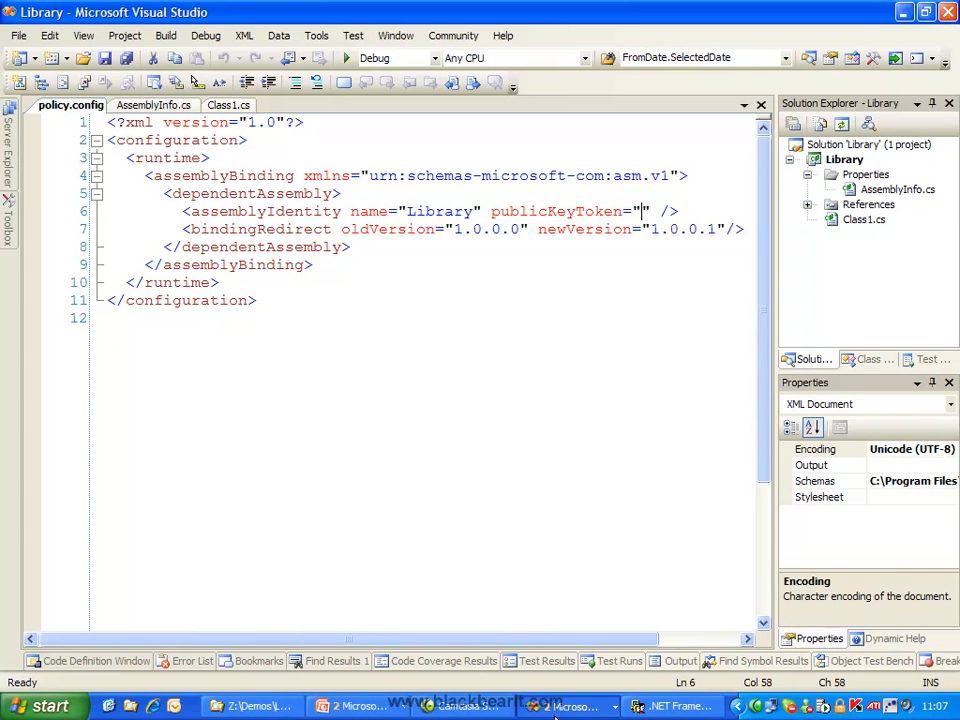
{"action": "left_click", "coordinate": [252, 706]}
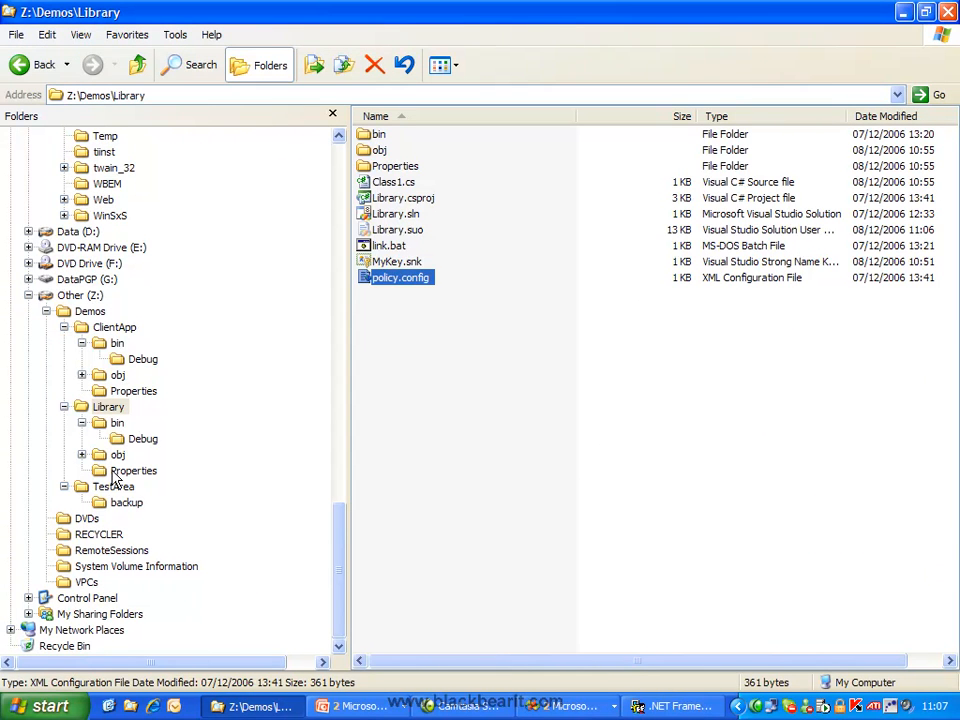
Save policy.config with publicKeyToken 5fef2471577adde7 and show AssemblyInfo.cs to check the version
{"action": "left_click", "coordinate": [112, 486]}
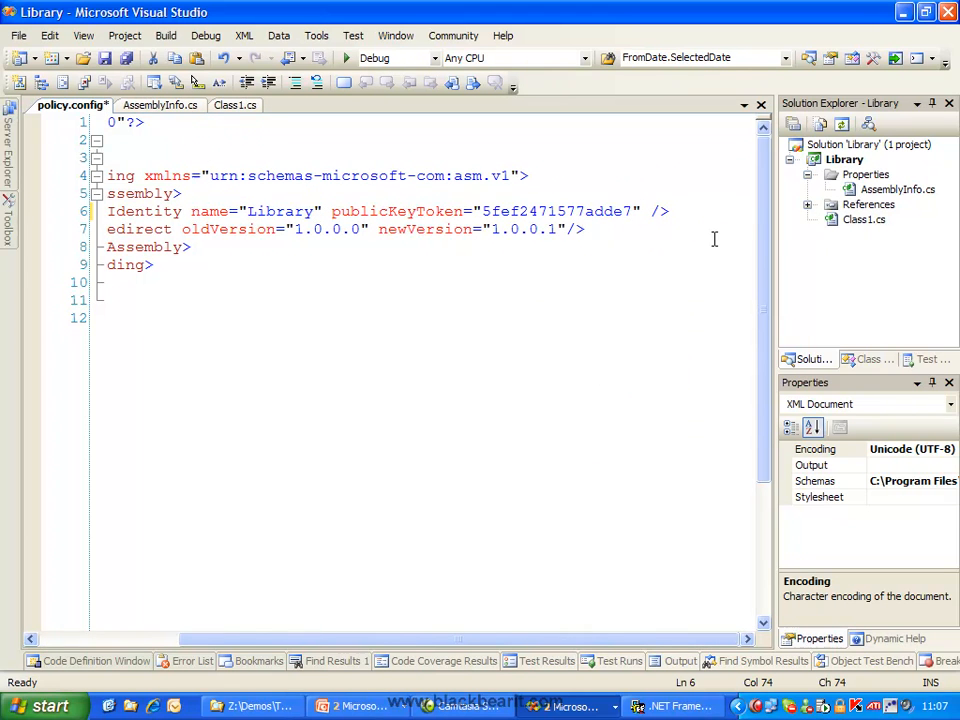
{"action": "key", "text": "ctrl+s"}
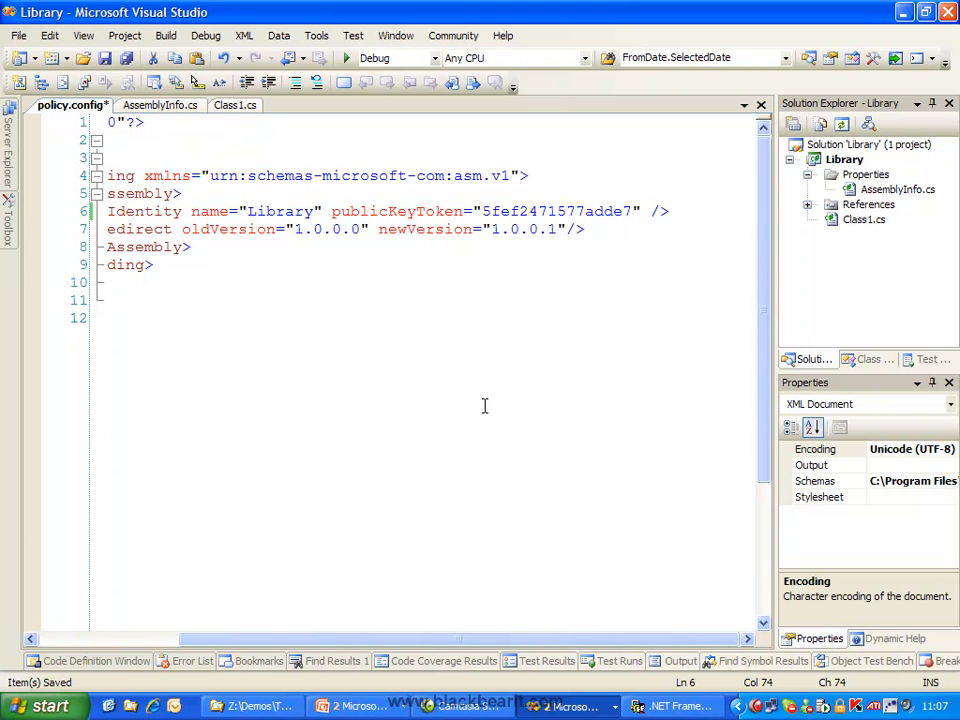
{"action": "left_click", "coordinate": [160, 104]}
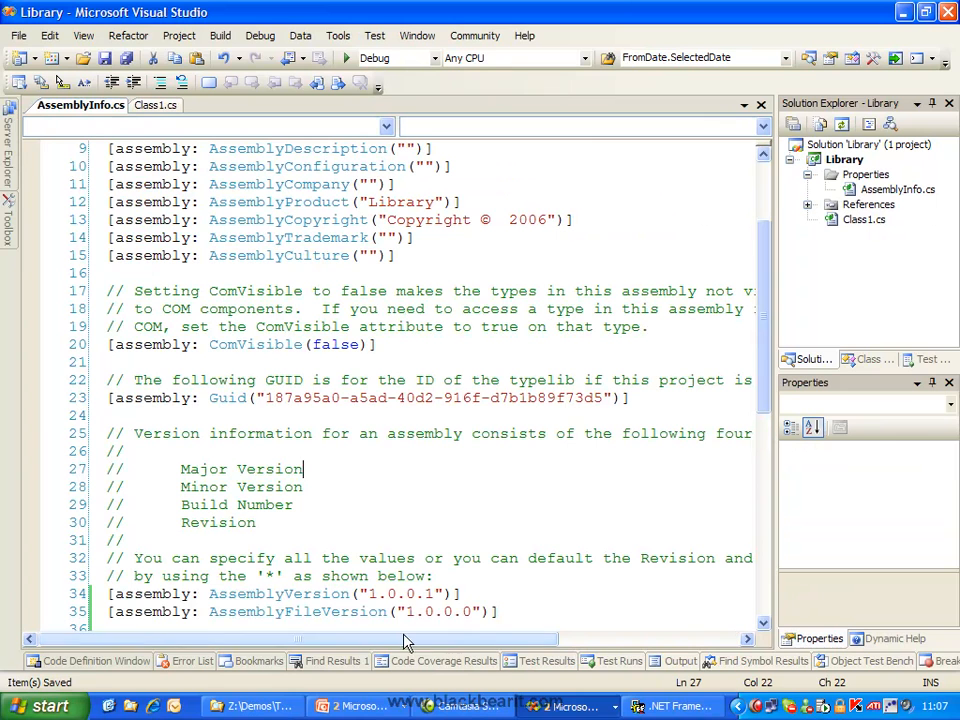
Bring Explorer to the Library folder, select policy.config and open link.bat in Notepad
{"action": "left_click", "coordinate": [252, 706]}
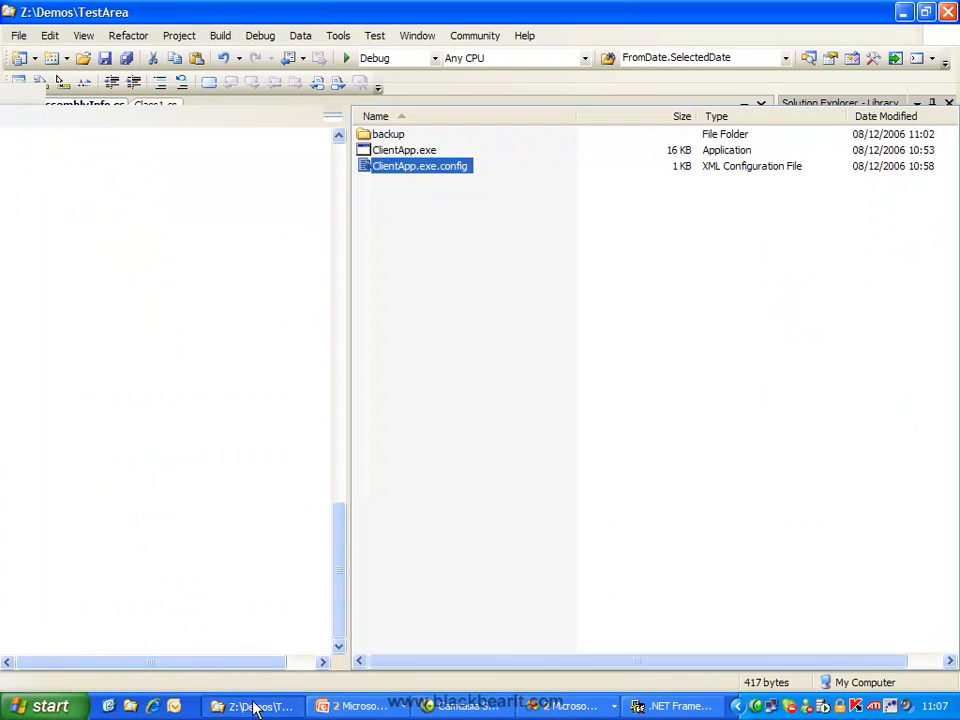
{"action": "left_click", "coordinate": [252, 706]}
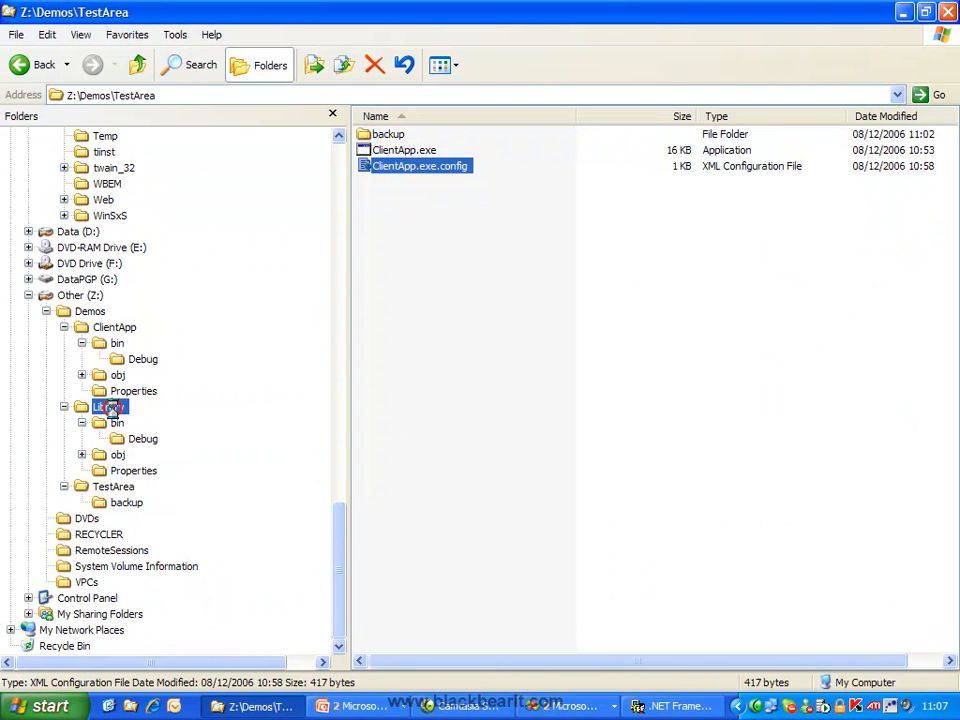
{"action": "left_click", "coordinate": [110, 406]}
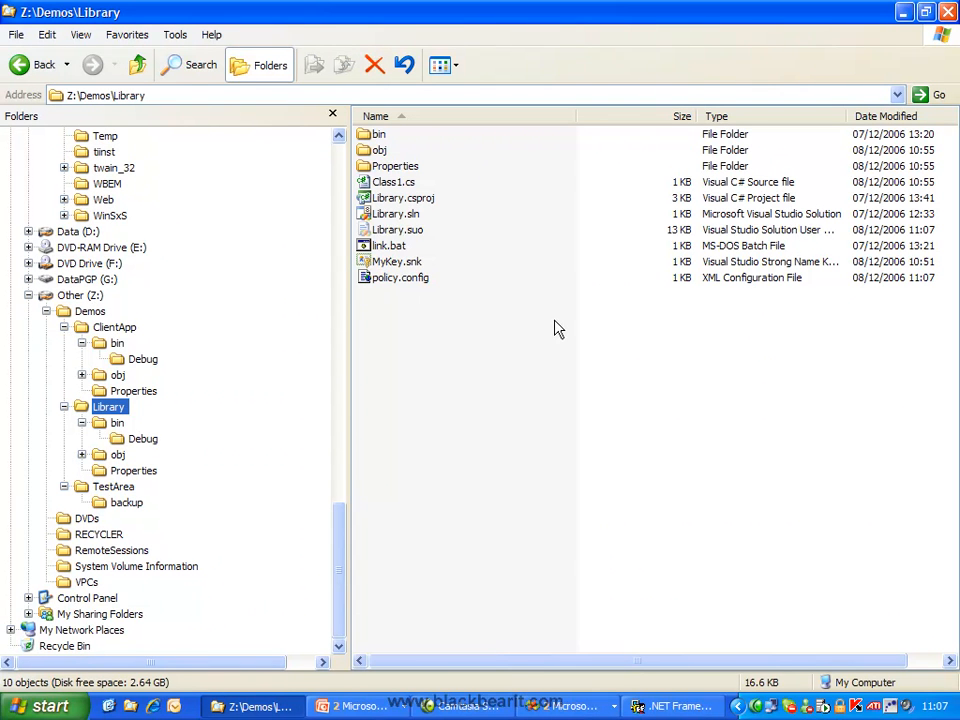
{"action": "left_click", "coordinate": [400, 276]}
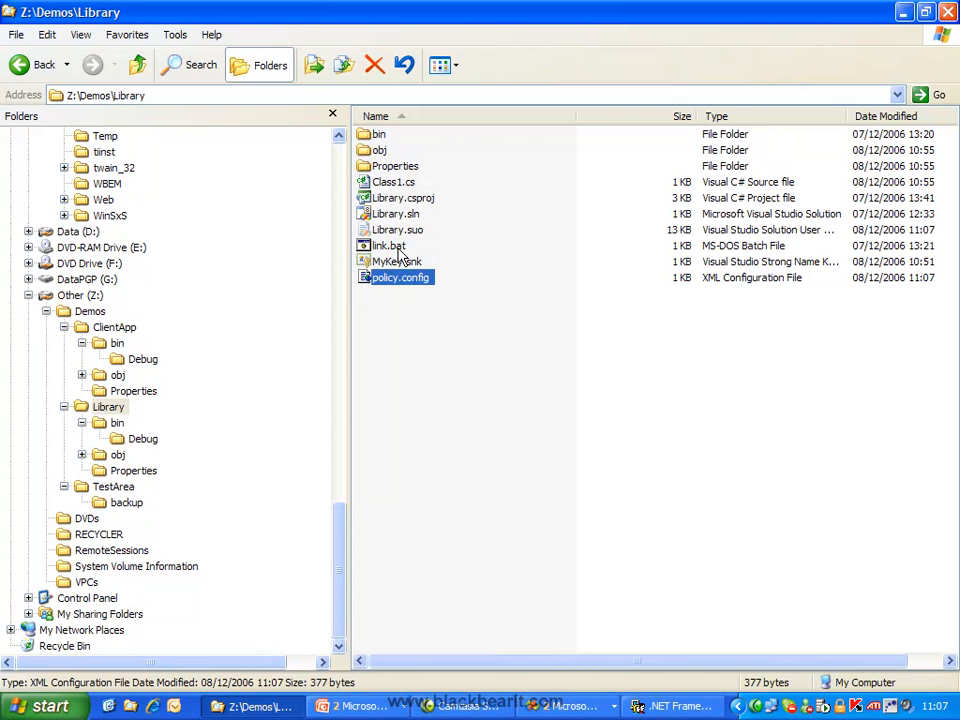
{"action": "double_click", "coordinate": [388, 244]}
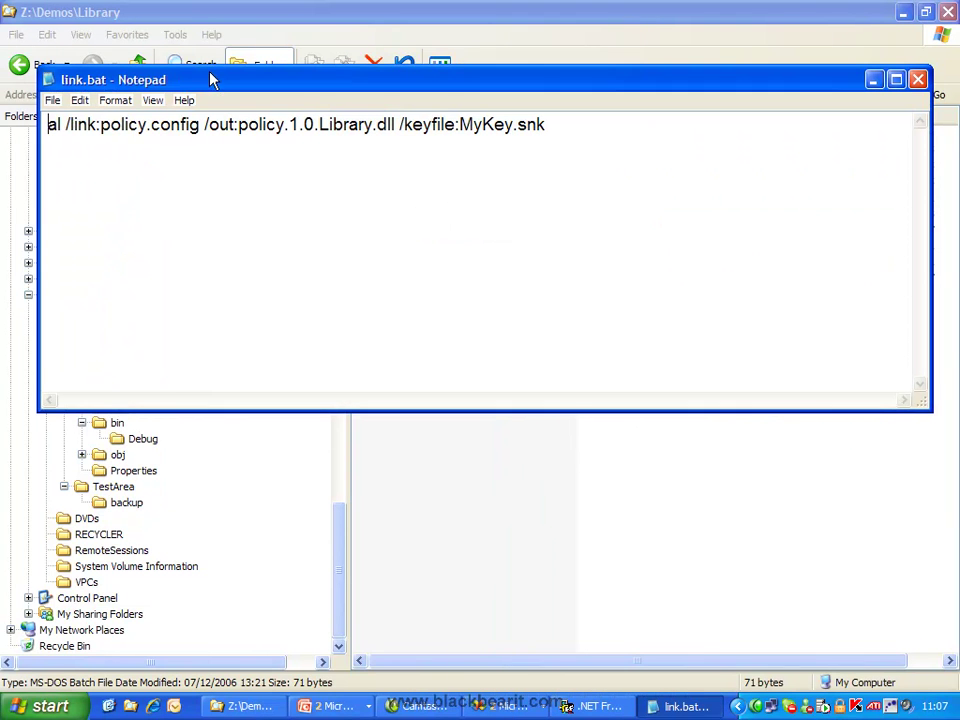
Highlight the /link:policy.config and /out:policy.1.0.Library.dll parts of the al command in turn
{"action": "double_click", "coordinate": [132, 124]}
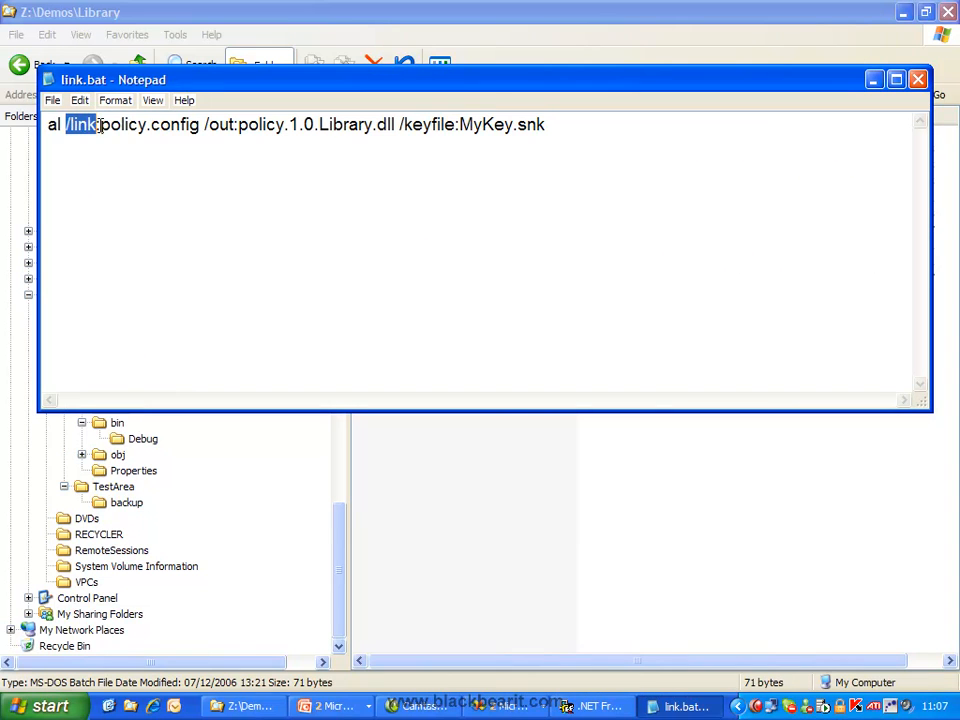
{"action": "double_click", "coordinate": [148, 124]}
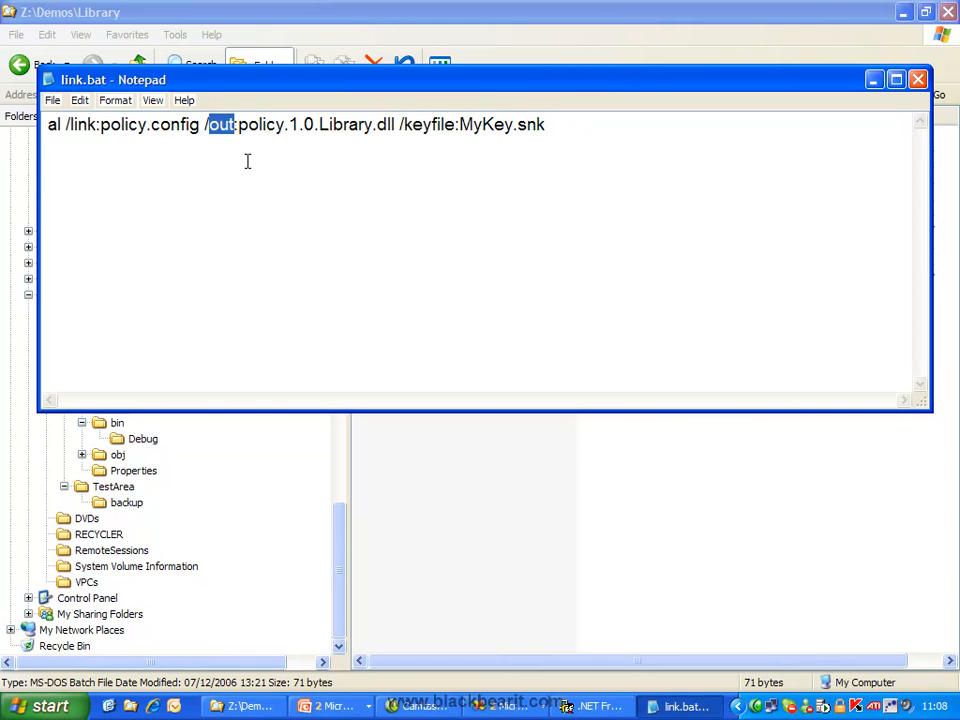
{"action": "left_click", "coordinate": [236, 124]}
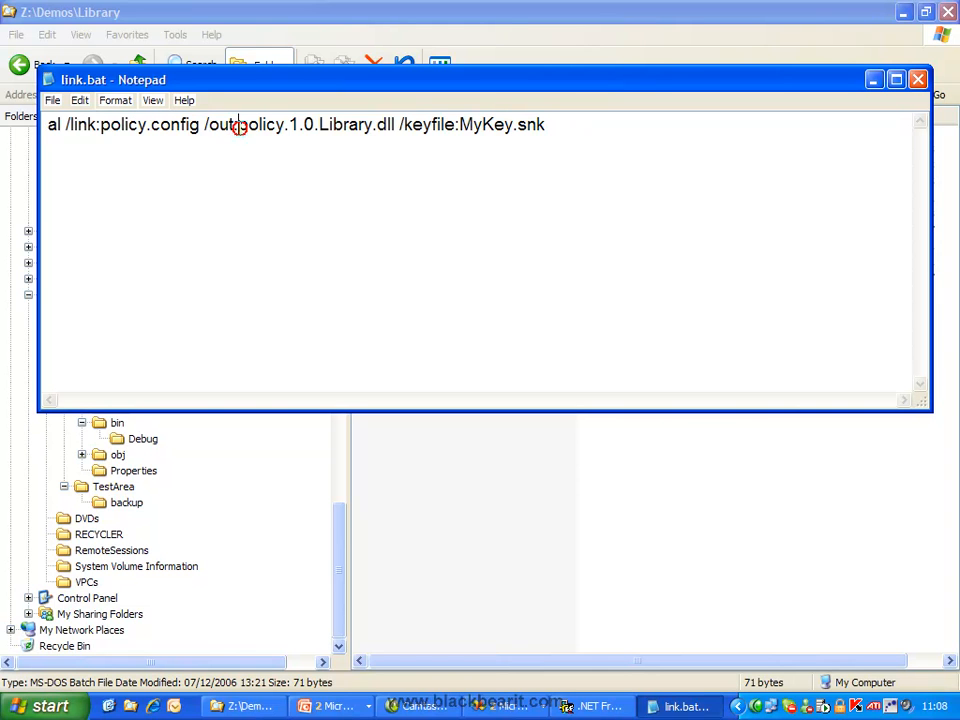
{"action": "double_click", "coordinate": [260, 124]}
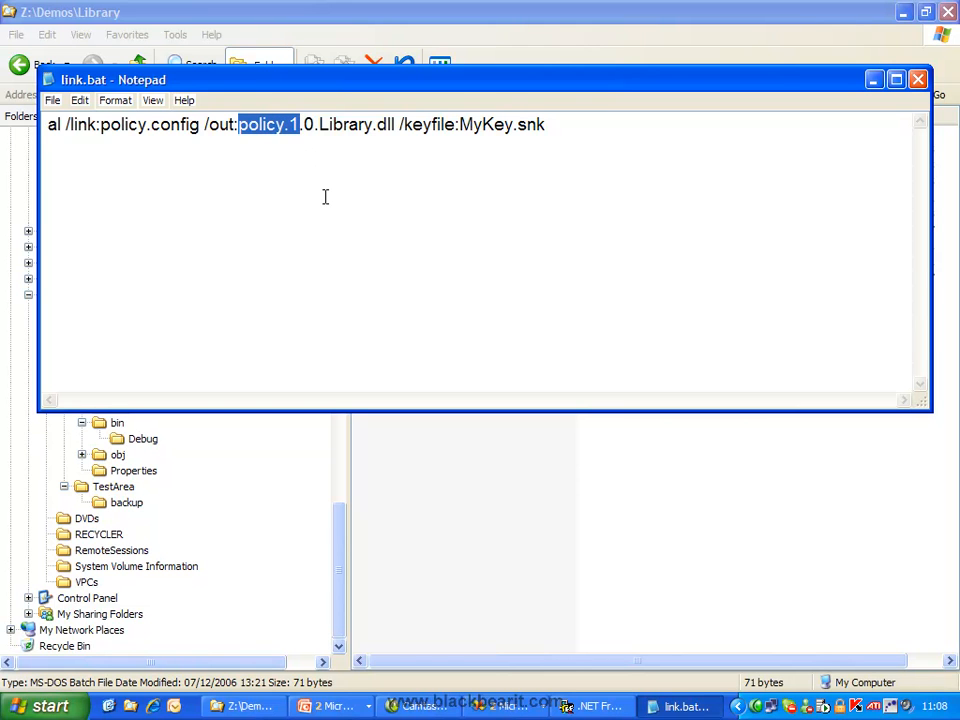
{"action": "left_click", "coordinate": [290, 124]}
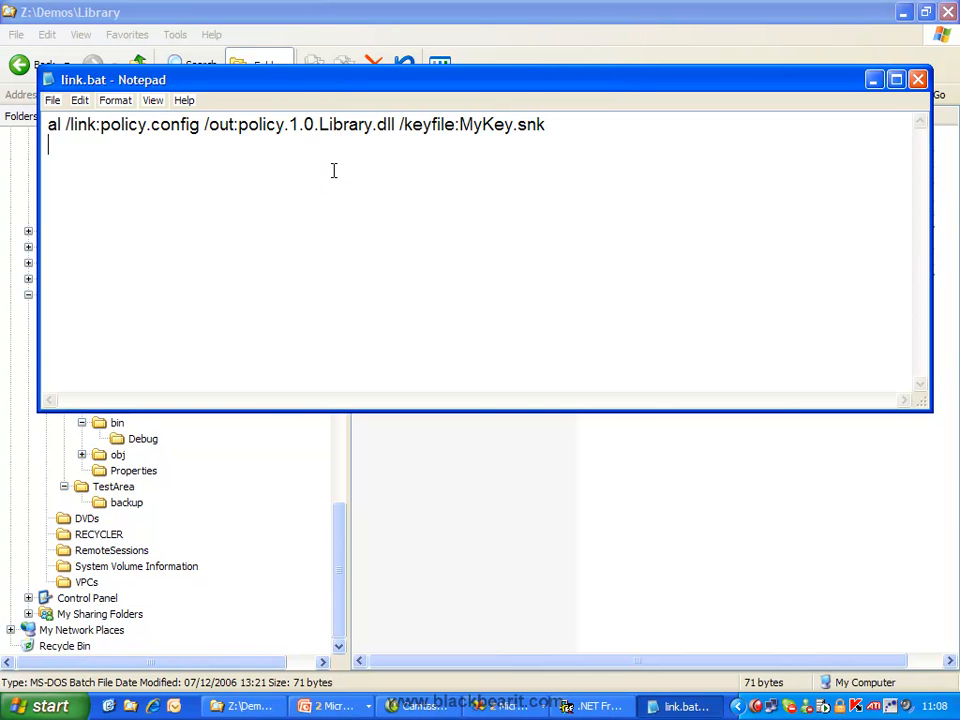
{"action": "double_click", "coordinate": [300, 124]}
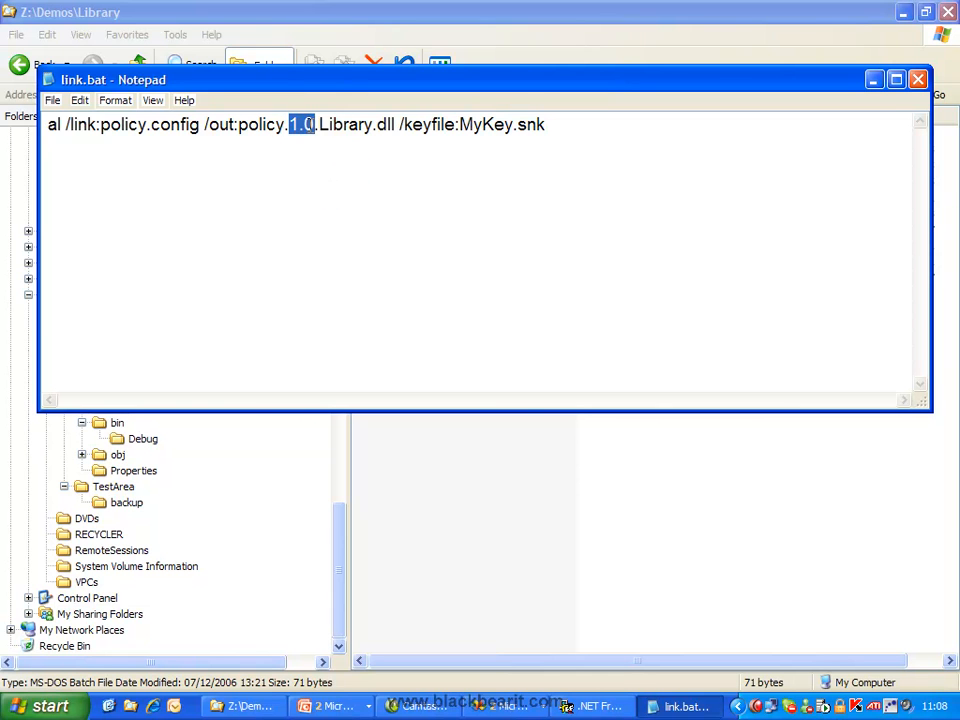
{"action": "mouse_move", "coordinate": [452, 238]}
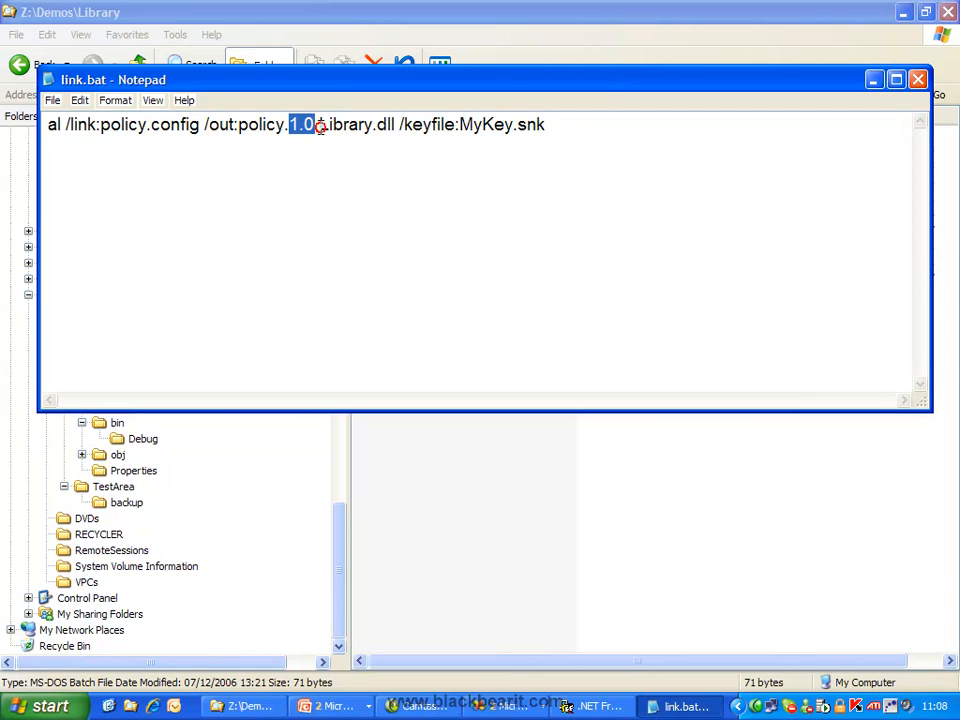
{"action": "double_click", "coordinate": [356, 124]}
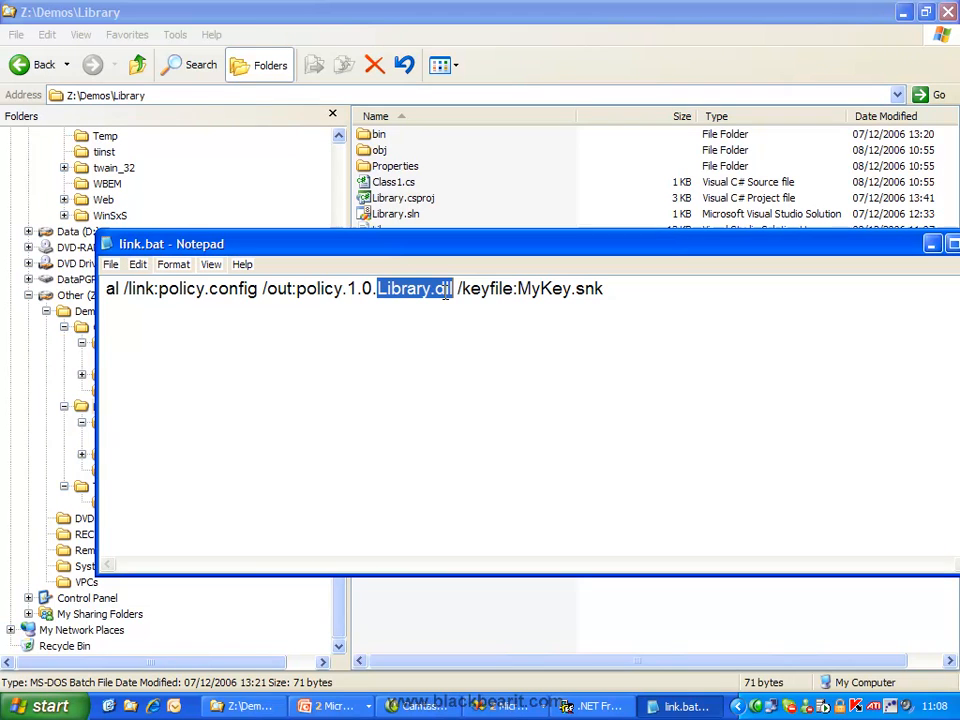
Highlight the /keyfile:MyKey.snk option, then copy the full al linker command
{"action": "double_click", "coordinate": [318, 288]}
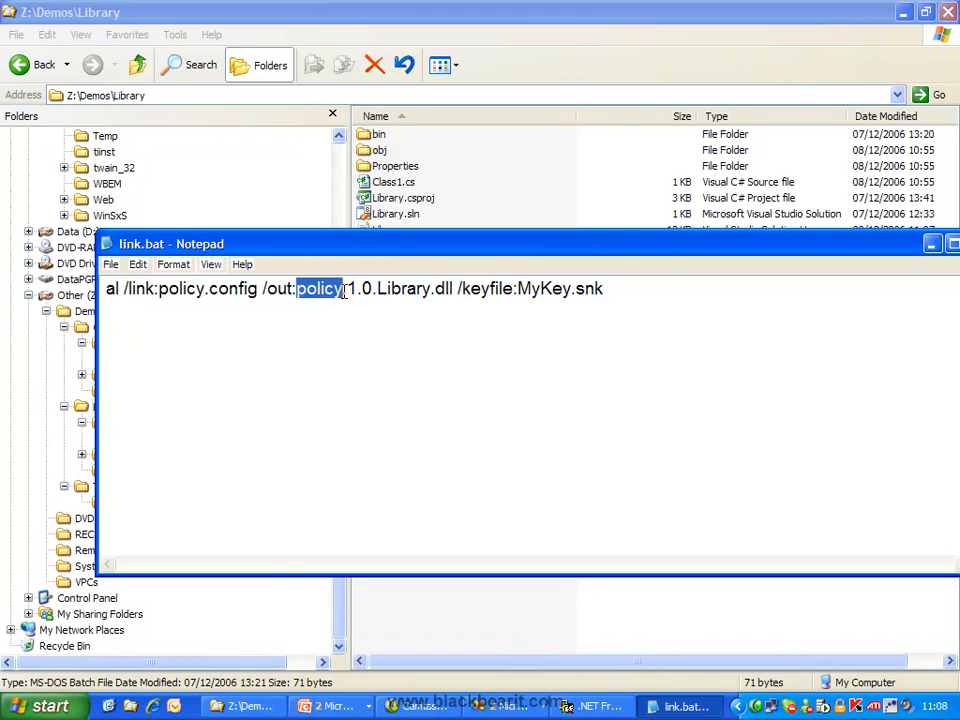
{"action": "left_click_drag", "start_coordinate": [318, 288], "coordinate": [452, 288]}
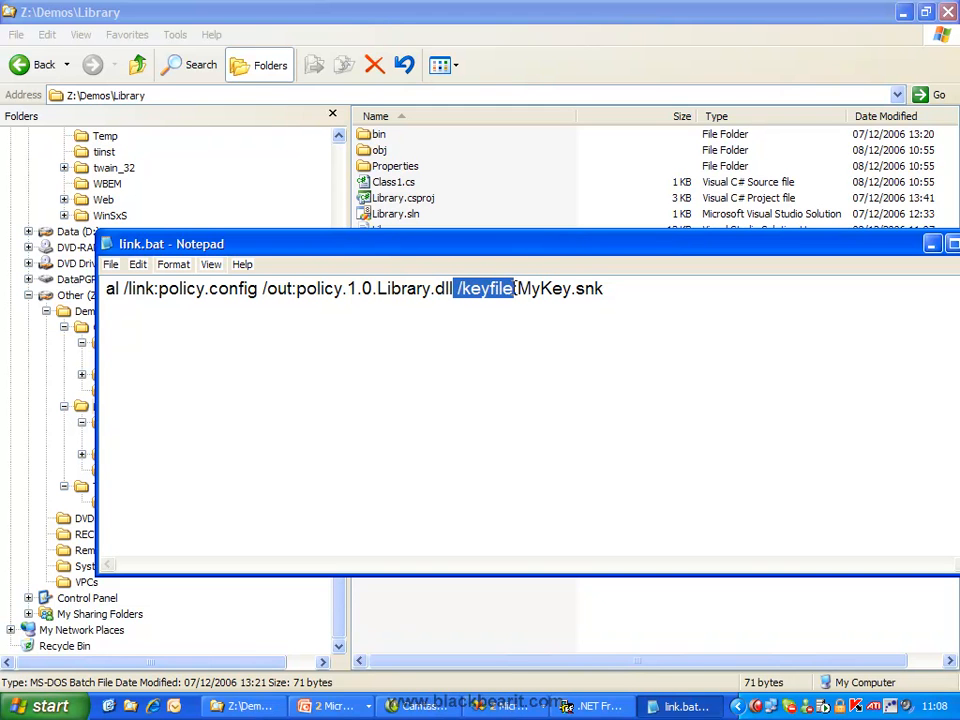
{"action": "left_click", "coordinate": [572, 312]}
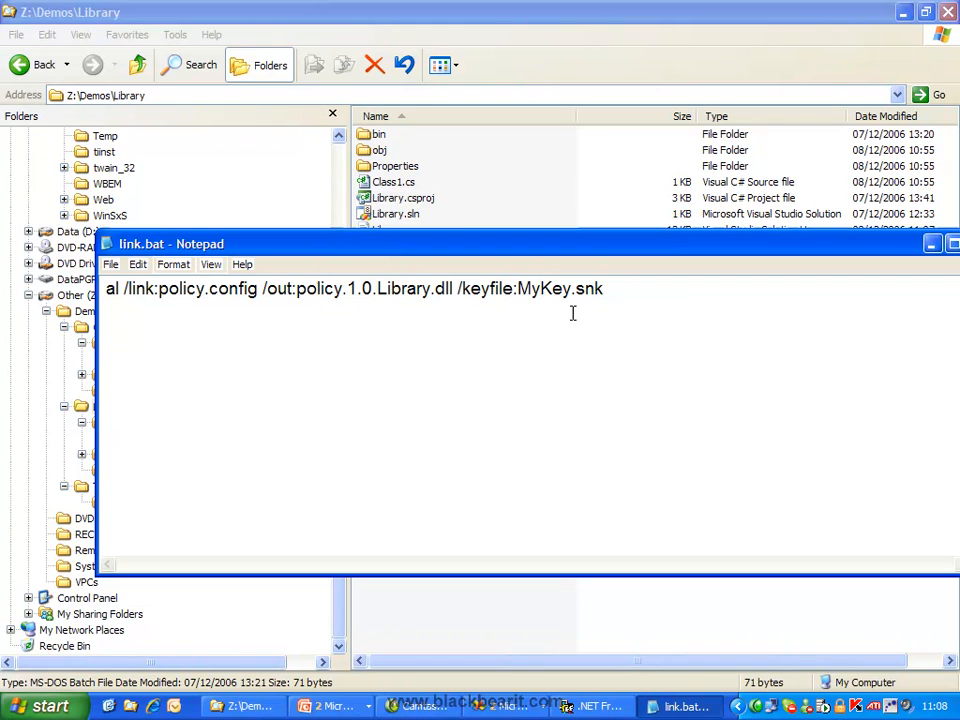
{"action": "double_click", "coordinate": [560, 288]}
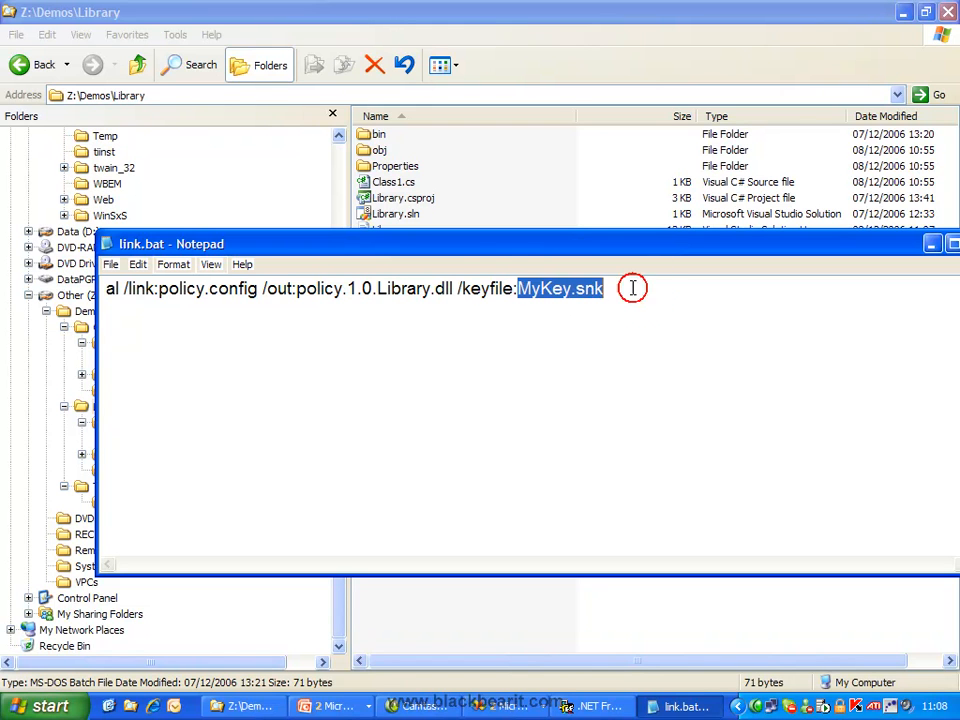
{"action": "mouse_move", "coordinate": [688, 266]}
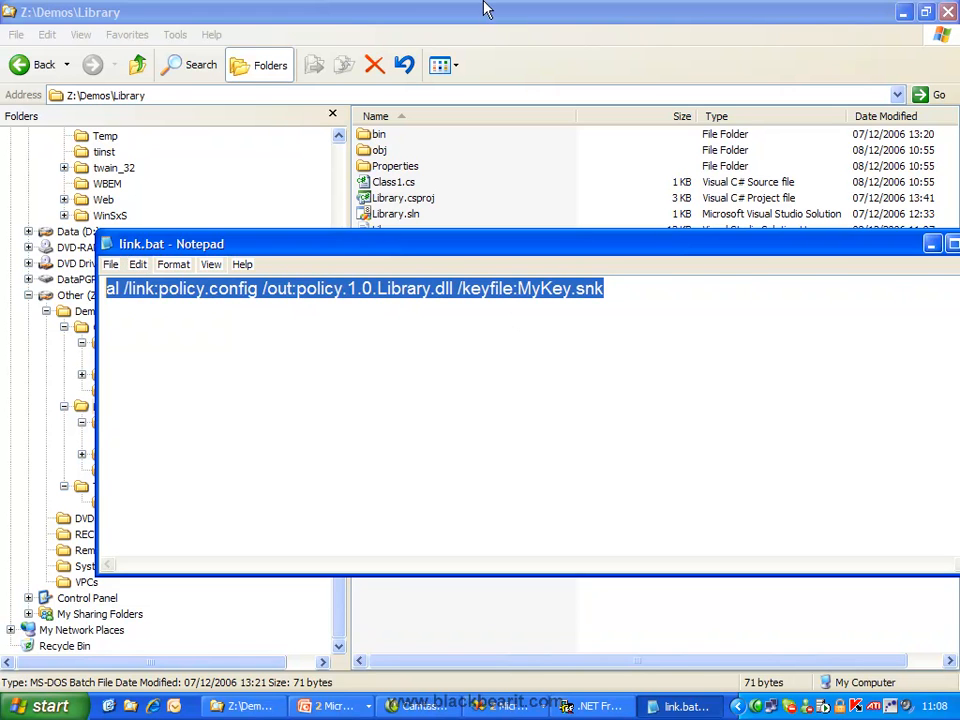
{"action": "right_click", "coordinate": [108, 408]}
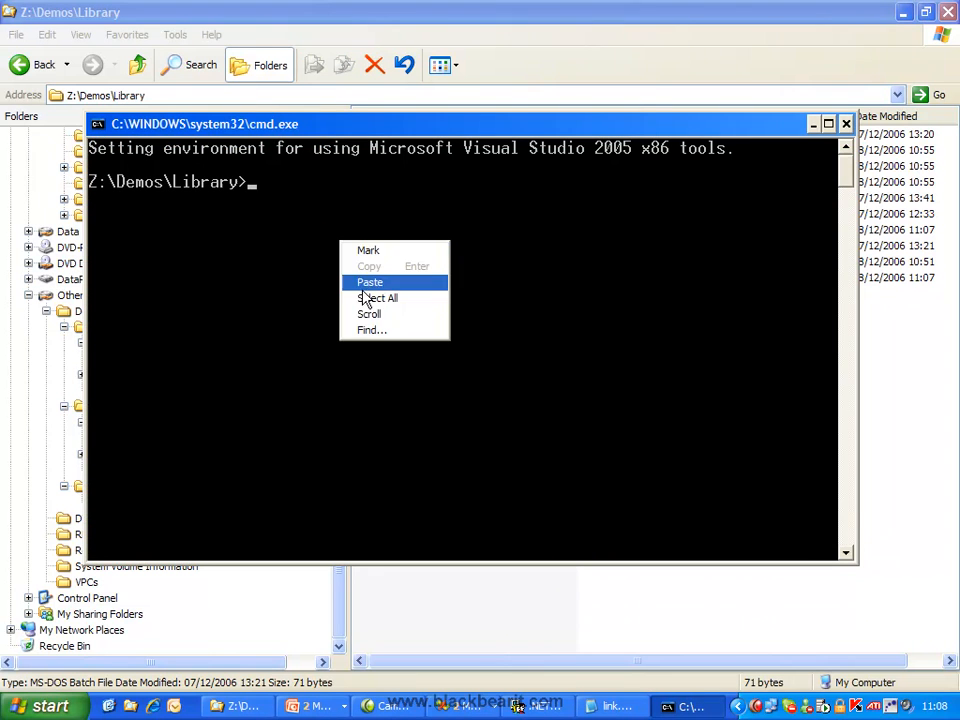
Run the pasted al command to build policy.1.0.Library.dll, then show TestArea\backup with ClientApp.exe
{"action": "left_click", "coordinate": [368, 282]}
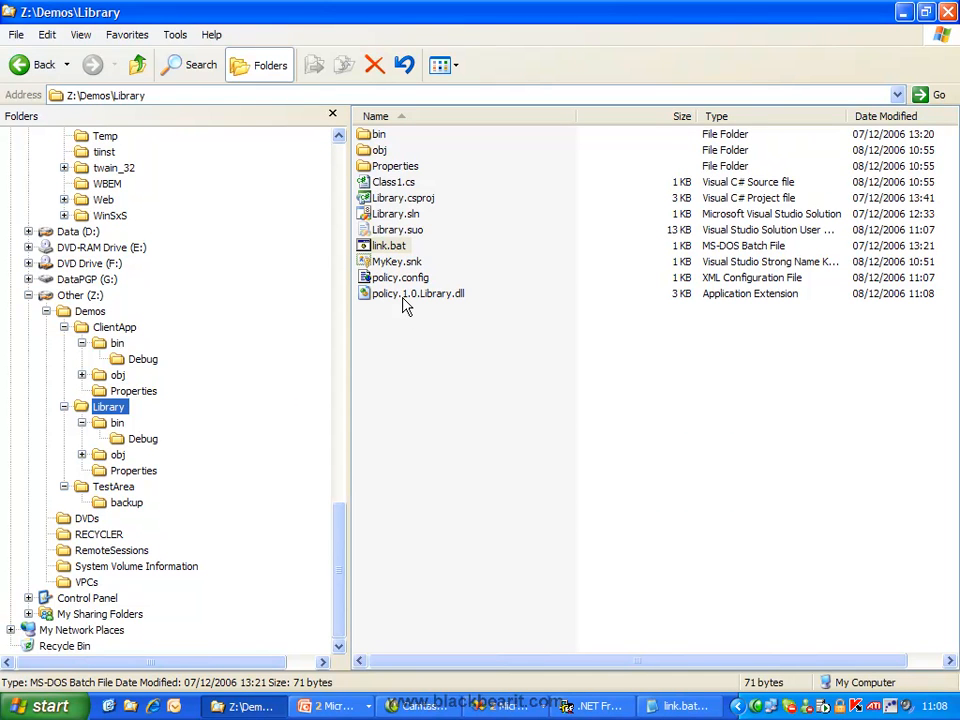
{"action": "mouse_move", "coordinate": [844, 624]}
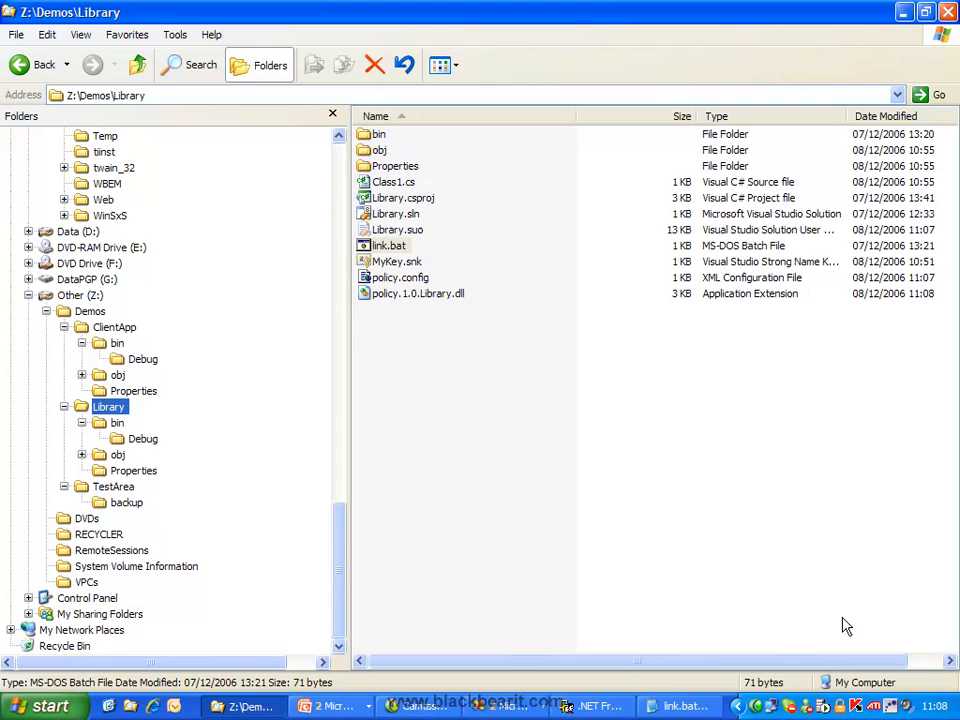
{"action": "left_click", "coordinate": [444, 344]}
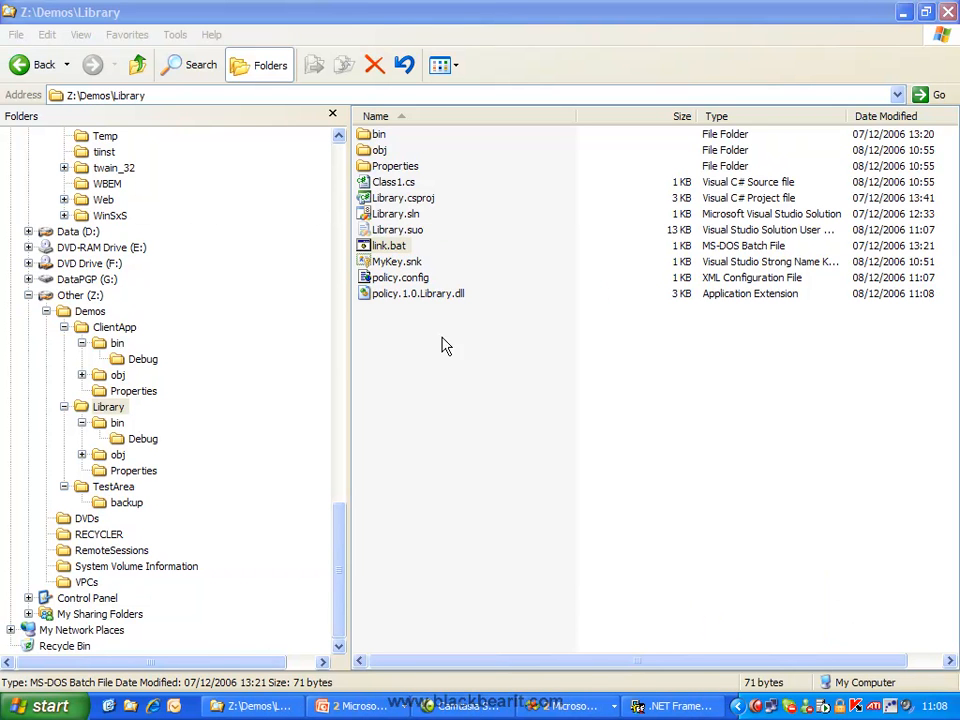
{"action": "mouse_move", "coordinate": [430, 302]}
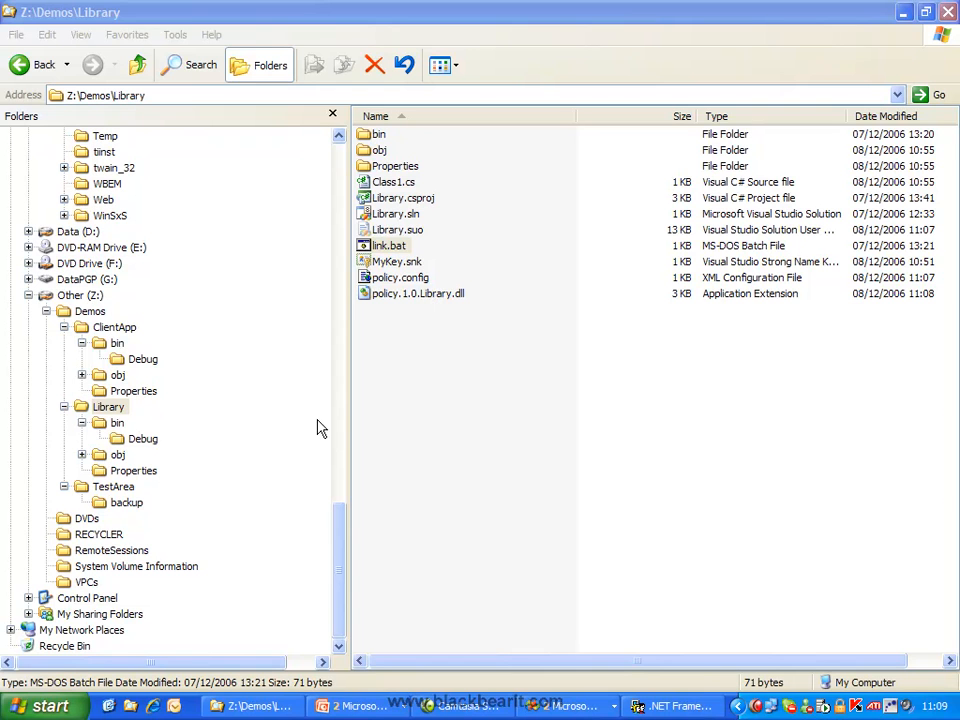
{"action": "left_click", "coordinate": [128, 502]}
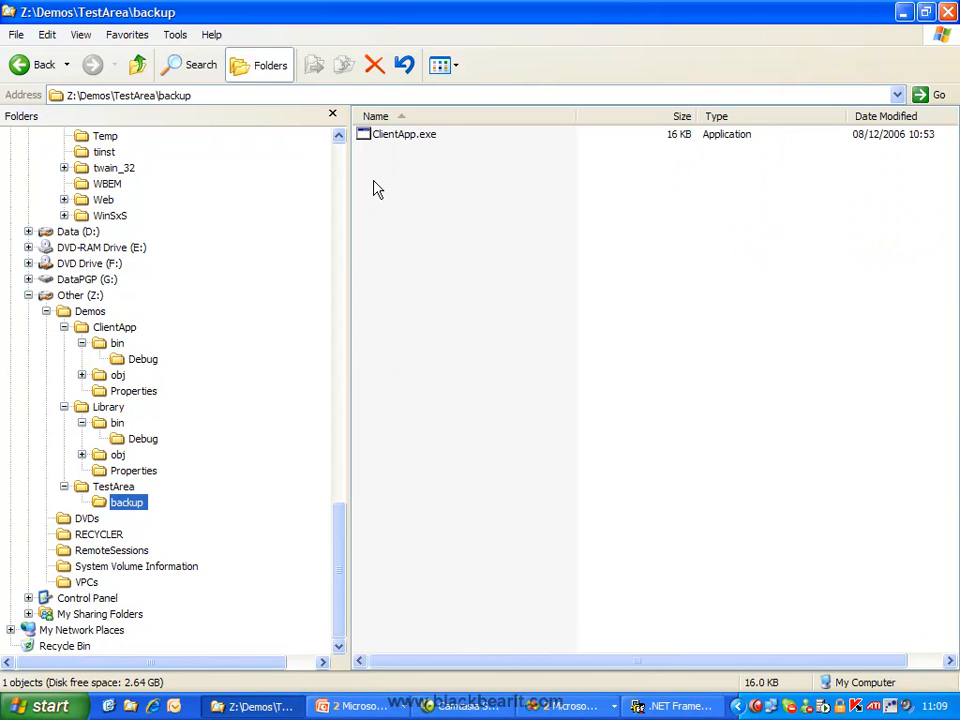
{"action": "double_click", "coordinate": [404, 134]}
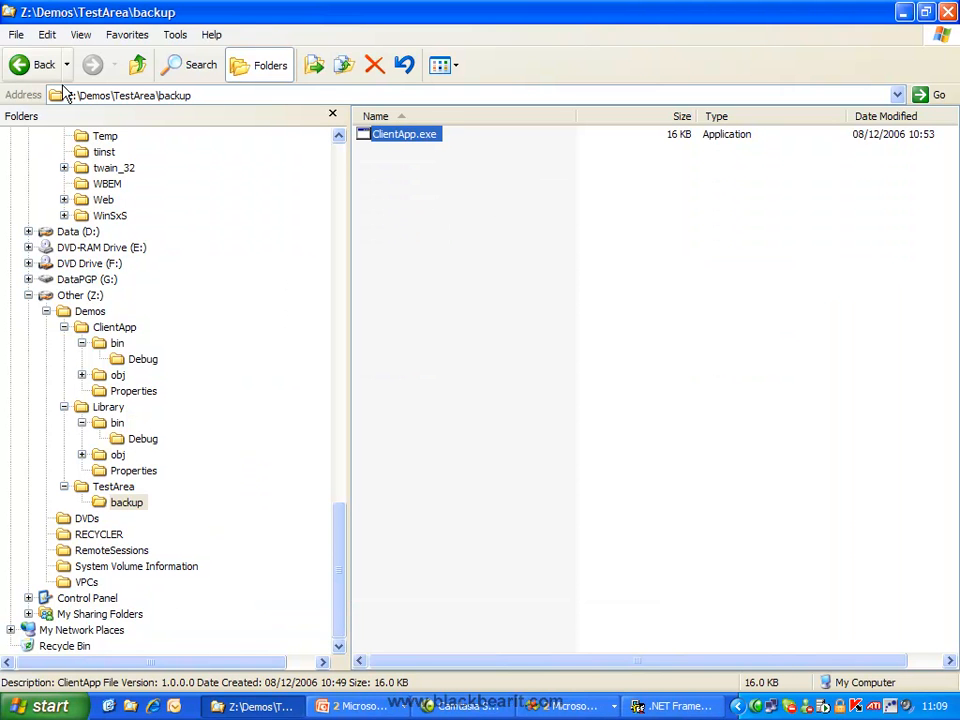
From a command prompt at the Library folder, run gacutil /i policy.1.0.Library.dll to install it in the GAC
{"action": "left_click", "coordinate": [108, 406]}
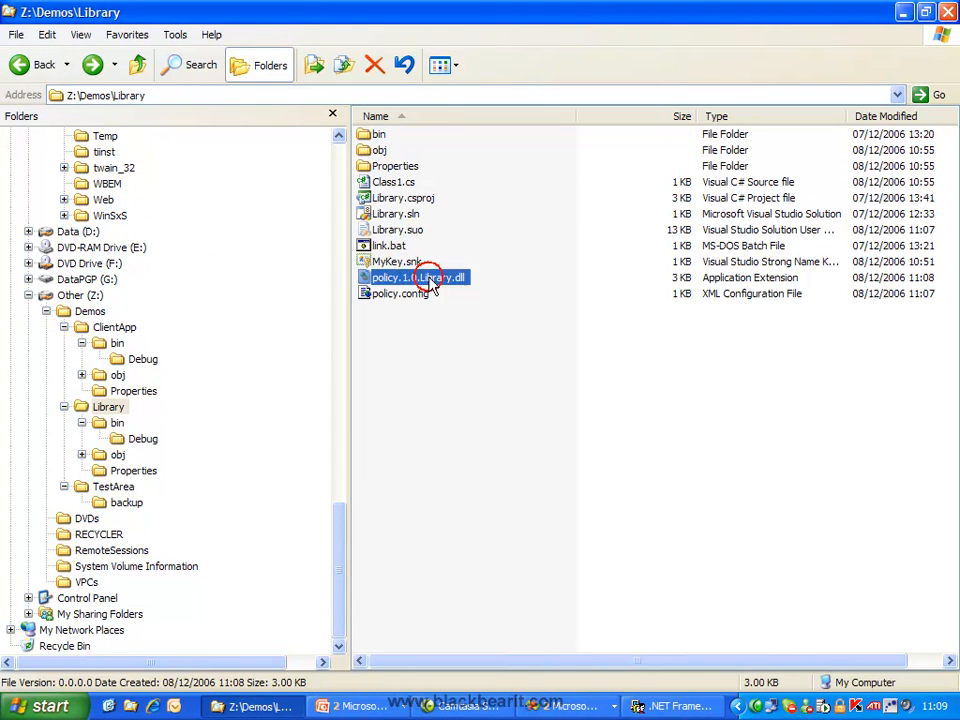
{"action": "mouse_move", "coordinate": [404, 280]}
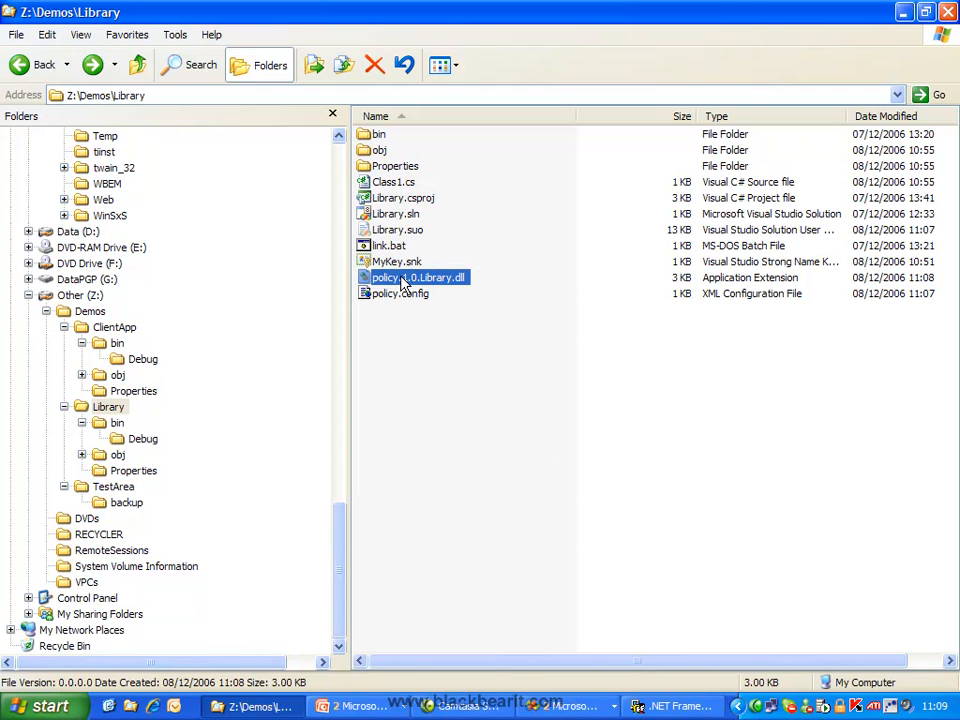
{"action": "right_click", "coordinate": [108, 406]}
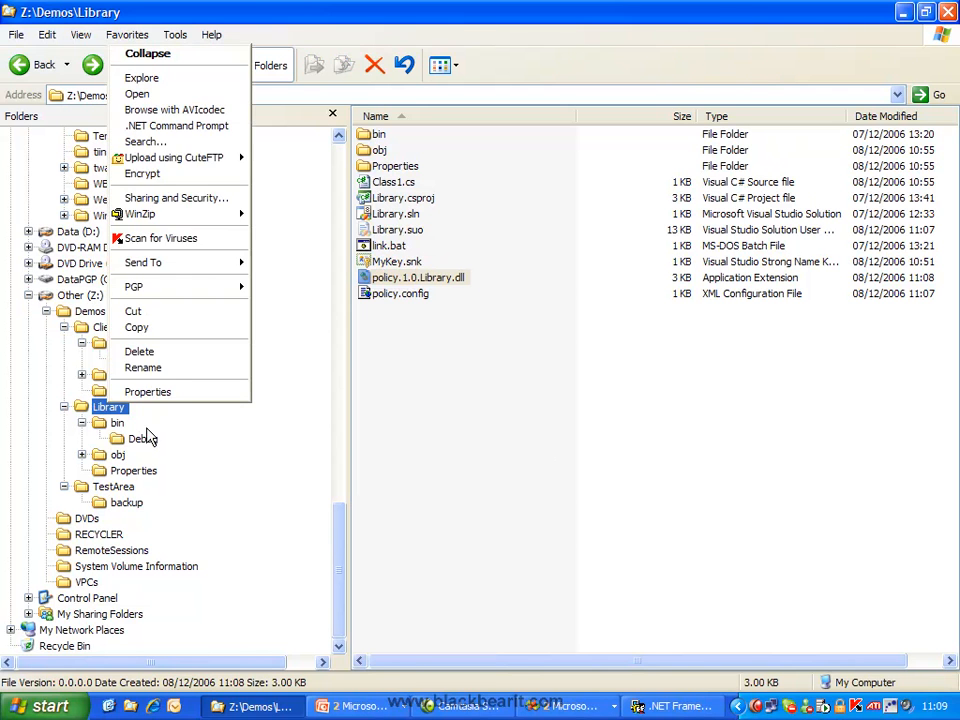
{"action": "left_click", "coordinate": [176, 124]}
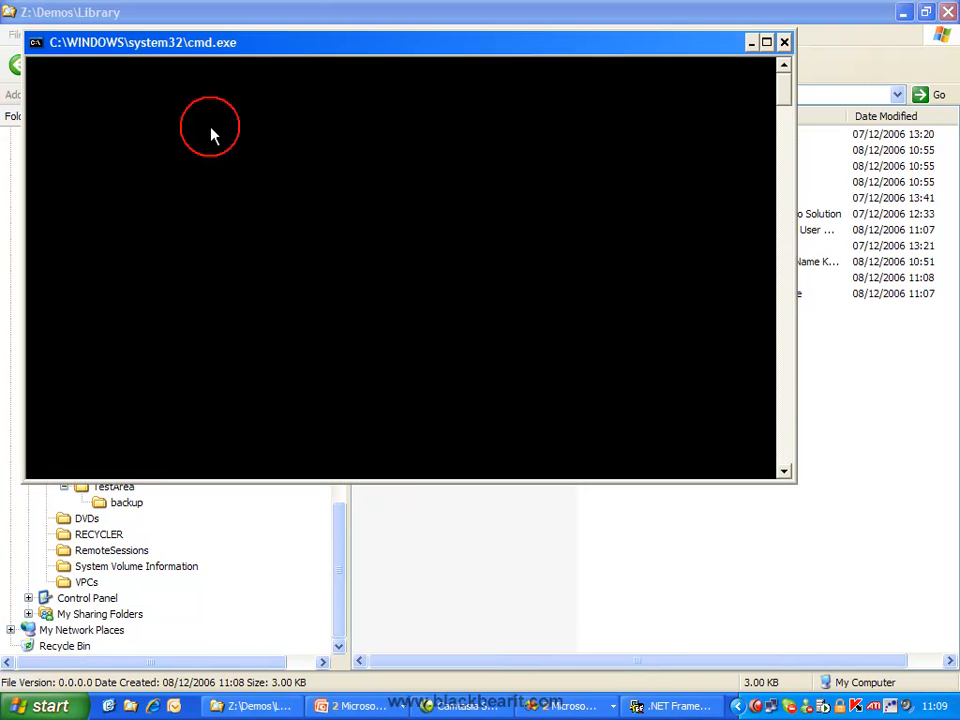
{"action": "type", "text": "gacut"}
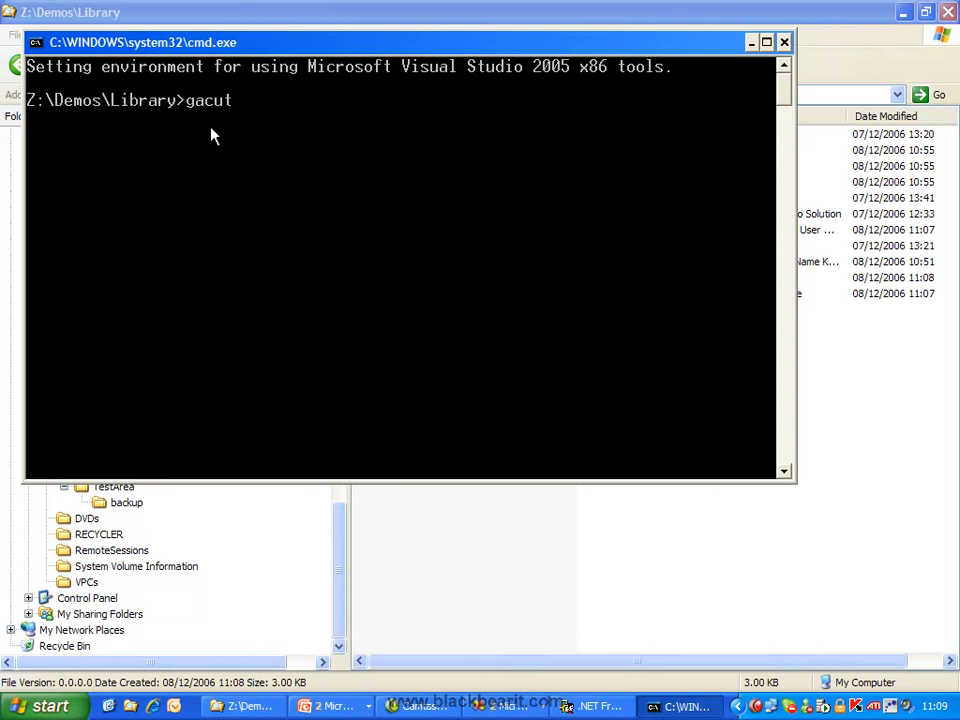
{"action": "type", "text": "il /i li"}
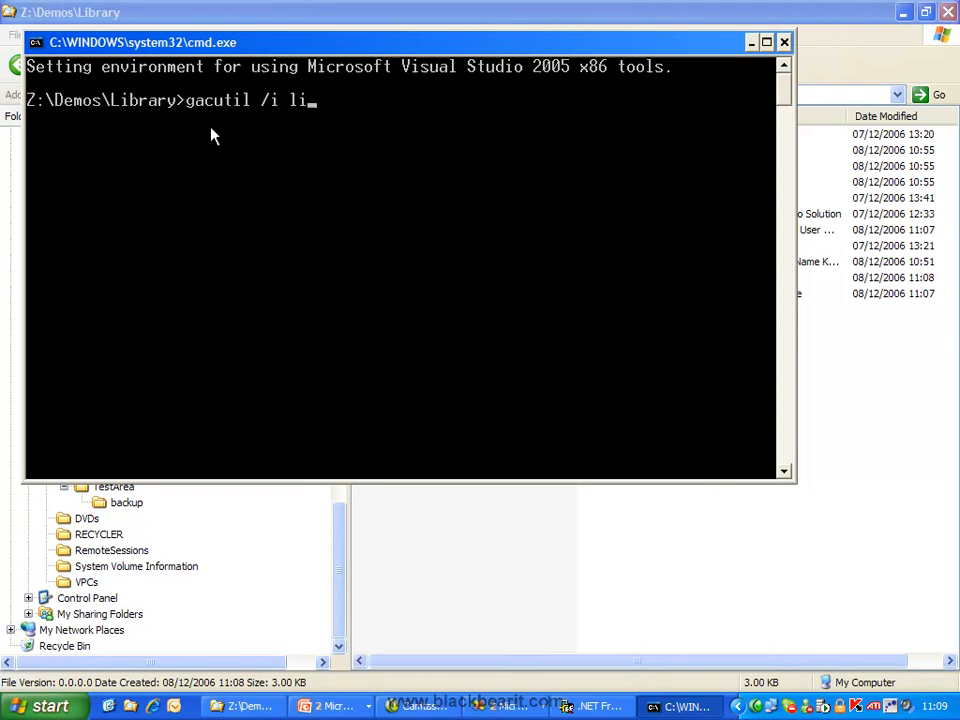
{"action": "type", "text": "policy.1.0.Library.dll"}
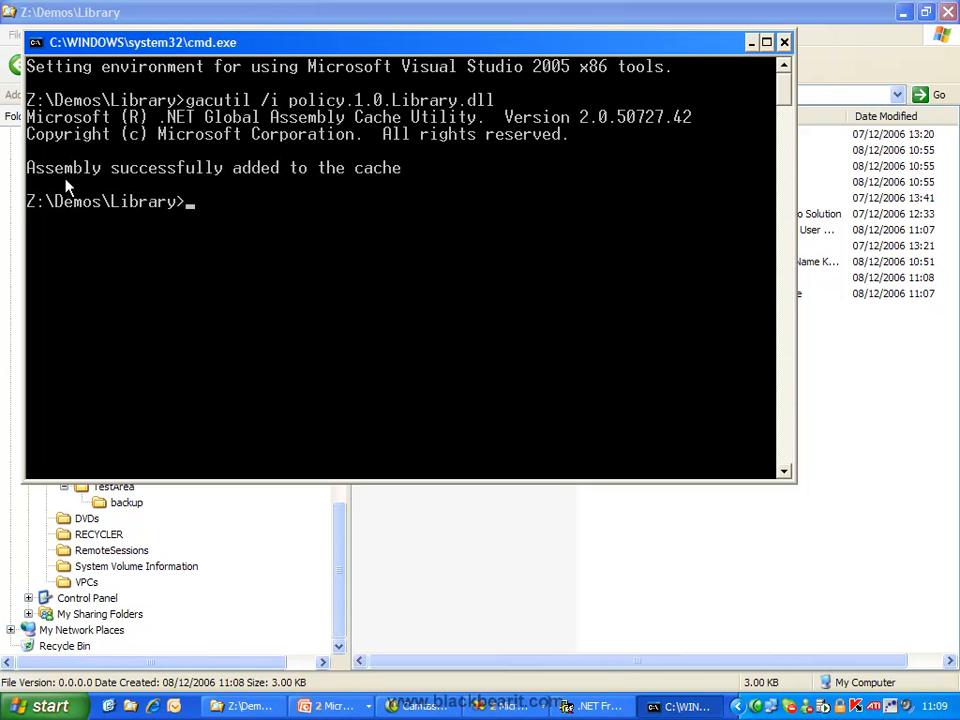
{"action": "mouse_move", "coordinate": [804, 56]}
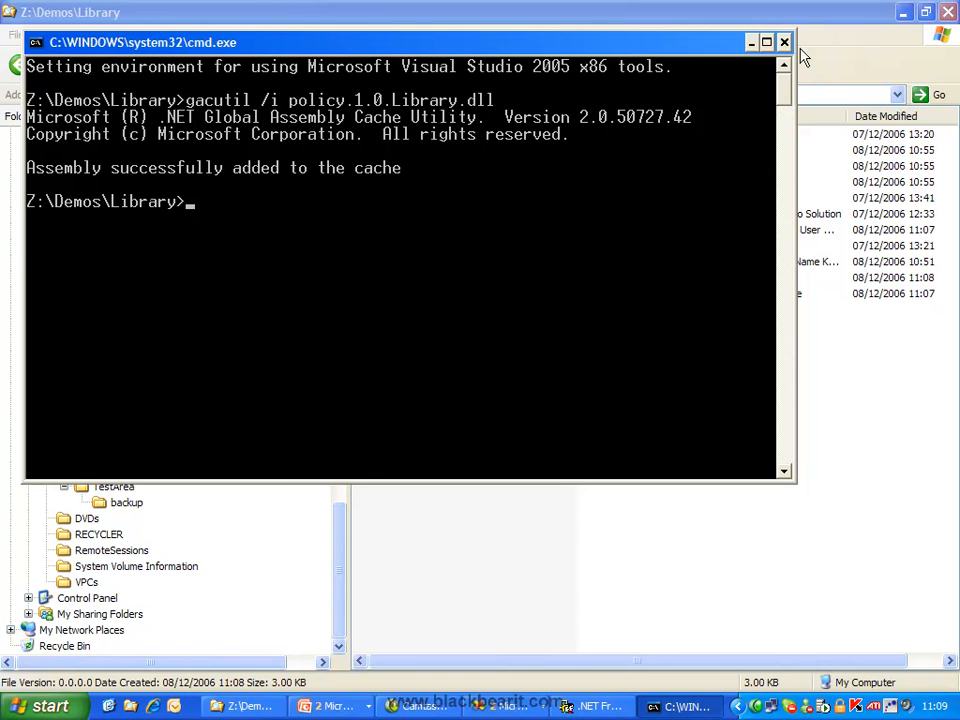
List the Assembly Cache and select Library 1.0.0.0, 1.0.0.1 and policy.1.0.Library together
{"action": "left_click", "coordinate": [672, 706]}
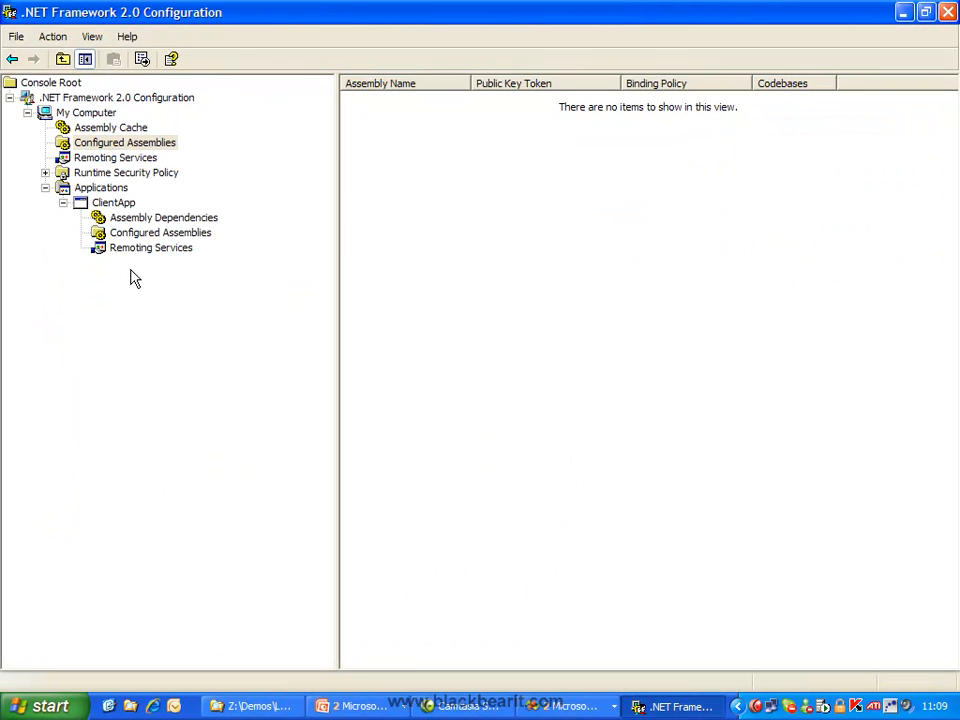
{"action": "left_click", "coordinate": [110, 128]}
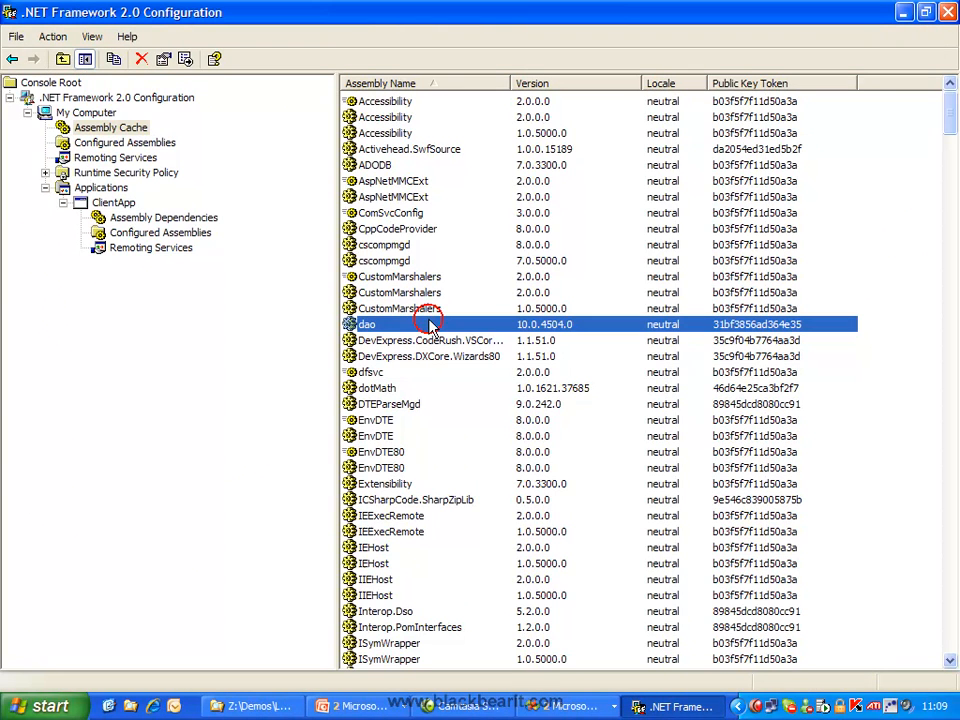
{"action": "scroll", "scroll_direction": "down", "scroll_amount": 3}
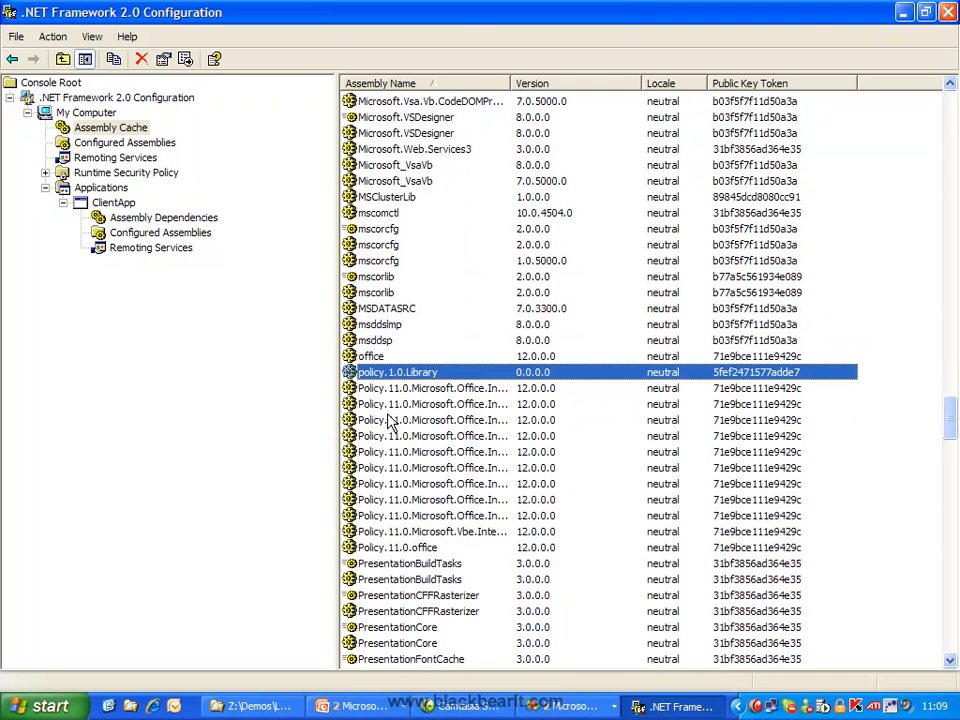
{"action": "mouse_move", "coordinate": [448, 378]}
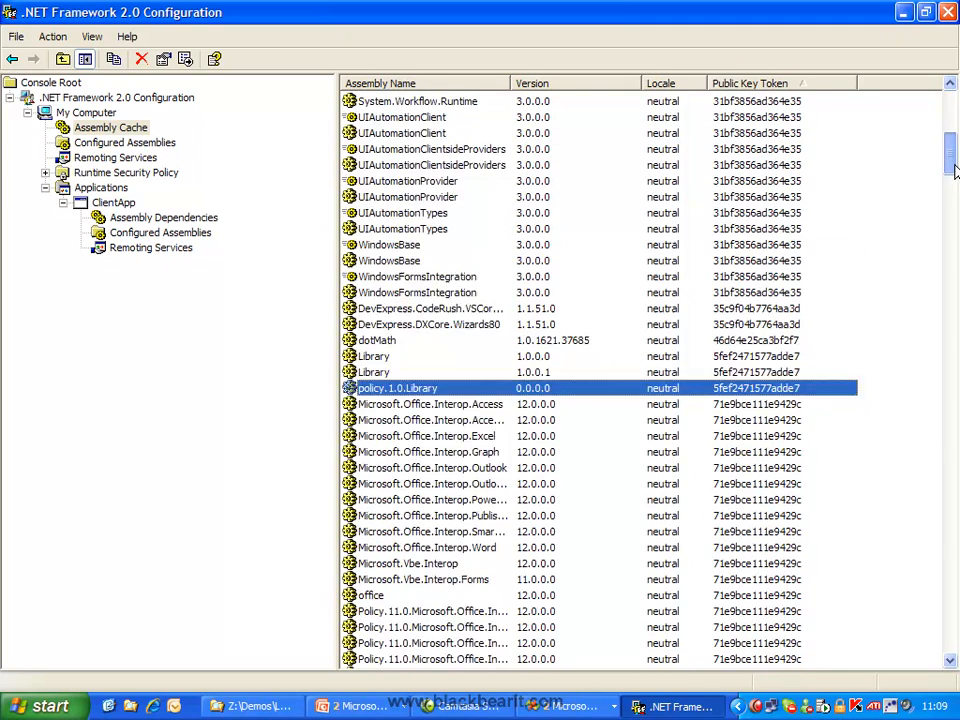
{"action": "scroll", "scroll_direction": "down", "scroll_amount": 3}
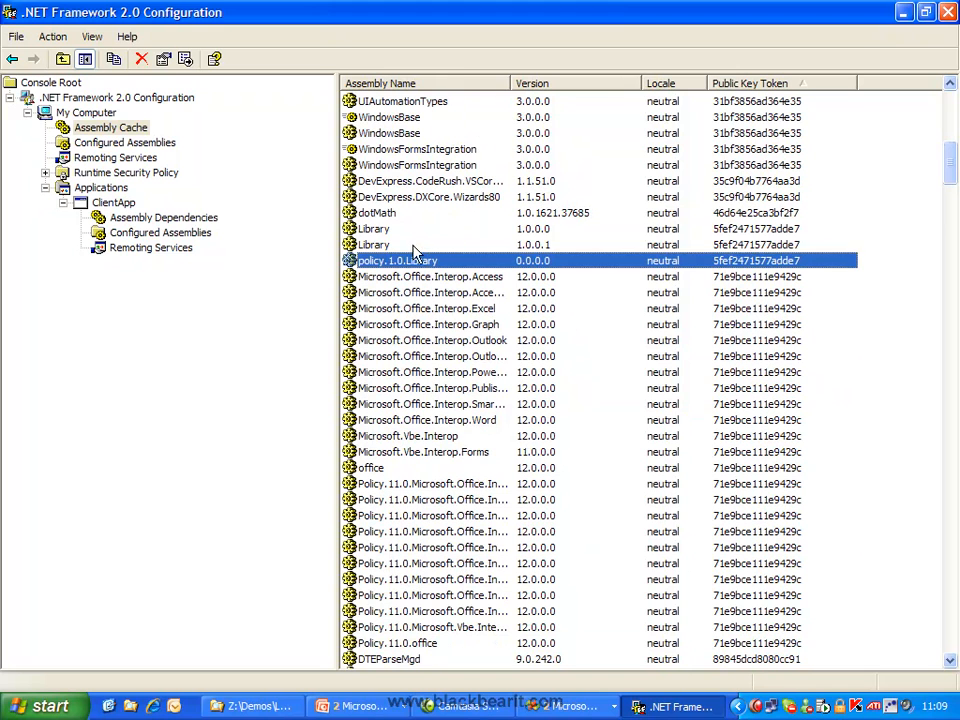
{"action": "left_click", "coordinate": [372, 228]}
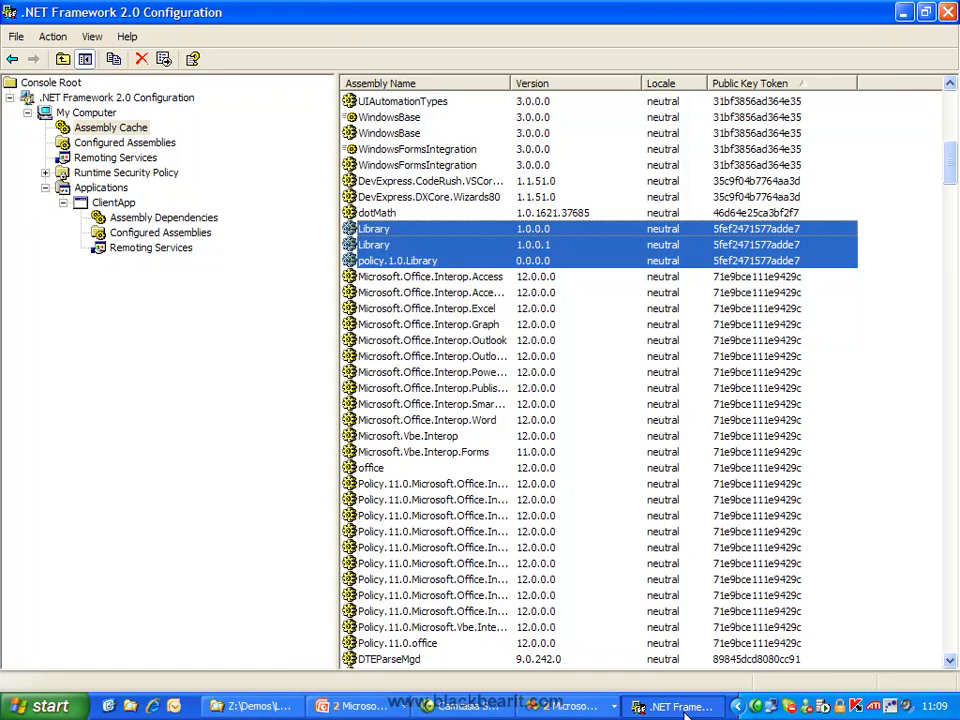
Run TestArea\backup\ClientApp.exe and see it print data from the modified strong-named library
{"action": "left_click", "coordinate": [252, 706]}
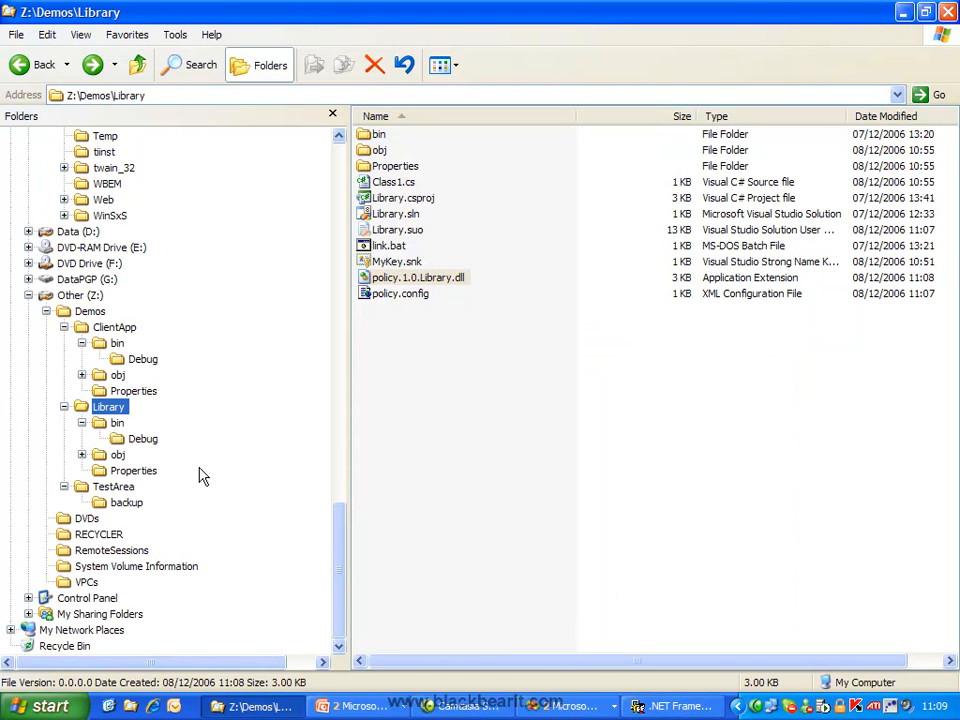
{"action": "left_click", "coordinate": [128, 502]}
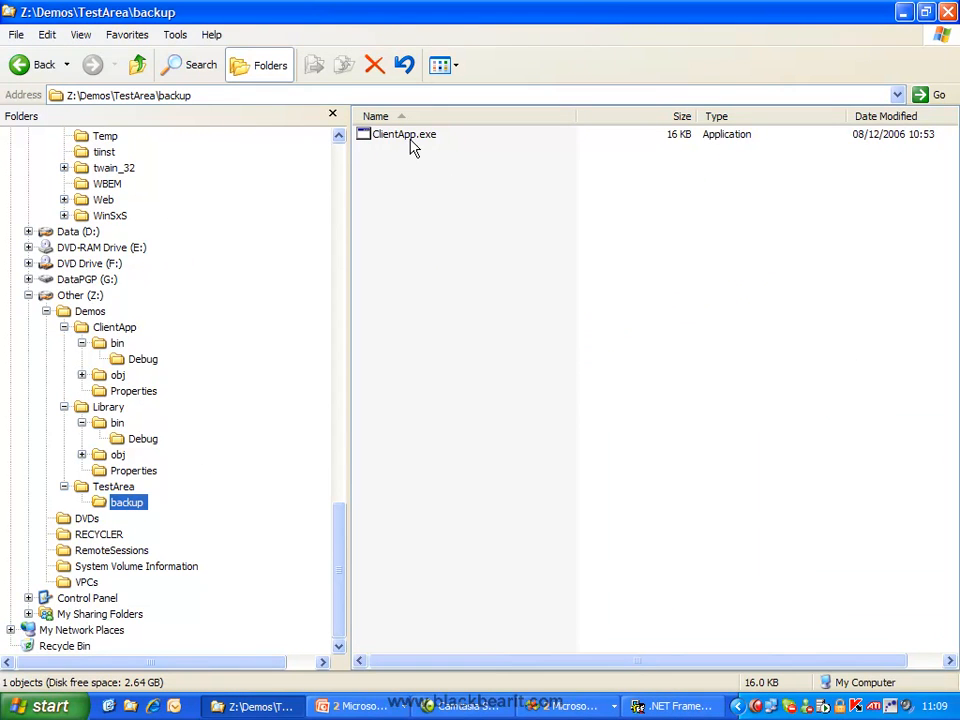
{"action": "double_click", "coordinate": [404, 132]}
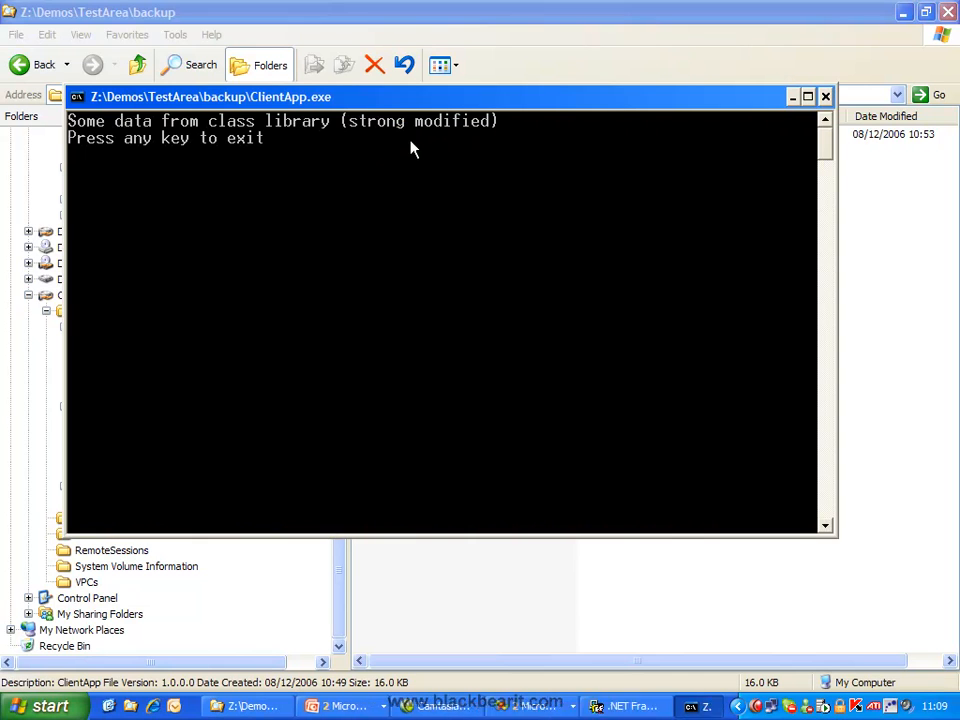
{"action": "mouse_move", "coordinate": [604, 196]}
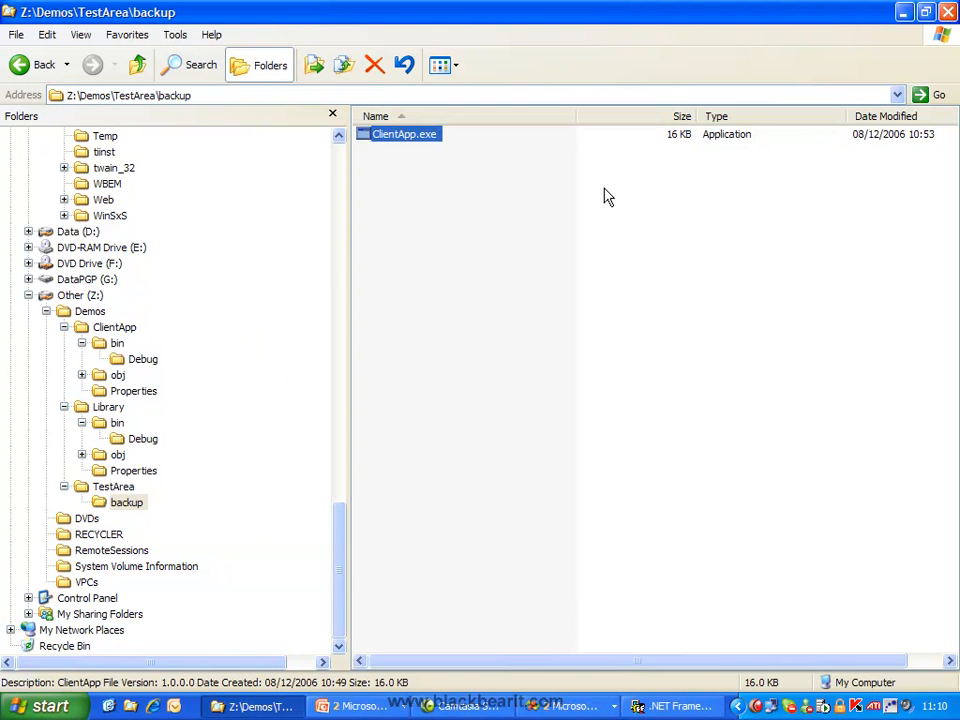
Return to the Library project in Visual Studio with AssemblyInfo.cs showing AssemblyVersion 1.0.0.1
{"action": "left_click", "coordinate": [108, 408]}
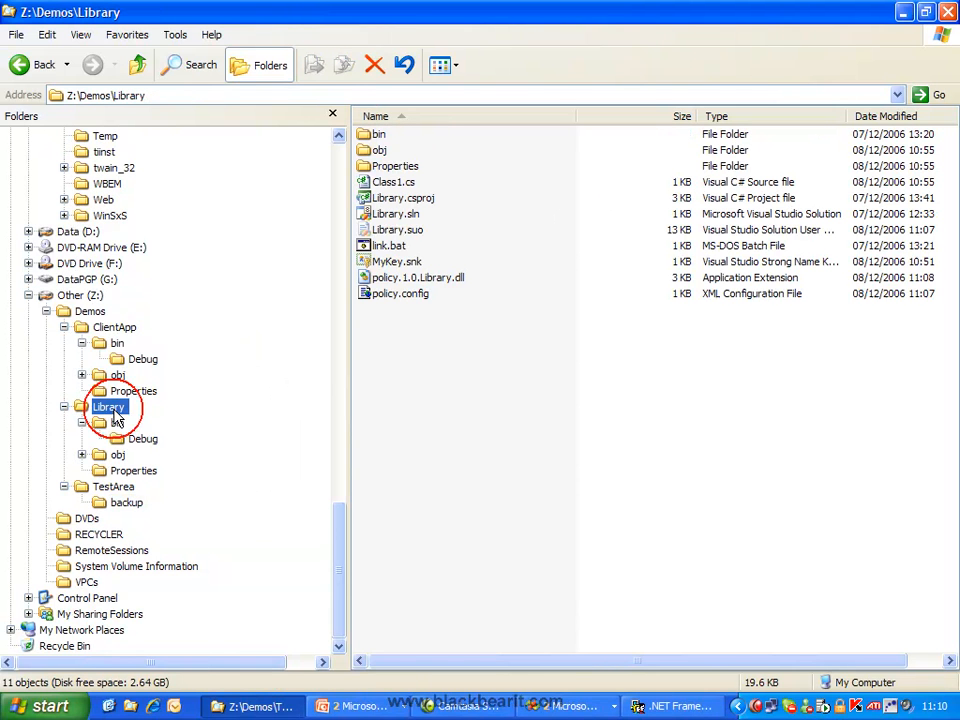
{"action": "left_click", "coordinate": [418, 276]}
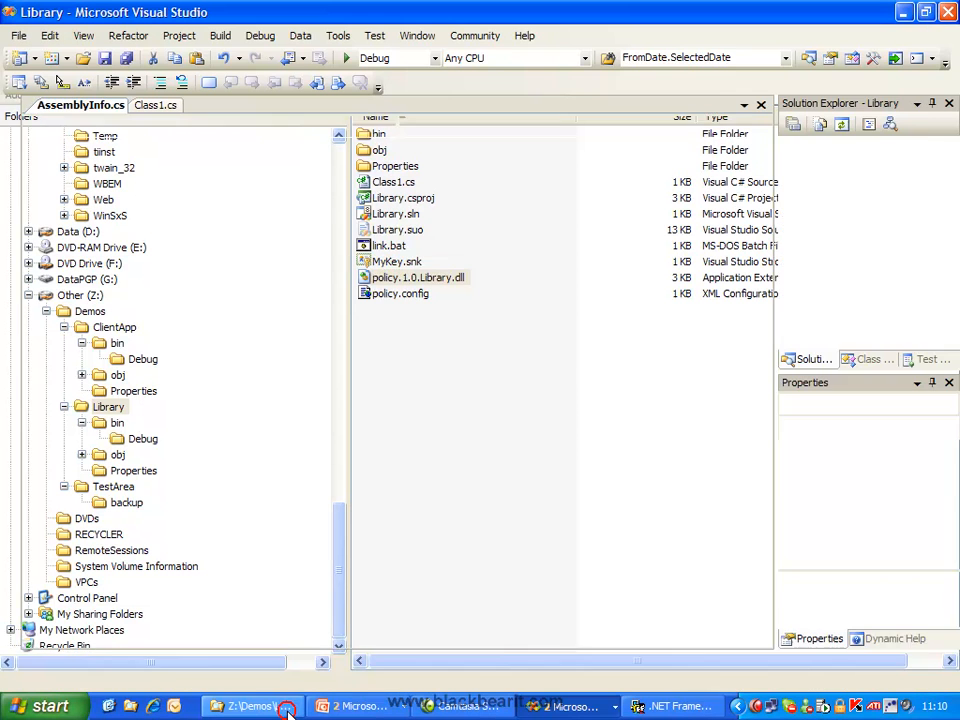
{"action": "left_click", "coordinate": [80, 104]}
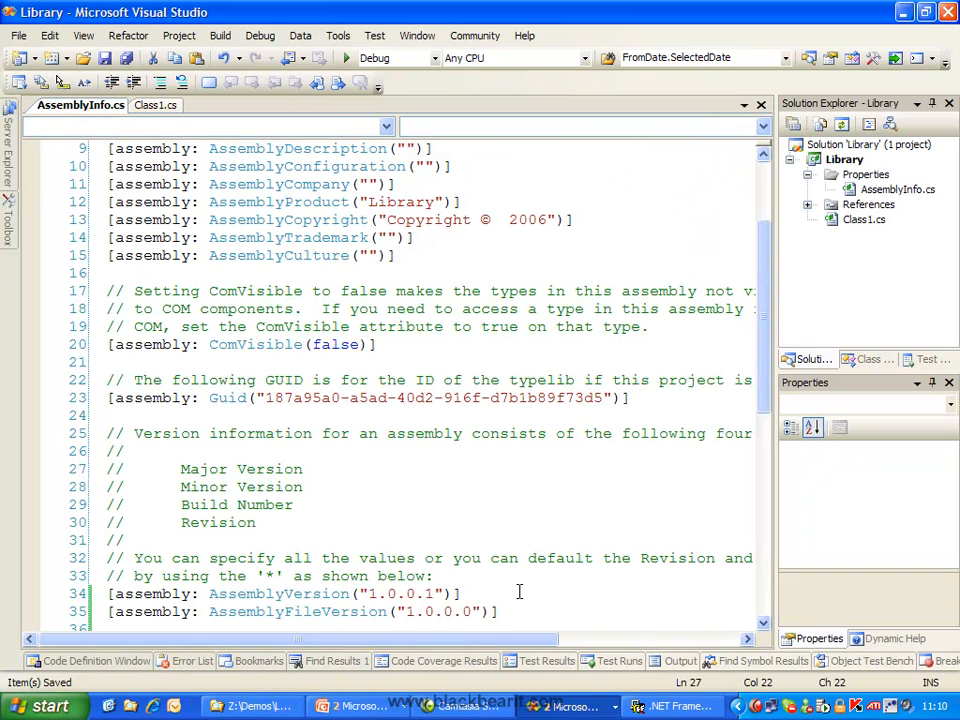